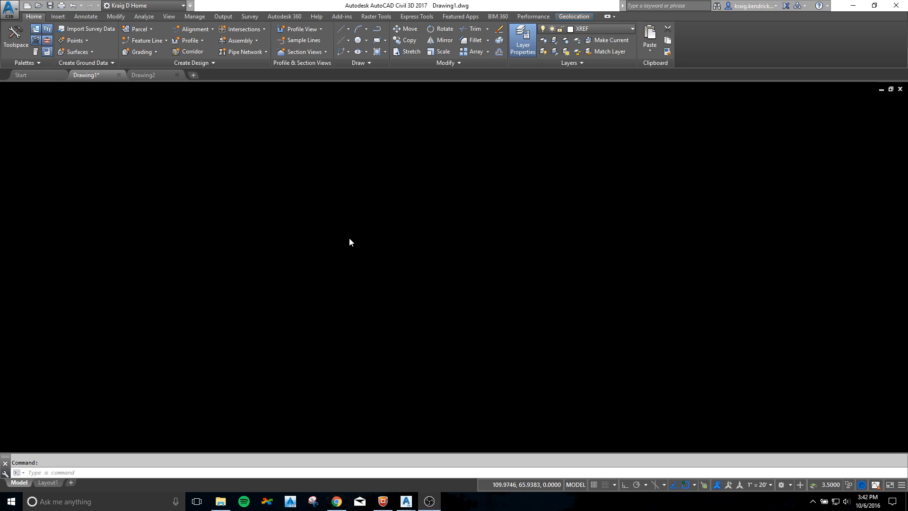
pyautogui.moveTo(347, 239)
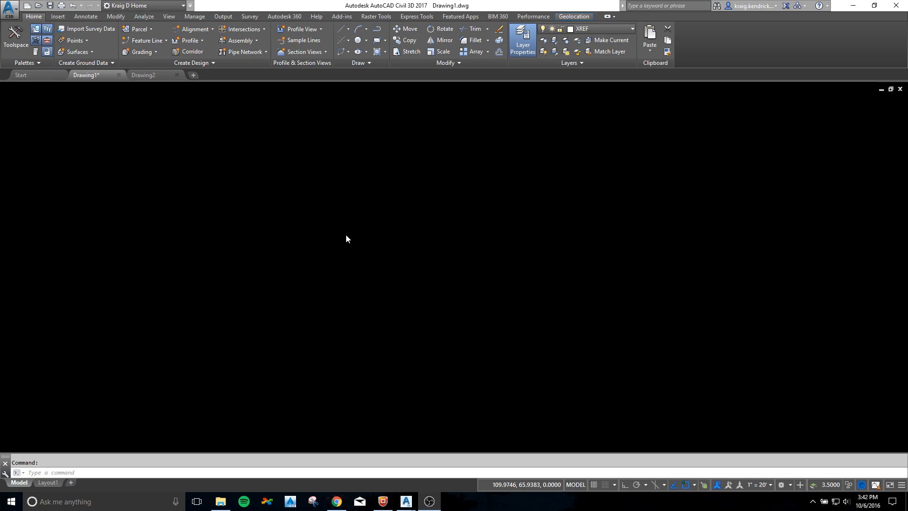
pyautogui.moveTo(354, 233)
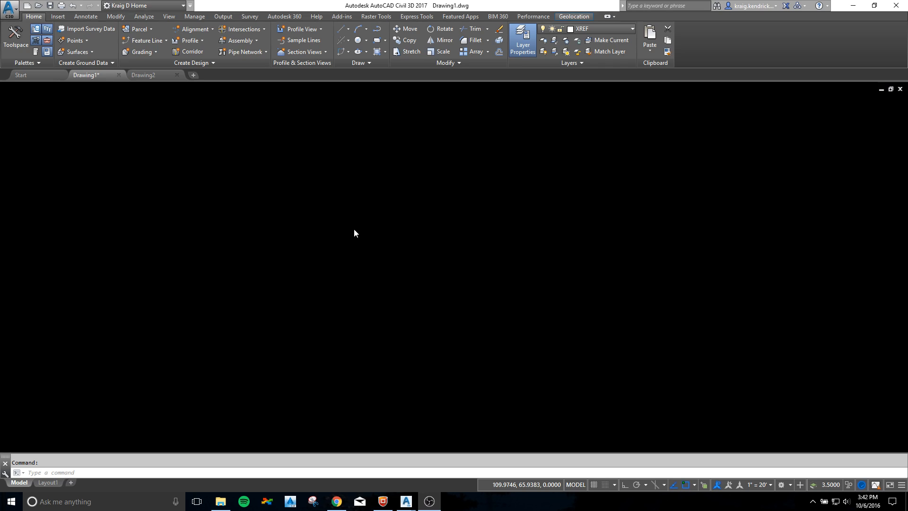
# Open Options on the Files tab and expand Support File Search Path.
pyautogui.rightClick(354, 234)
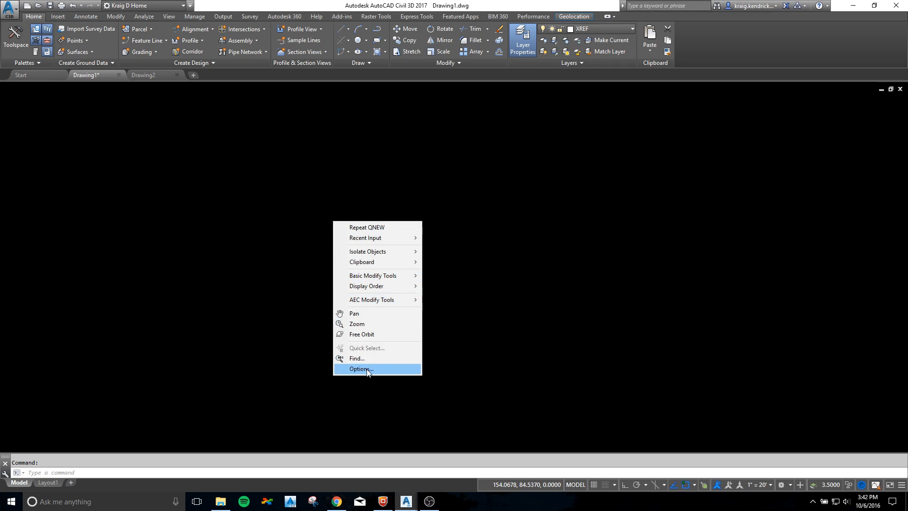
pyautogui.click(361, 369)
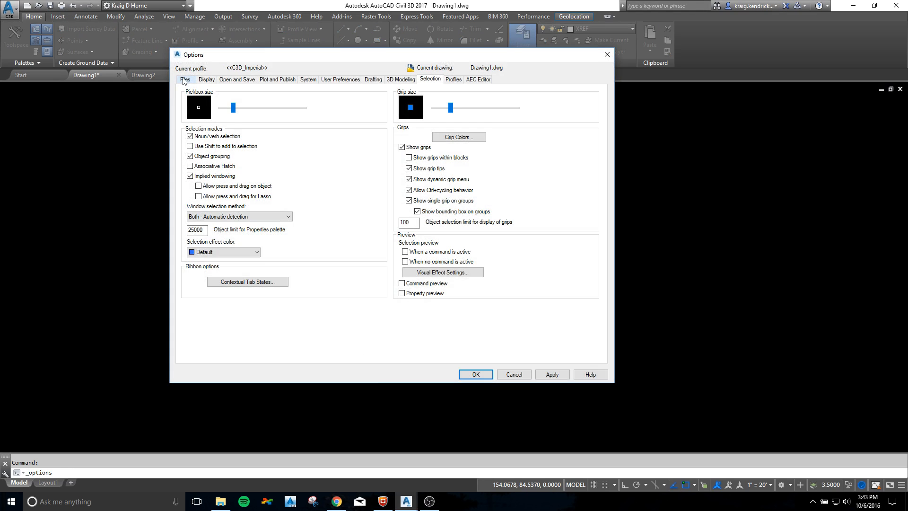
pyautogui.click(185, 79)
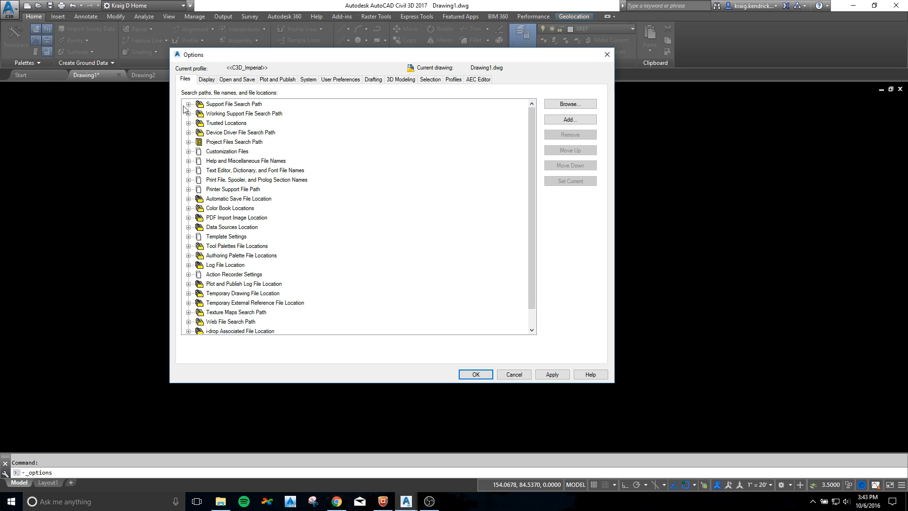
pyautogui.click(189, 104)
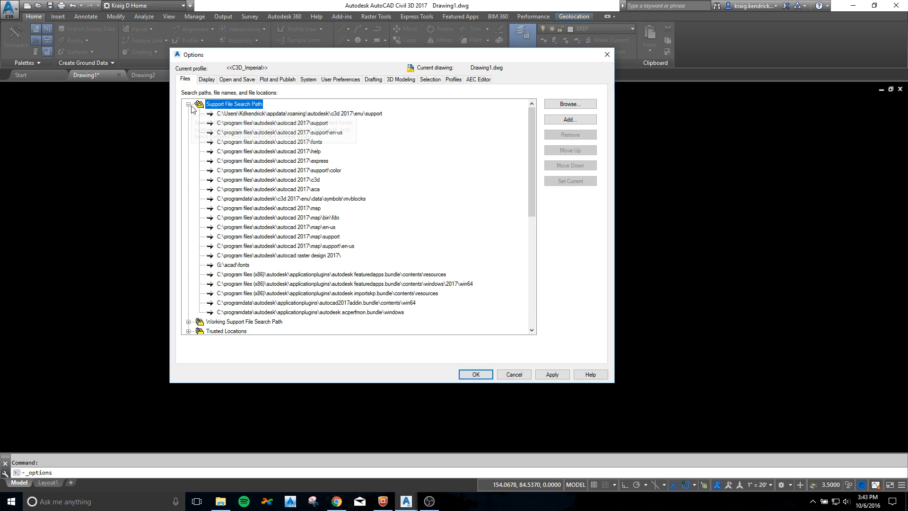
# Add a new support search path entry pointing to G:\ACAD\FONTS.
pyautogui.scroll(-3)
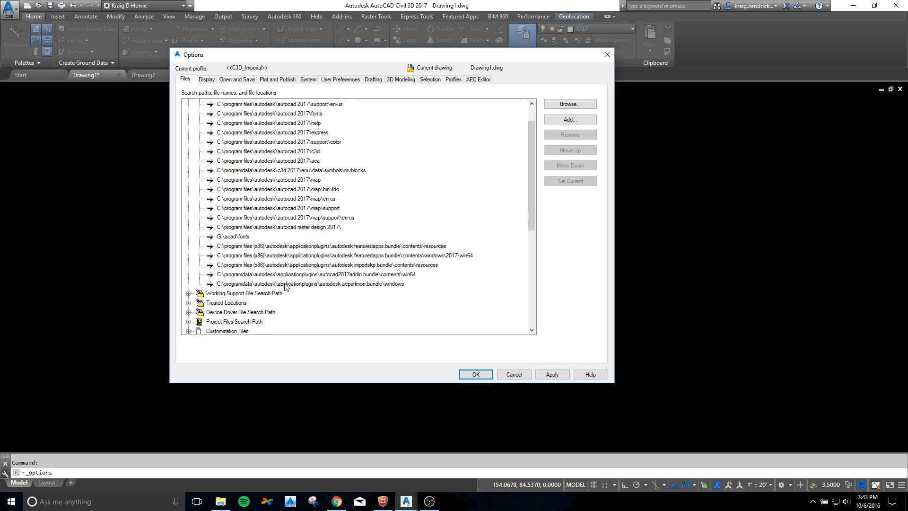
pyautogui.click(570, 119)
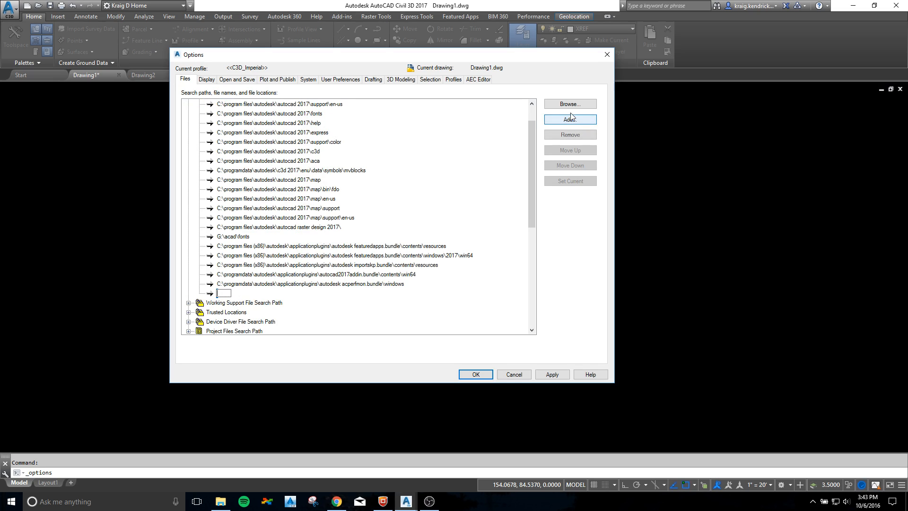
pyautogui.click(569, 119)
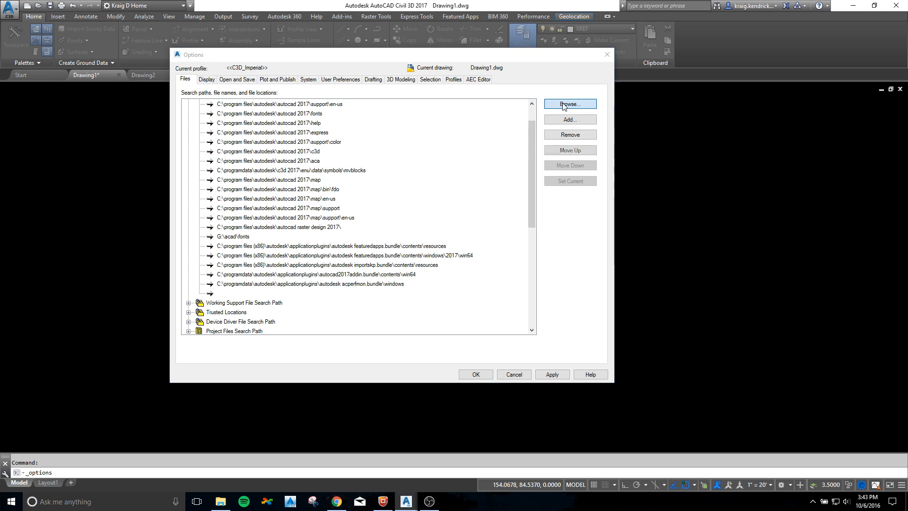
pyautogui.click(569, 103)
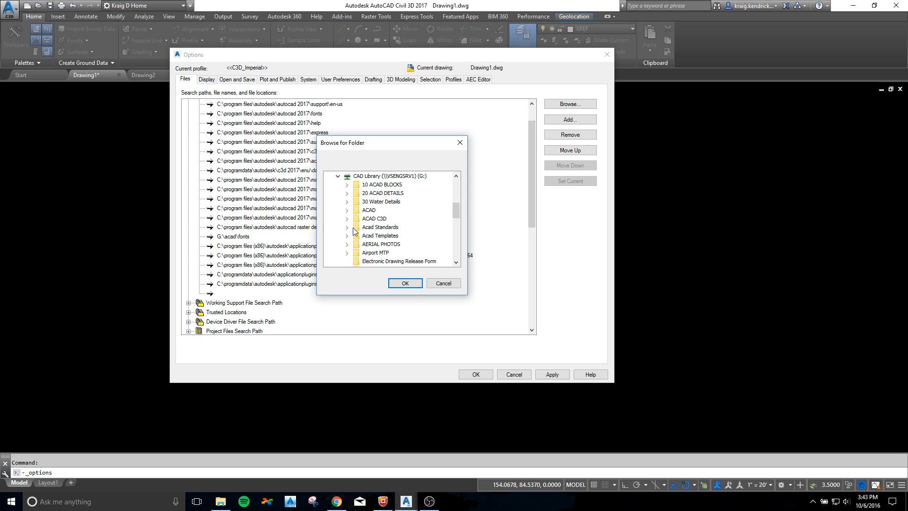
pyautogui.moveTo(375, 227)
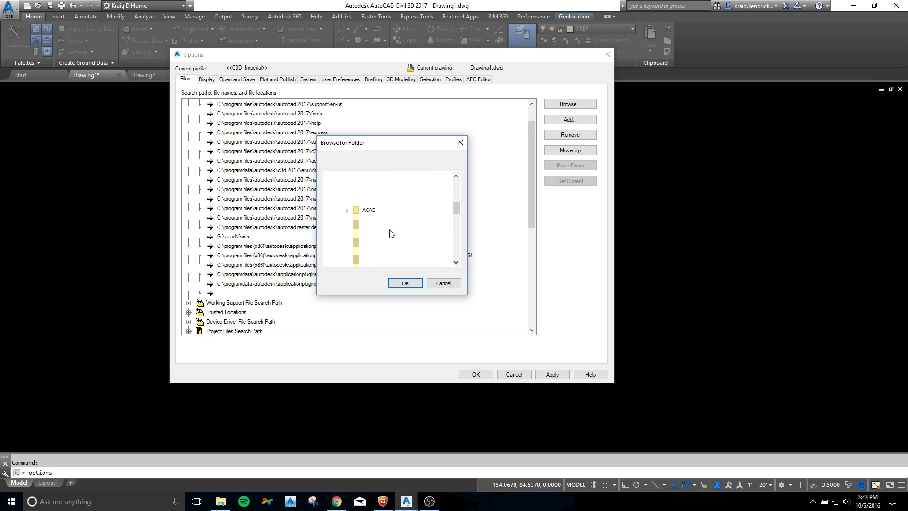
pyautogui.click(347, 210)
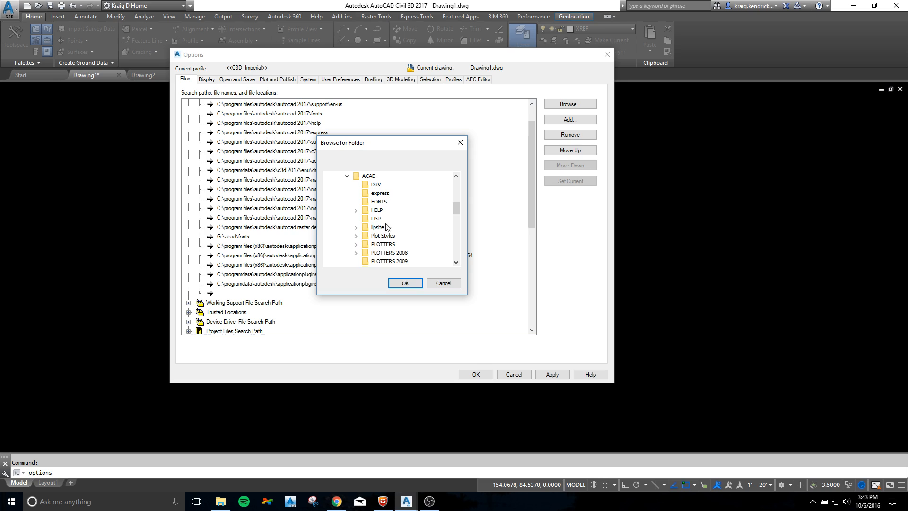
pyautogui.click(405, 283)
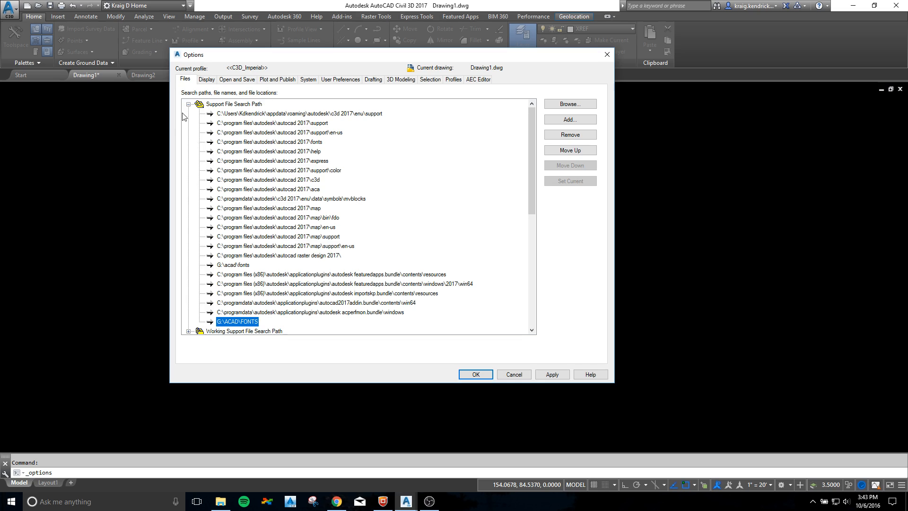
# Set the Plot Style Table Search Path under Printer Support File Path to G:\ACAD\Plot Styles.
pyautogui.click(189, 104)
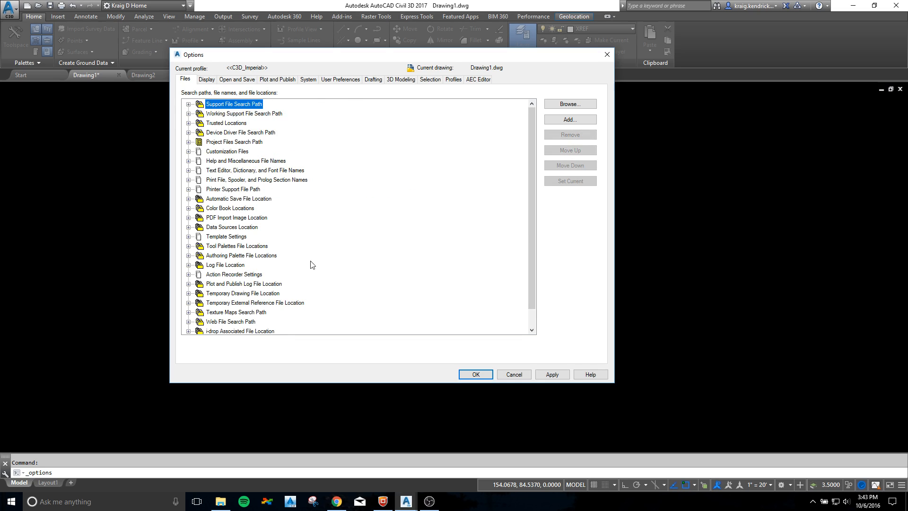
pyautogui.moveTo(382, 58)
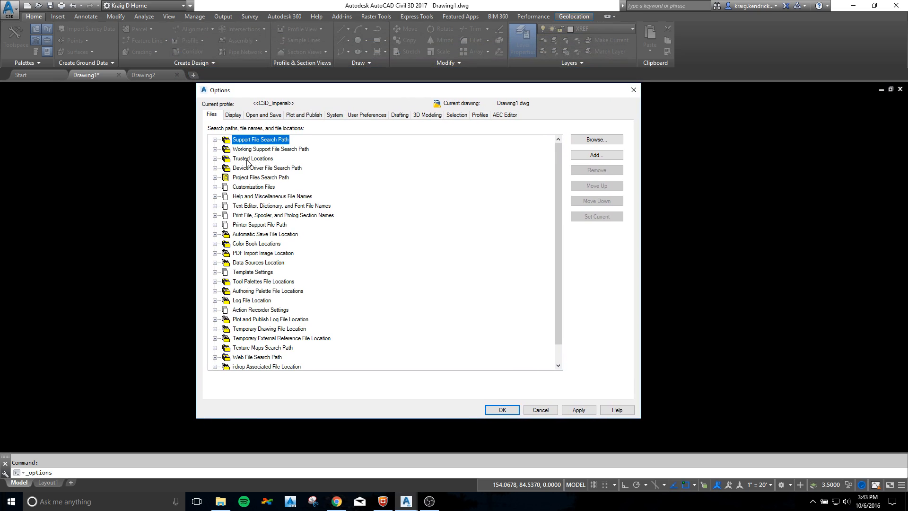
pyautogui.moveTo(219, 222)
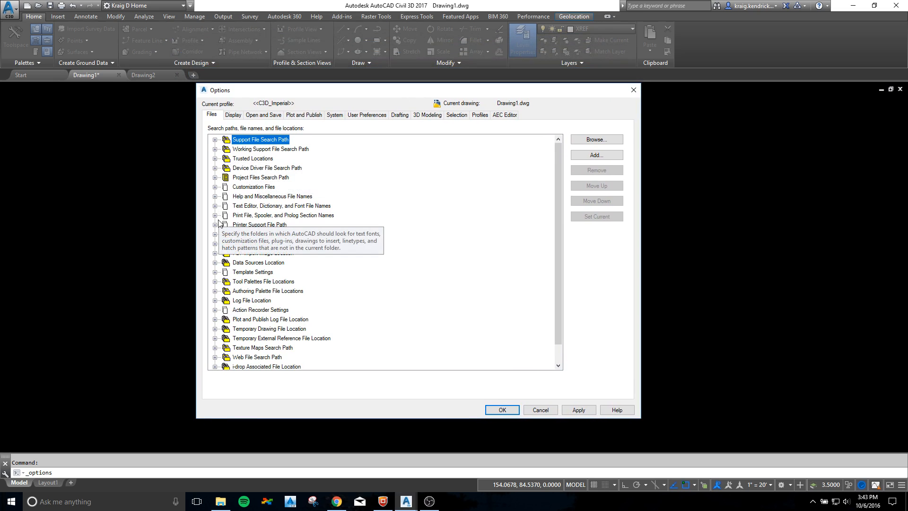
pyautogui.click(216, 224)
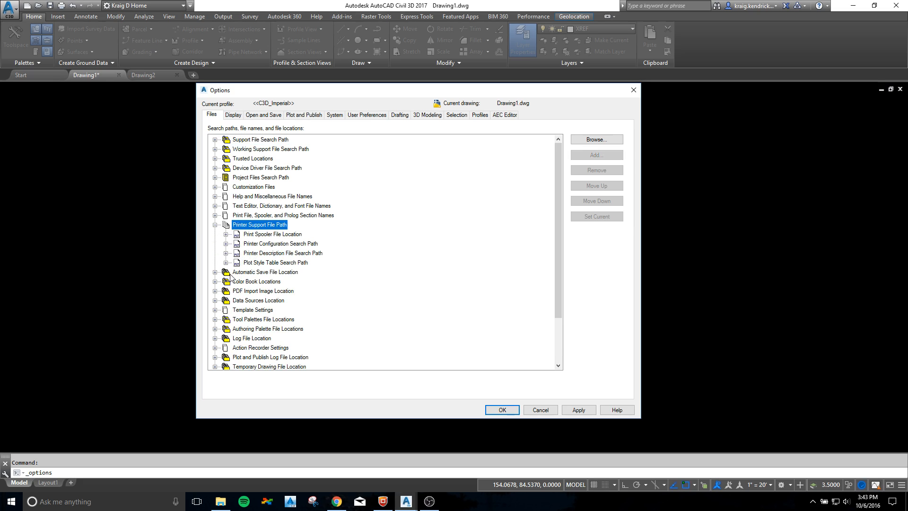
pyautogui.moveTo(226, 278)
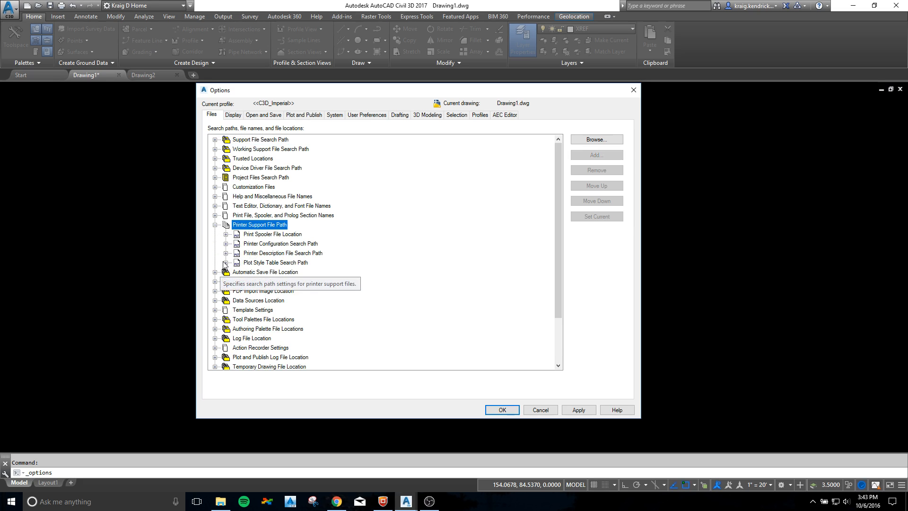
pyautogui.click(226, 262)
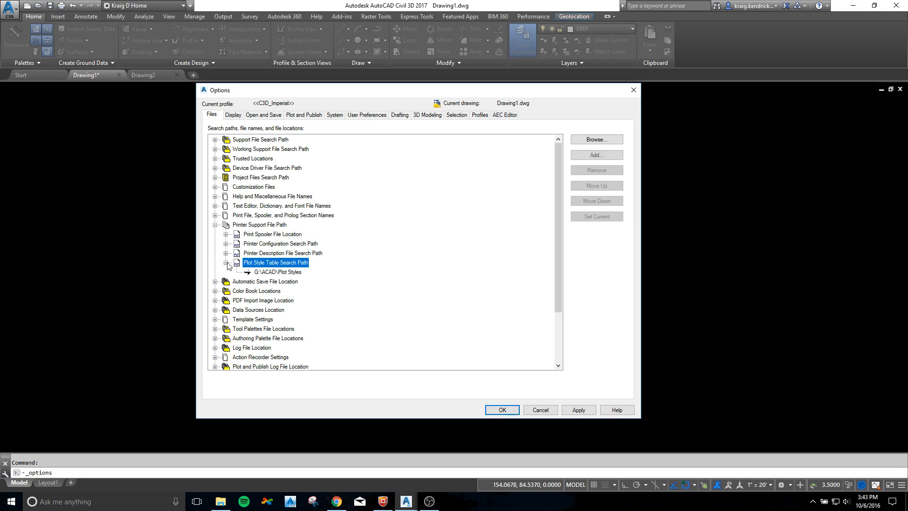
pyautogui.moveTo(267, 274)
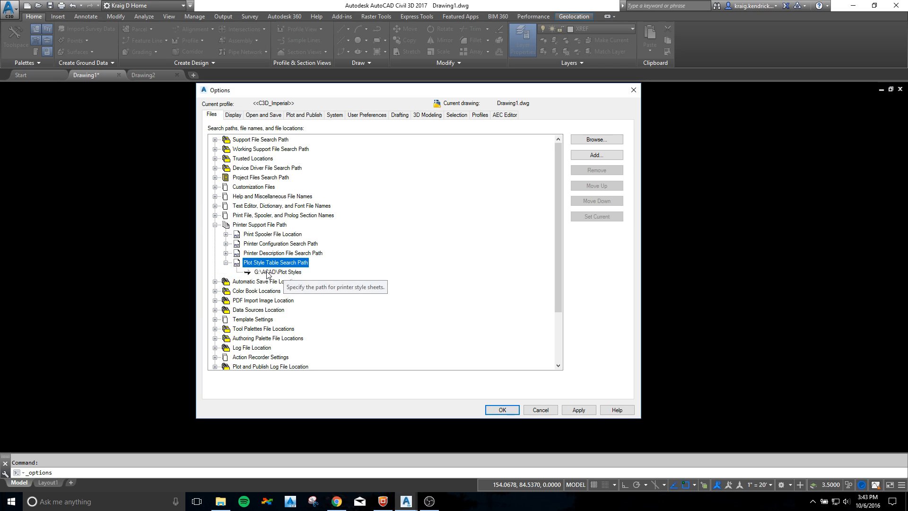
pyautogui.click(276, 272)
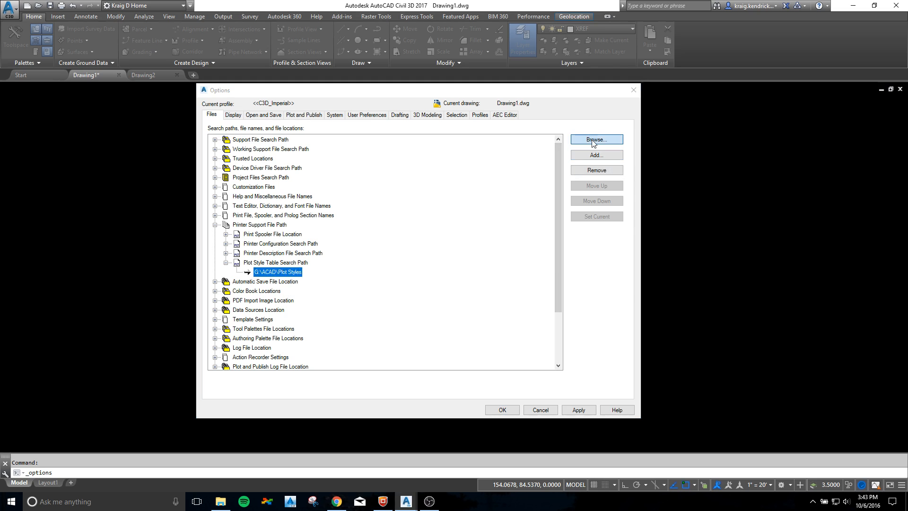
pyautogui.click(596, 139)
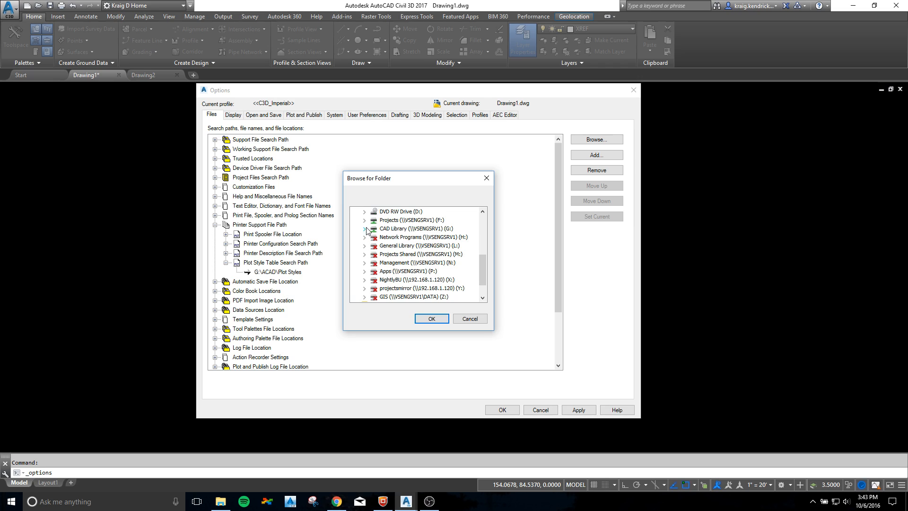
pyautogui.click(364, 228)
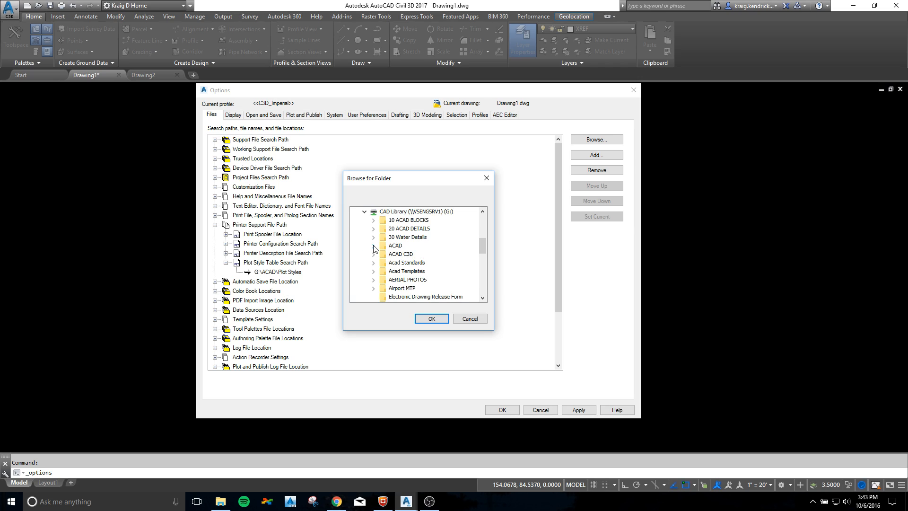
pyautogui.click(373, 245)
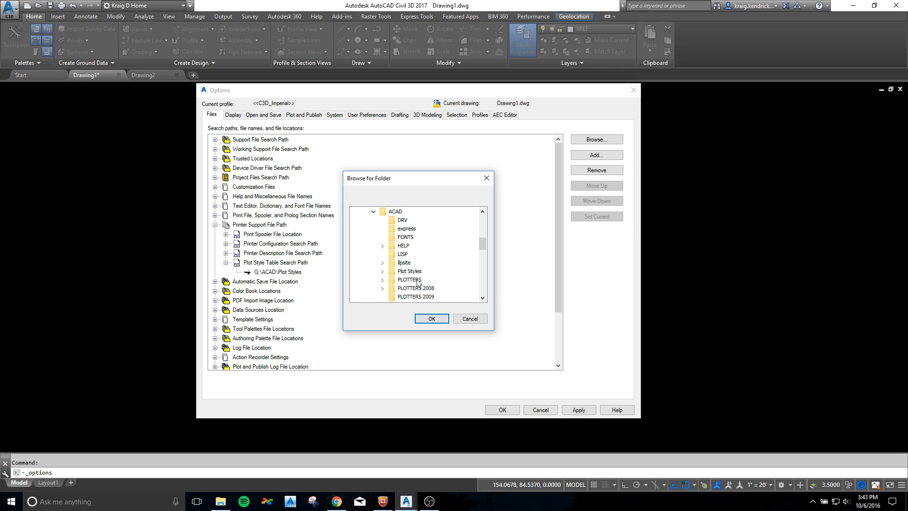
pyautogui.click(410, 271)
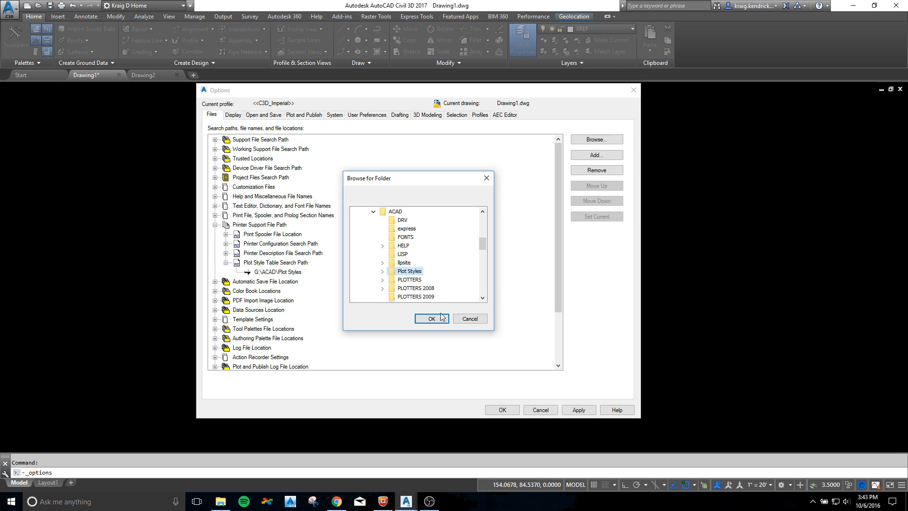
pyautogui.click(430, 318)
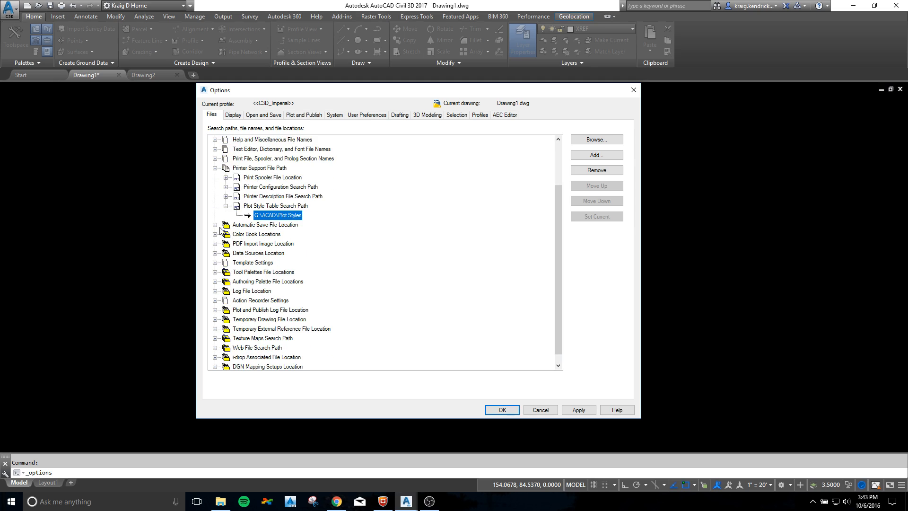
pyautogui.moveTo(217, 193)
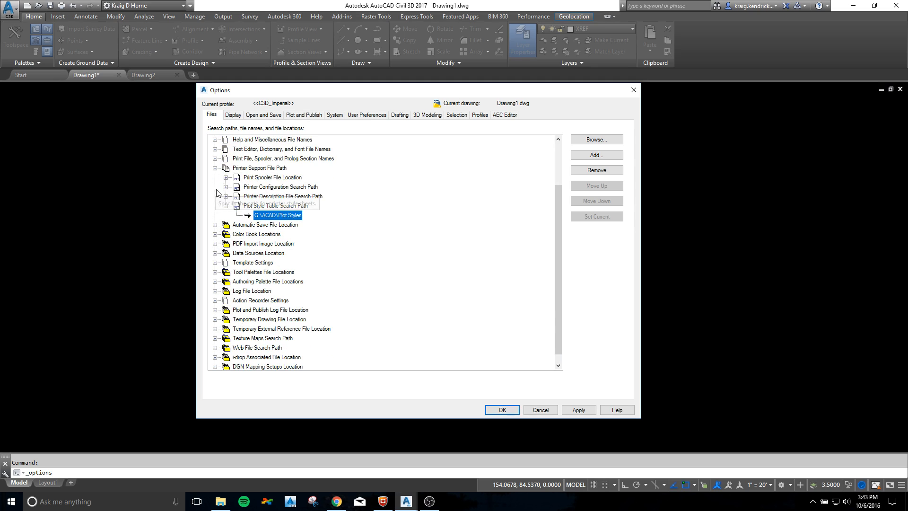
# Re-browse Automatic Save File Location and confirm C:\Autosave.
pyautogui.click(215, 168)
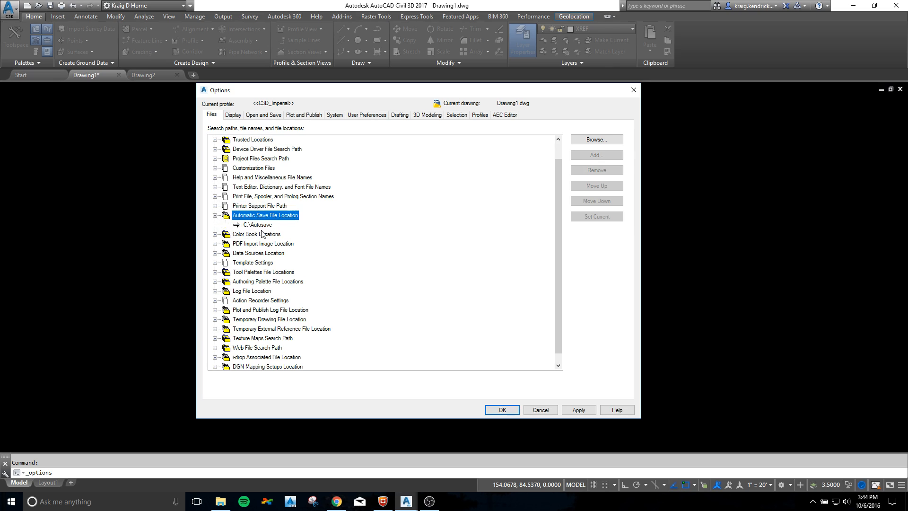
pyautogui.moveTo(255, 224)
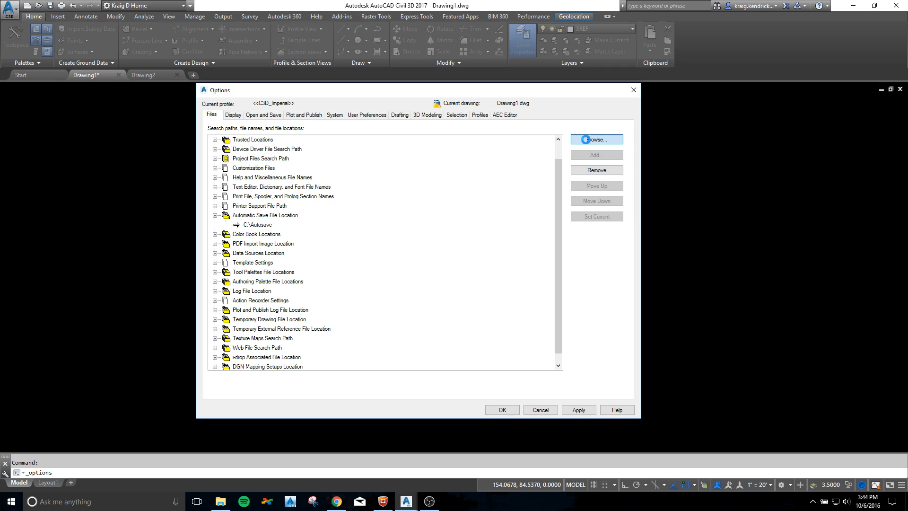
pyautogui.click(596, 139)
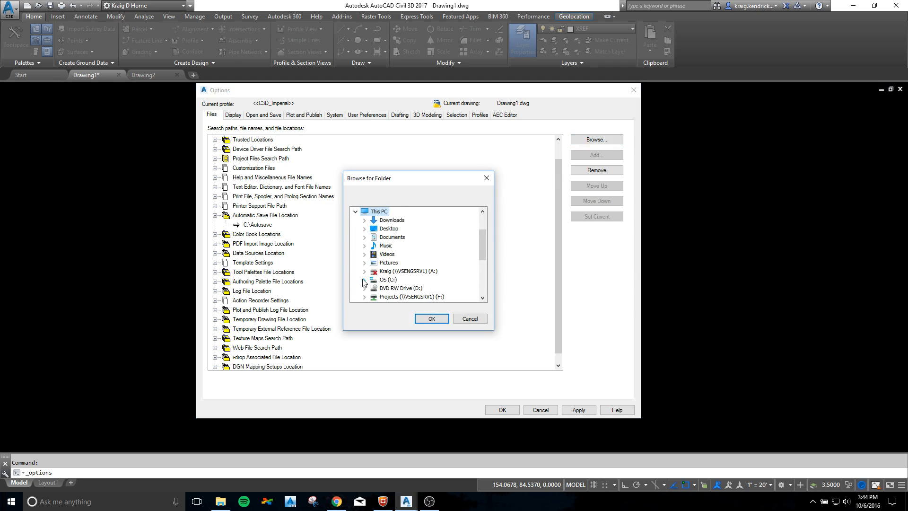
pyautogui.click(364, 283)
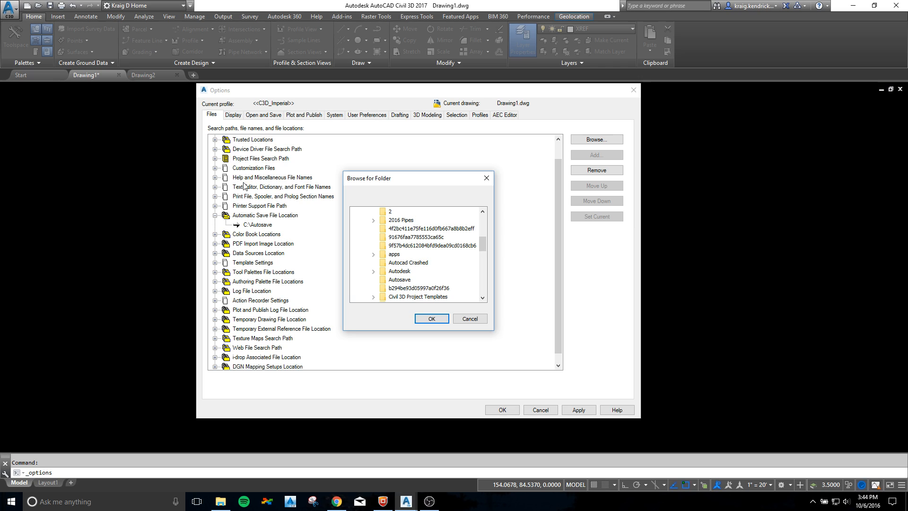
pyautogui.moveTo(399, 293)
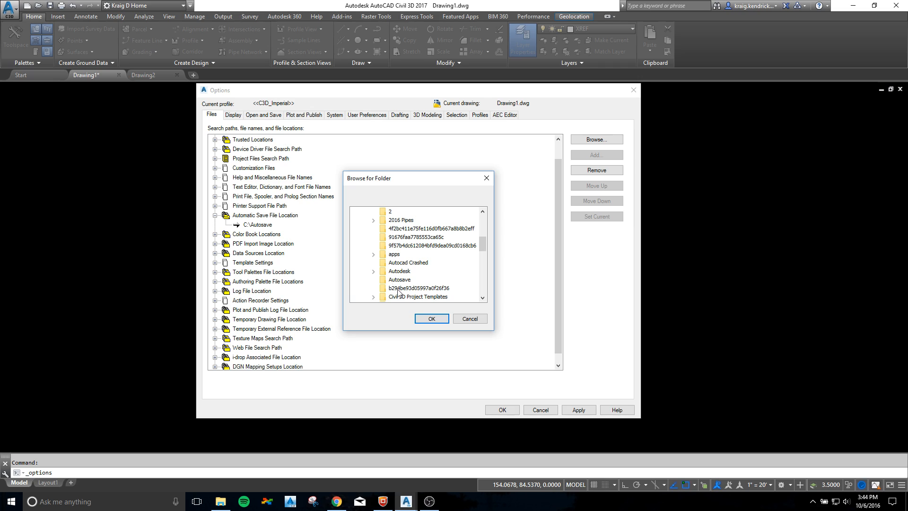
pyautogui.moveTo(309, 240)
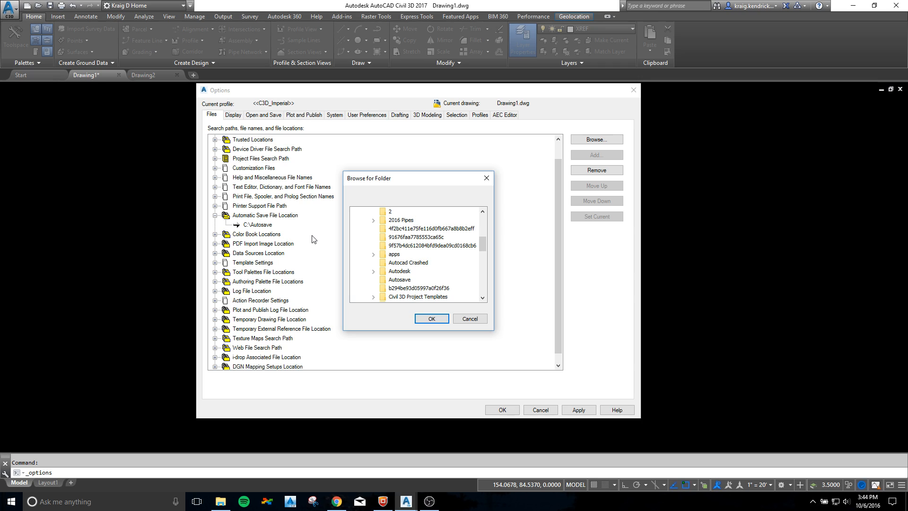
pyautogui.moveTo(354, 239)
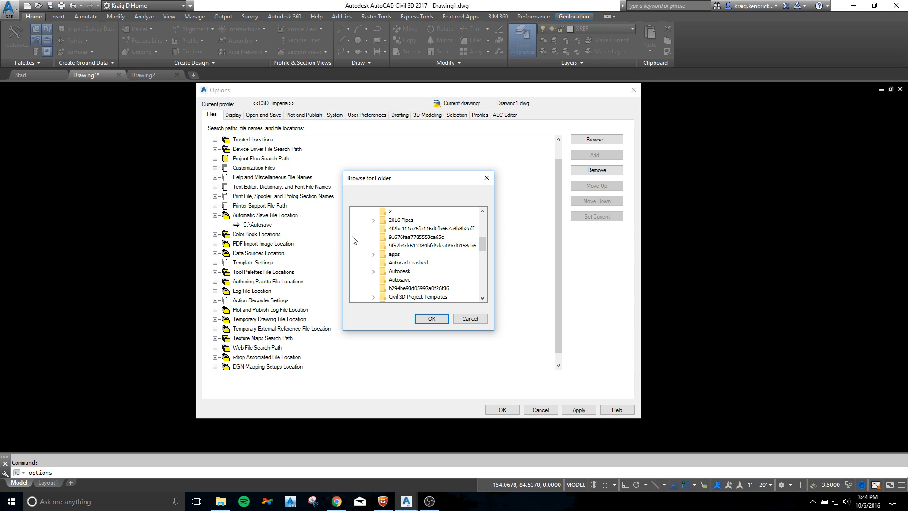
pyautogui.moveTo(448, 313)
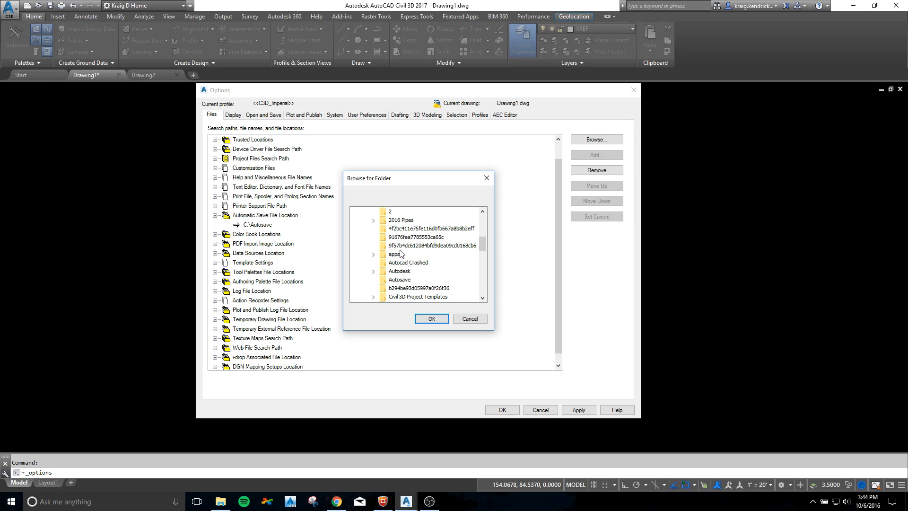
pyautogui.moveTo(407, 284)
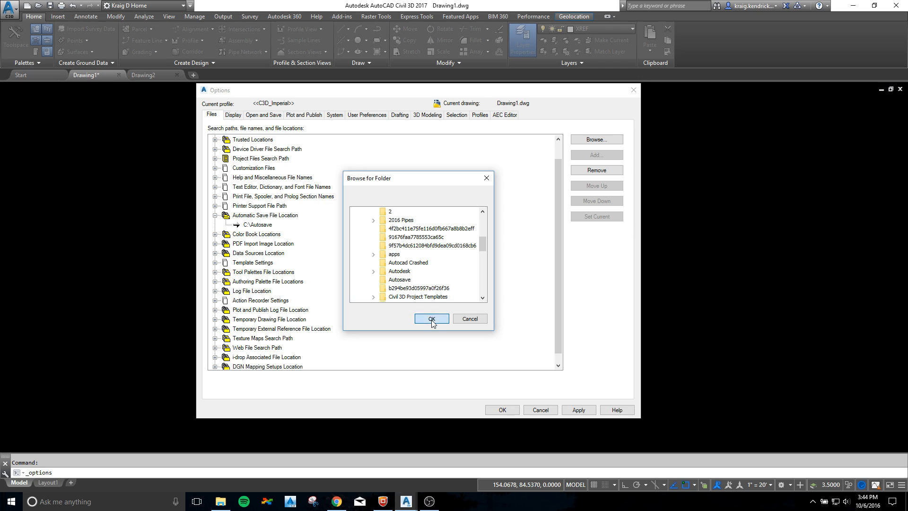
pyautogui.click(431, 318)
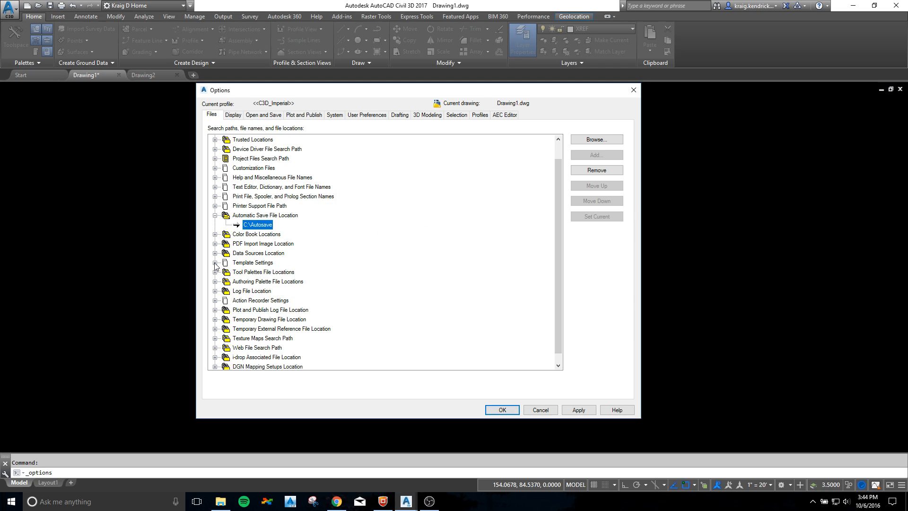
# Browse the Drawing Template File Location to CAD Library (G:) > Acad Templates.
pyautogui.click(214, 262)
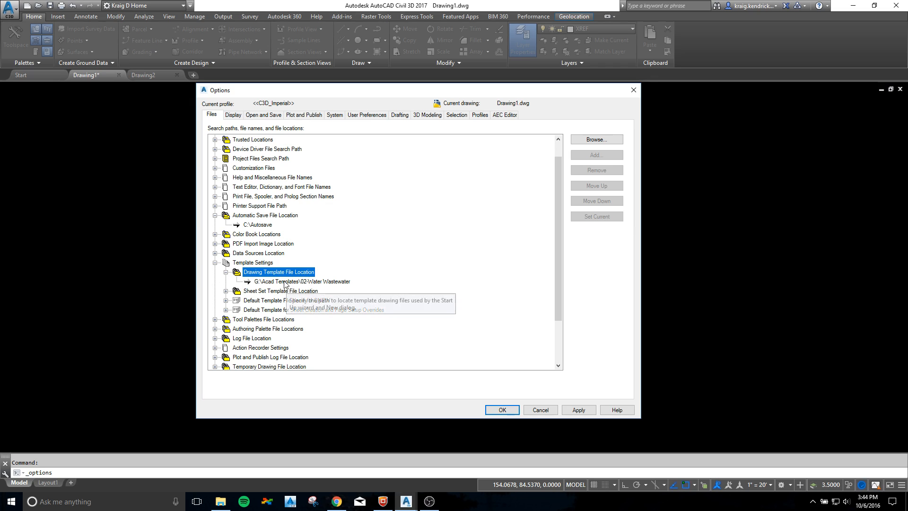
pyautogui.click(299, 281)
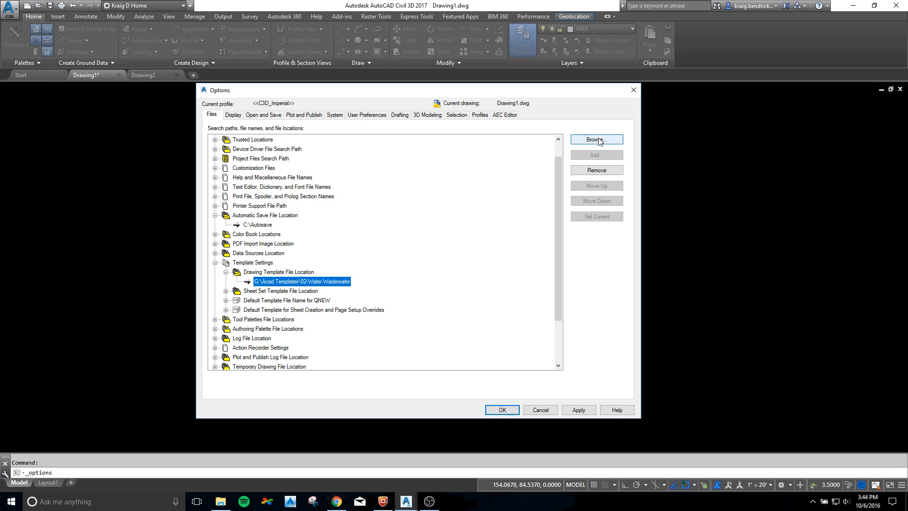
pyautogui.click(596, 139)
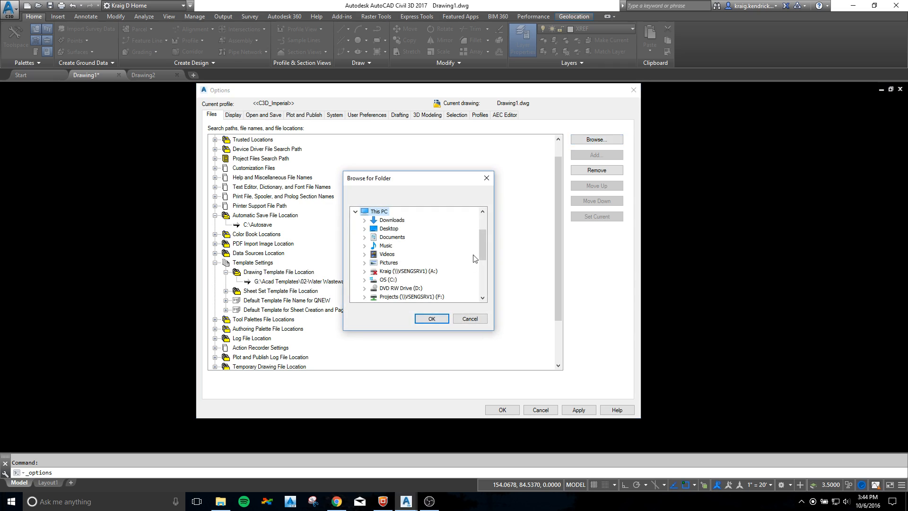
pyautogui.scroll(-3)
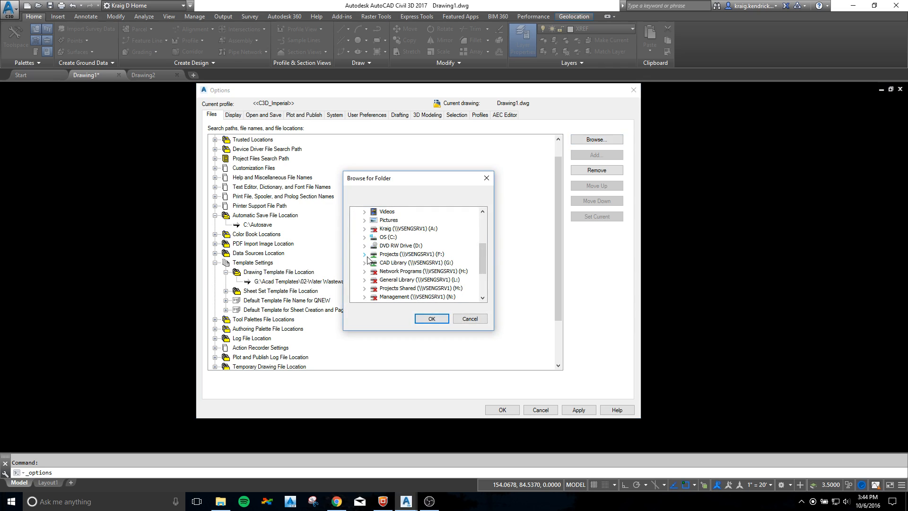
pyautogui.click(366, 263)
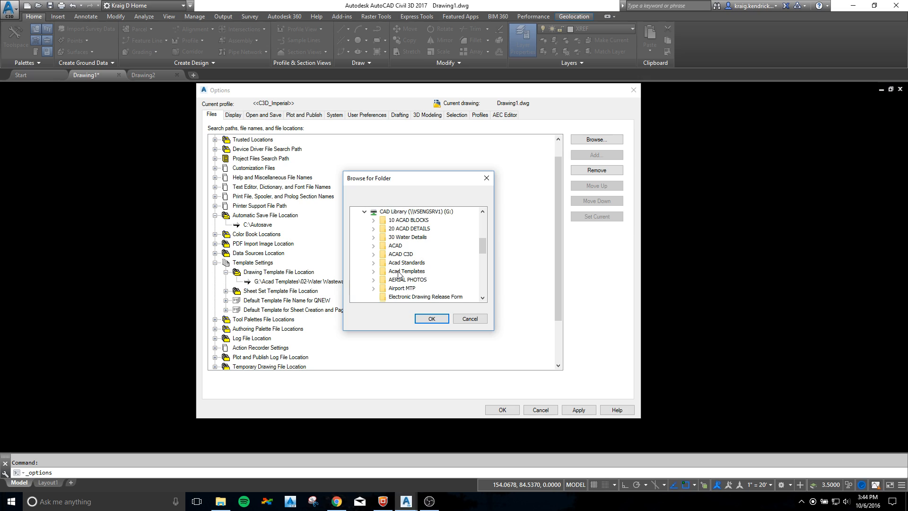
pyautogui.moveTo(378, 271)
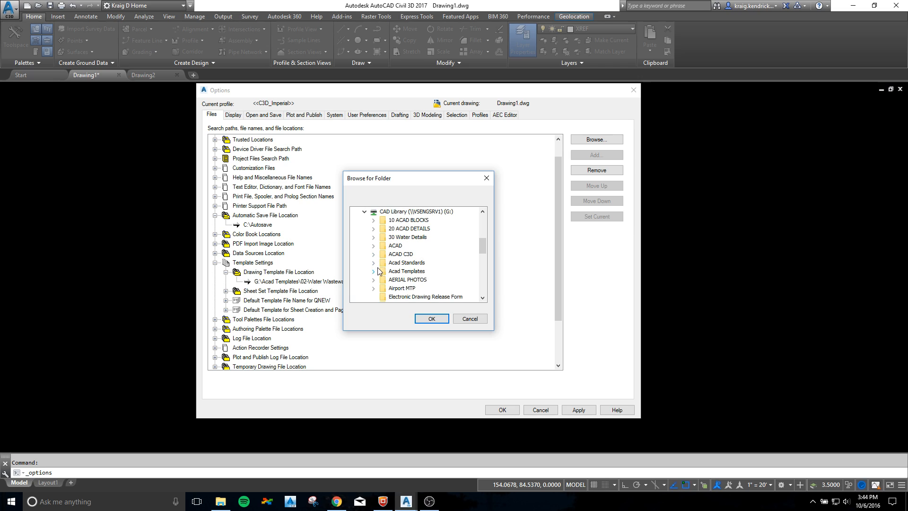
pyautogui.click(373, 271)
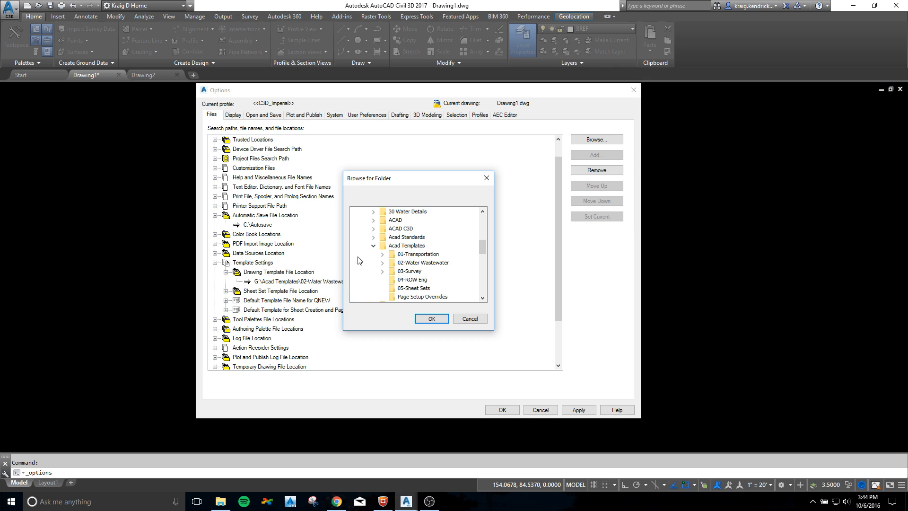
pyautogui.moveTo(474, 268)
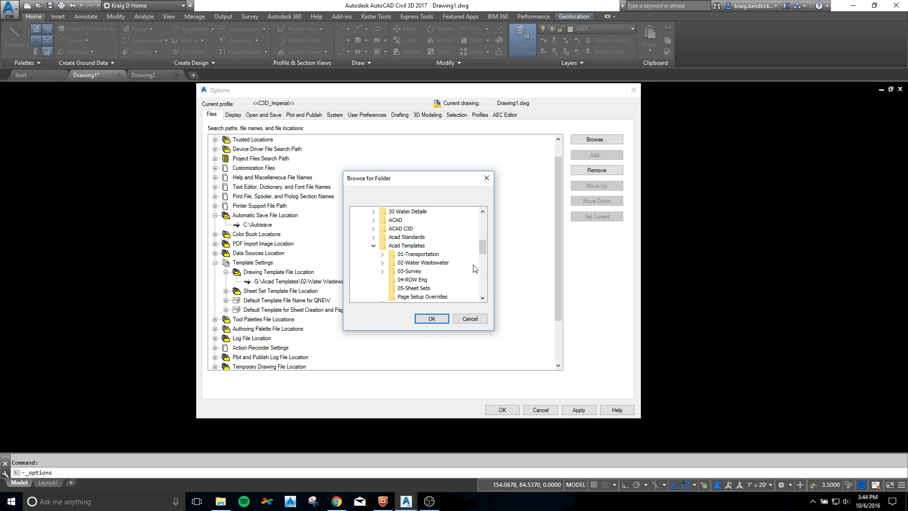
pyautogui.moveTo(411, 261)
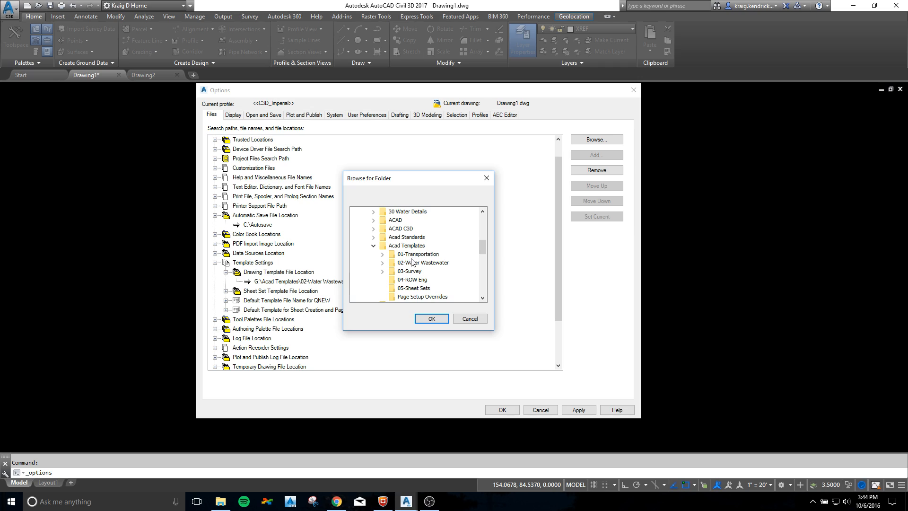
pyautogui.moveTo(412, 284)
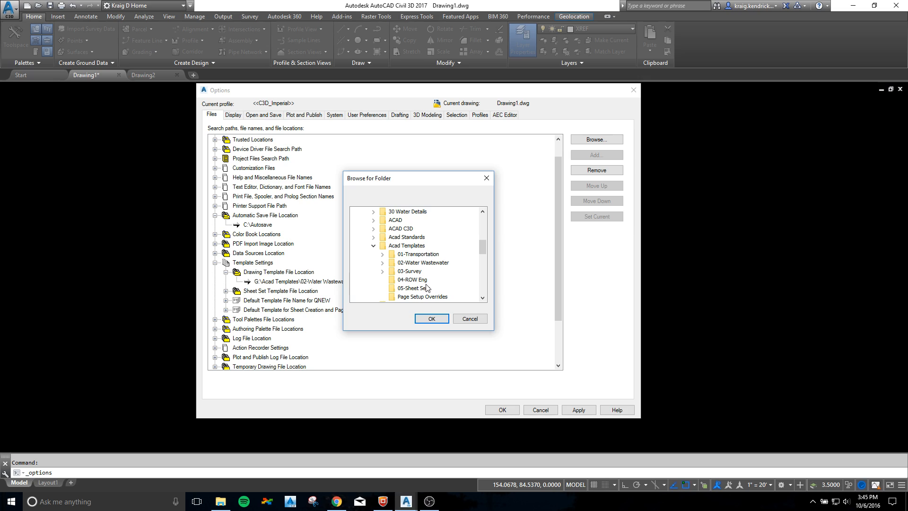
pyautogui.moveTo(397, 273)
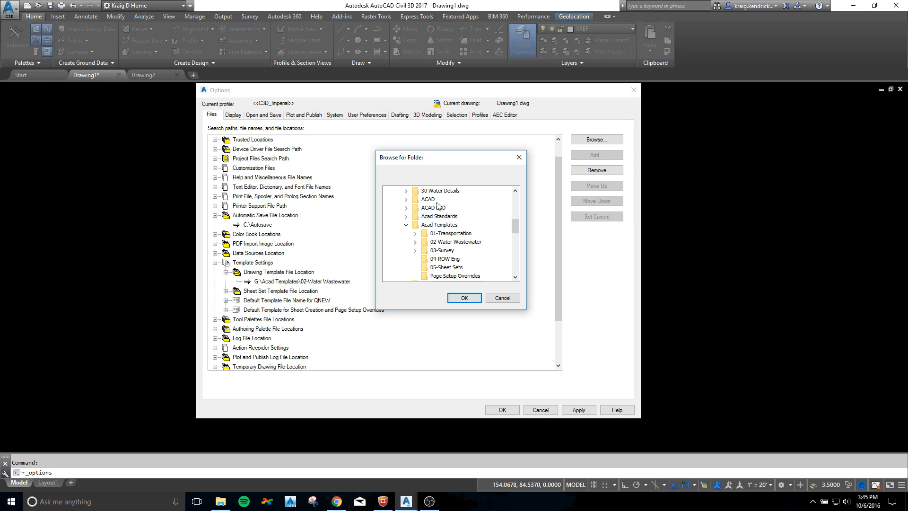
pyautogui.moveTo(302, 289)
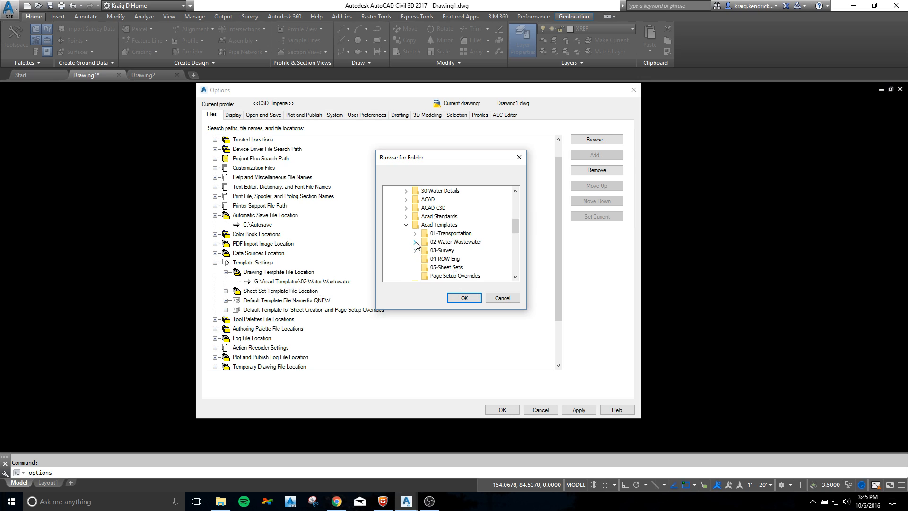
pyautogui.moveTo(463, 296)
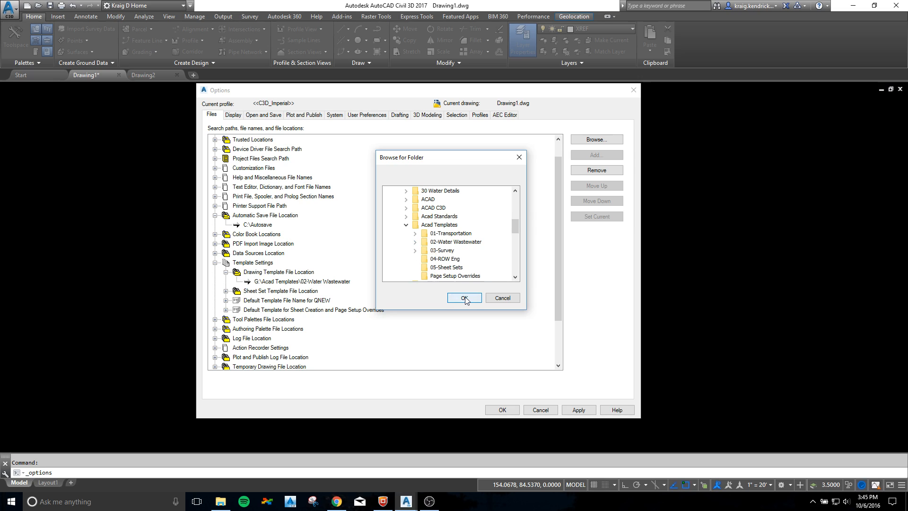
pyautogui.moveTo(444, 246)
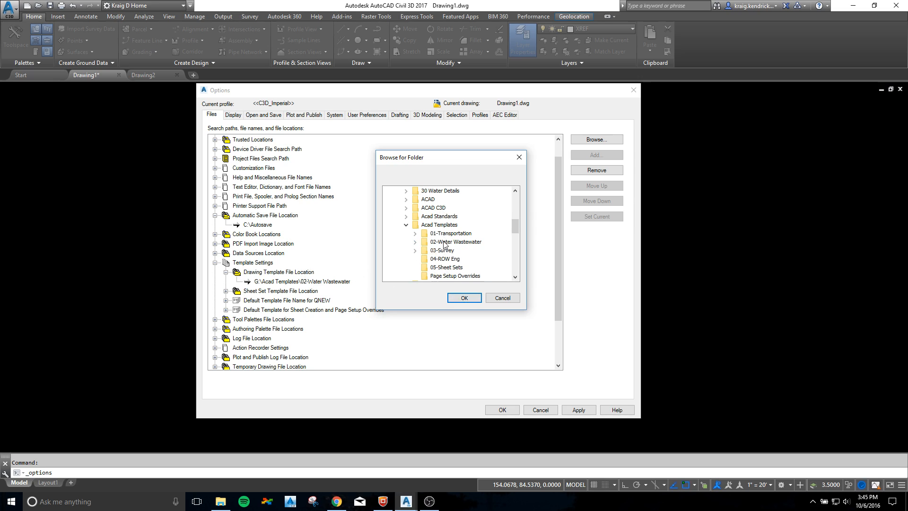
# Confirm G:\Acad Templates\02-Water Wastewater and select the QNEW default template path.
pyautogui.click(464, 297)
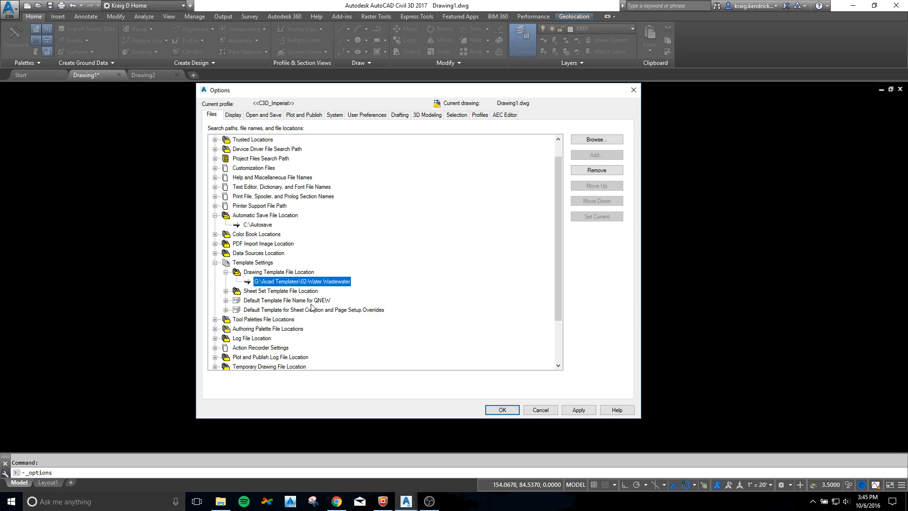
pyautogui.moveTo(224, 301)
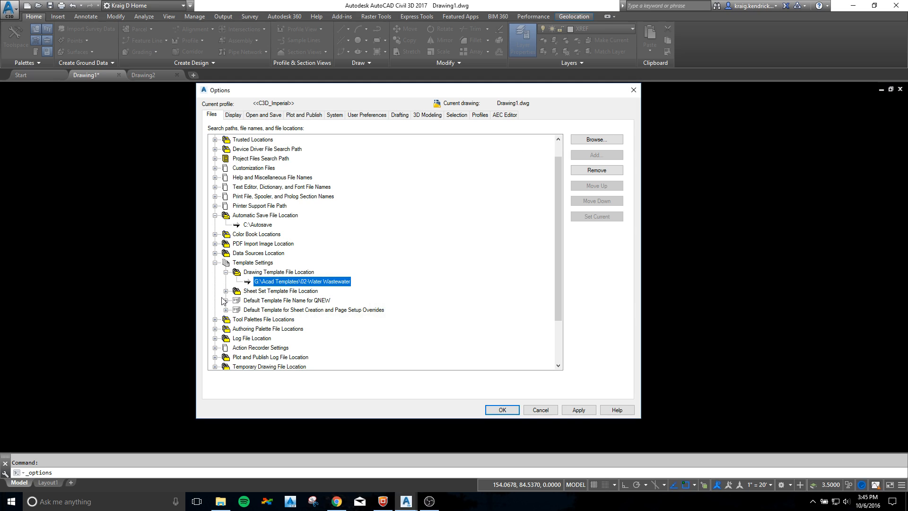
pyautogui.click(285, 300)
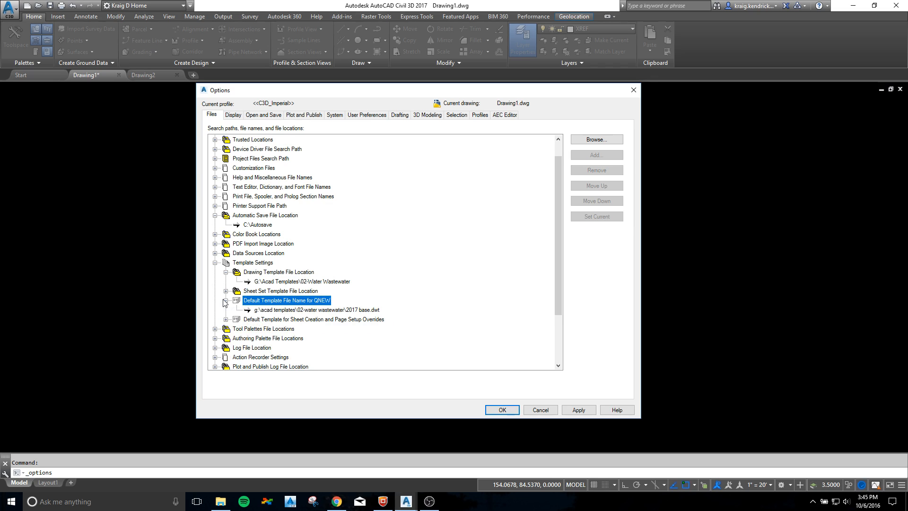
pyautogui.click(315, 310)
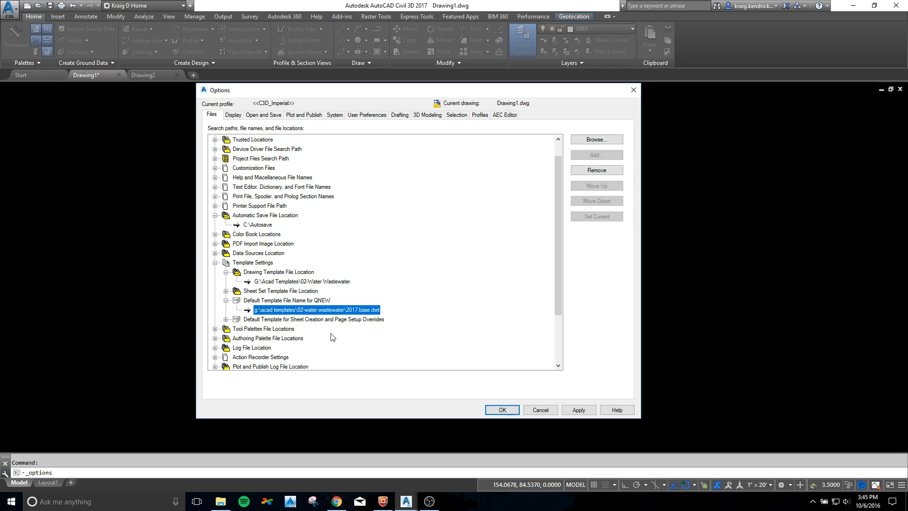
pyautogui.moveTo(596, 139)
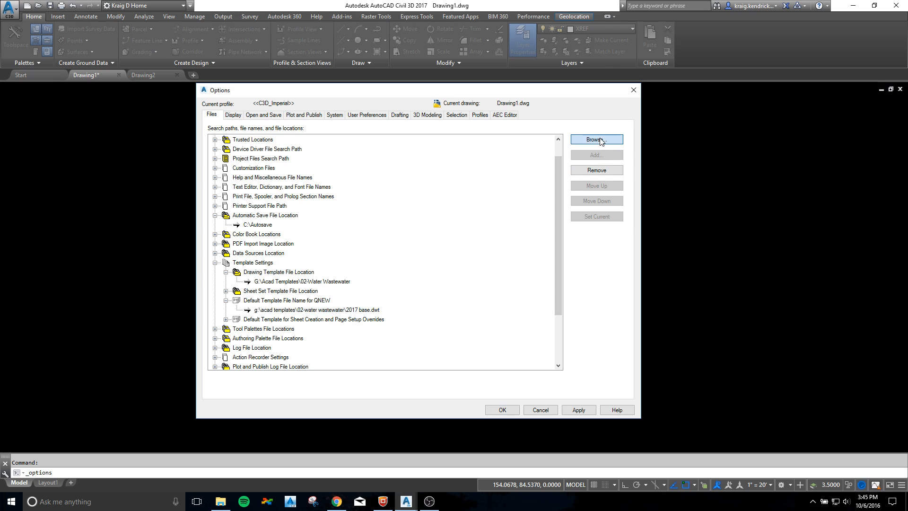
pyautogui.moveTo(555, 203)
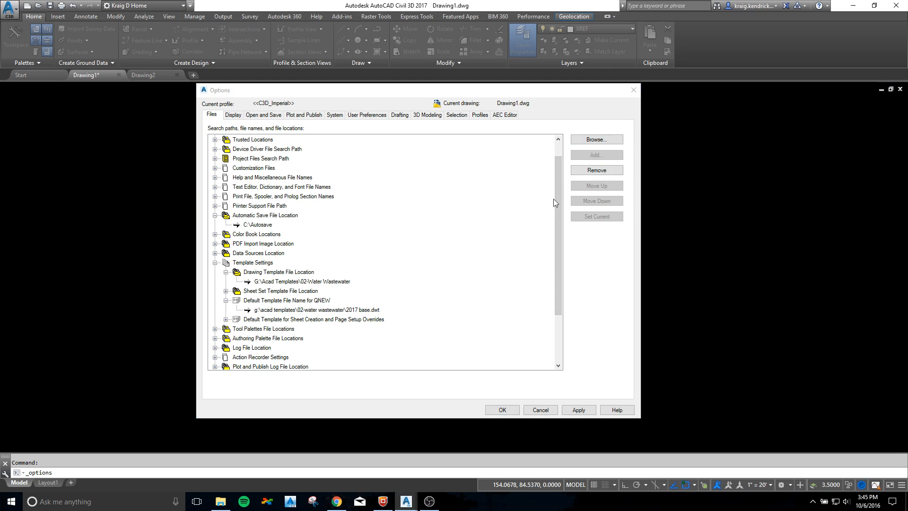
# Browse QNEW template files from 02-Water Wastewater up to the 01-Transportation folder.
pyautogui.click(595, 139)
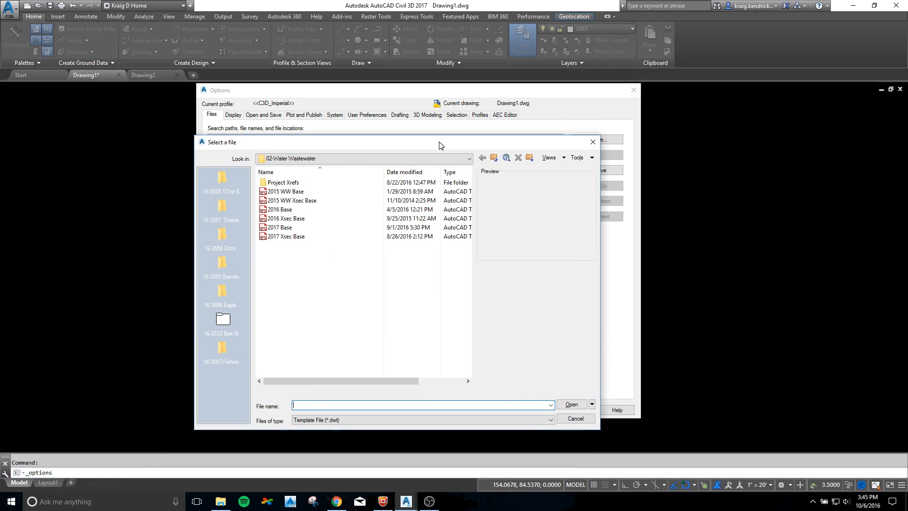
pyautogui.click(469, 157)
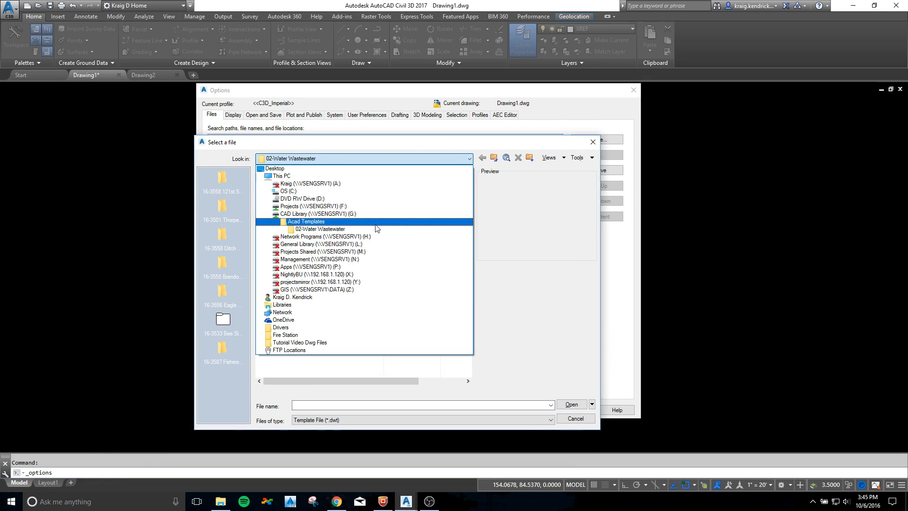
pyautogui.click(318, 229)
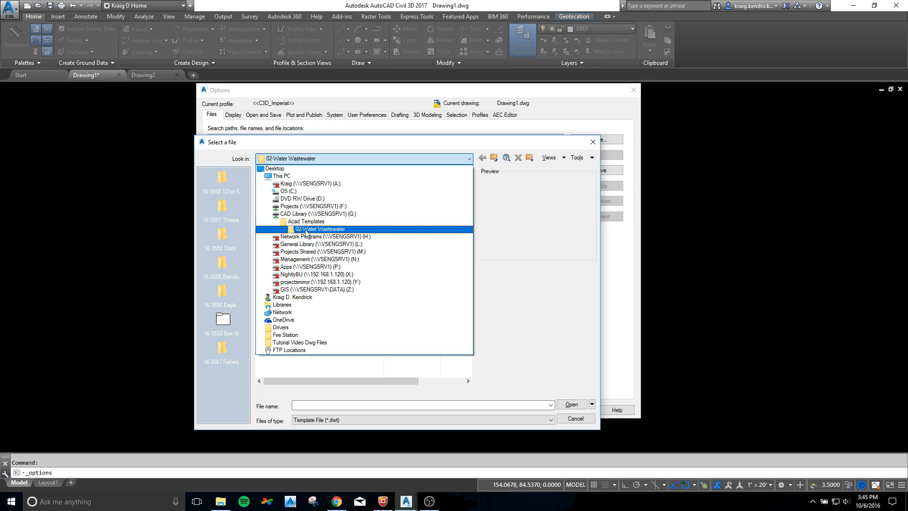
pyautogui.doubleClick(319, 229)
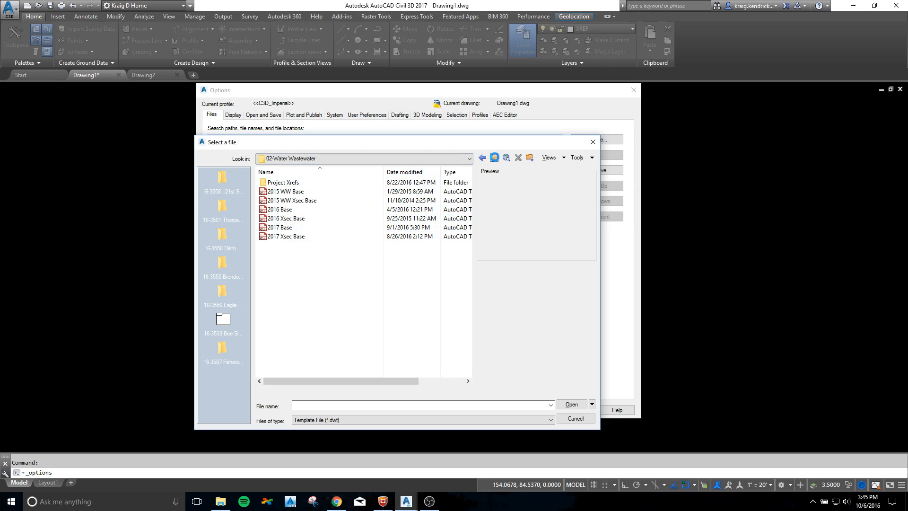
pyautogui.click(482, 157)
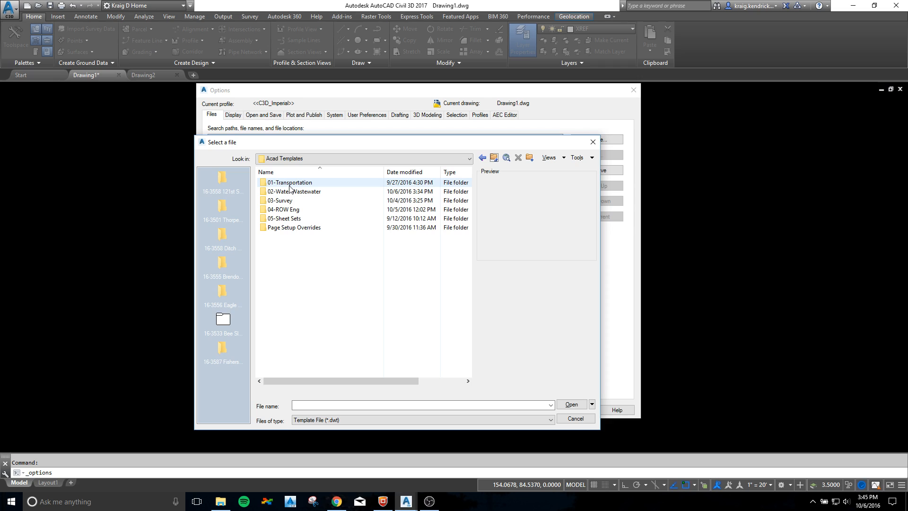
pyautogui.doubleClick(289, 182)
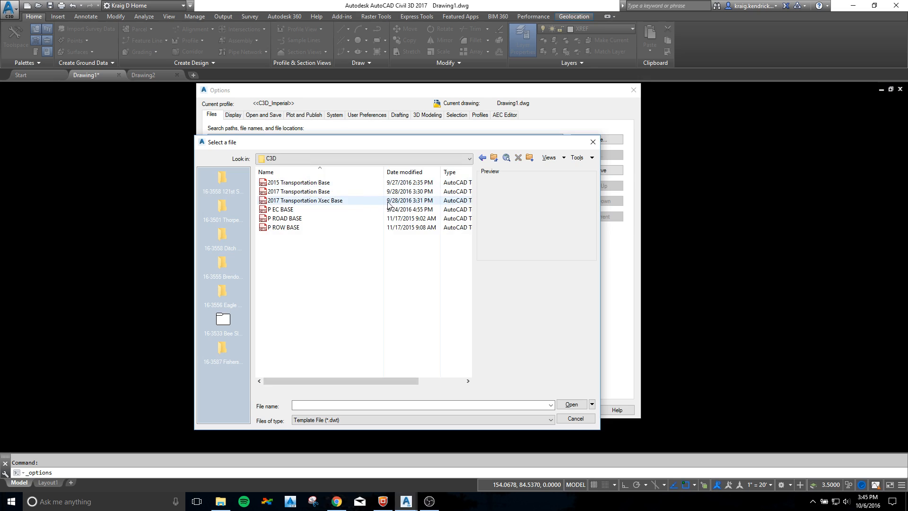
pyautogui.moveTo(501, 162)
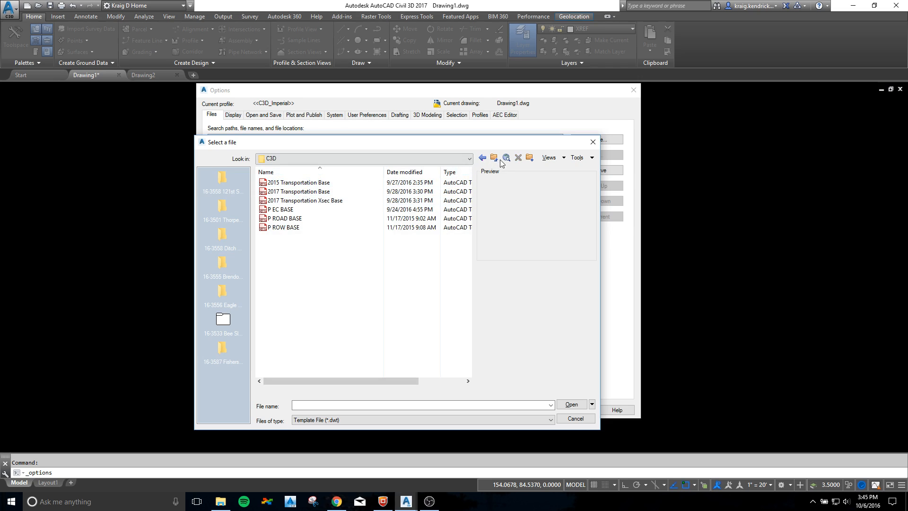
pyautogui.click(493, 157)
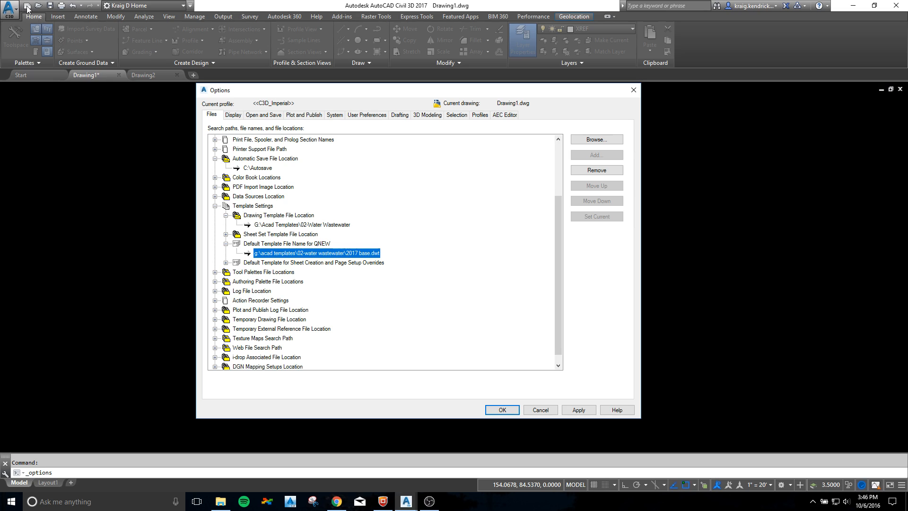
pyautogui.moveTo(318, 261)
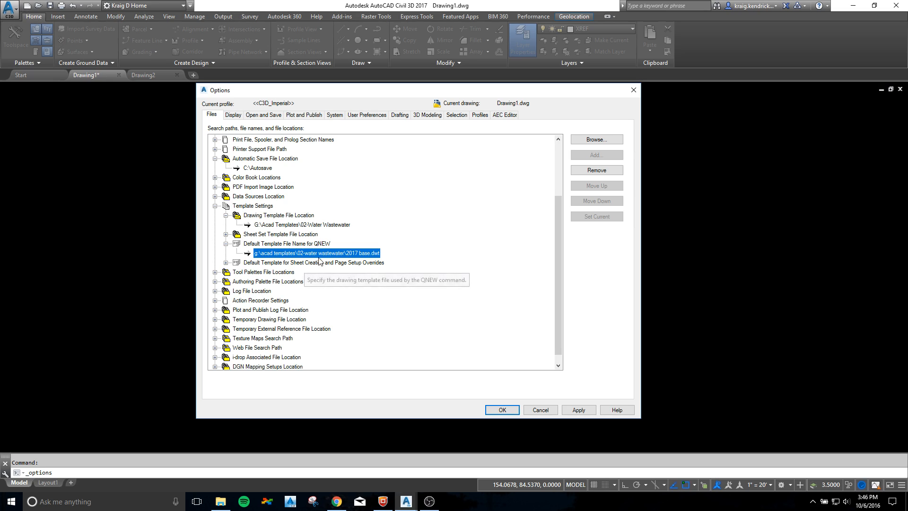
pyautogui.moveTo(370, 250)
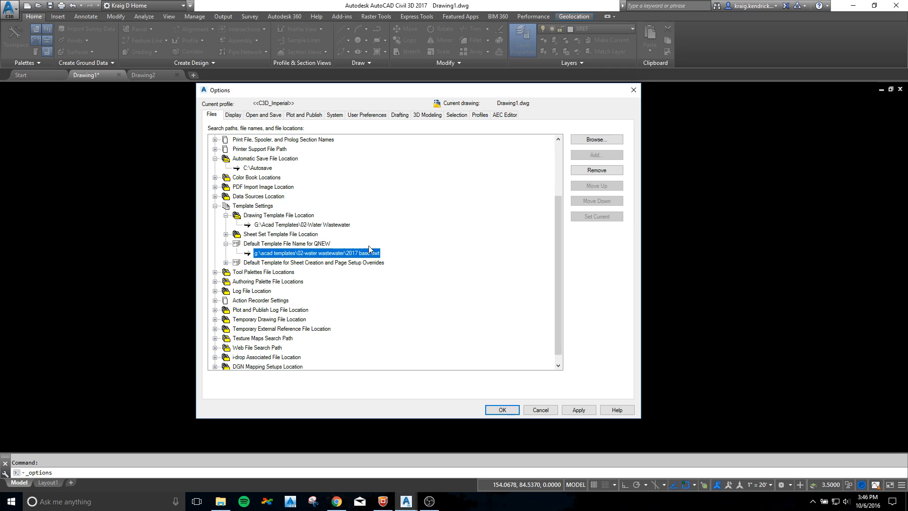
pyautogui.moveTo(343, 260)
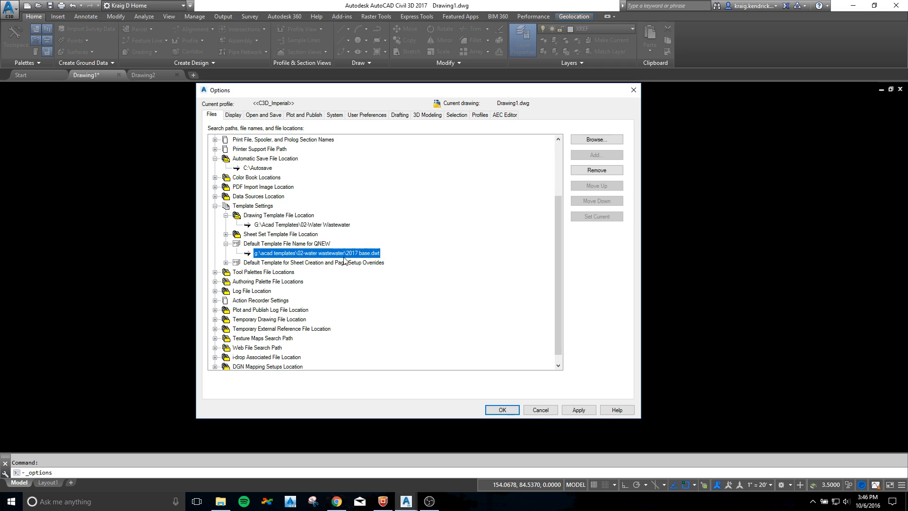
pyautogui.moveTo(345, 255)
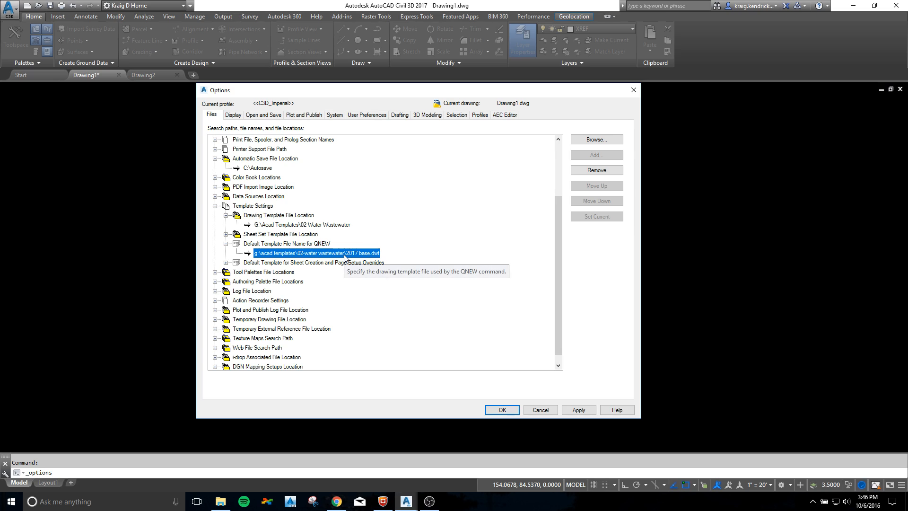
pyautogui.moveTo(379, 294)
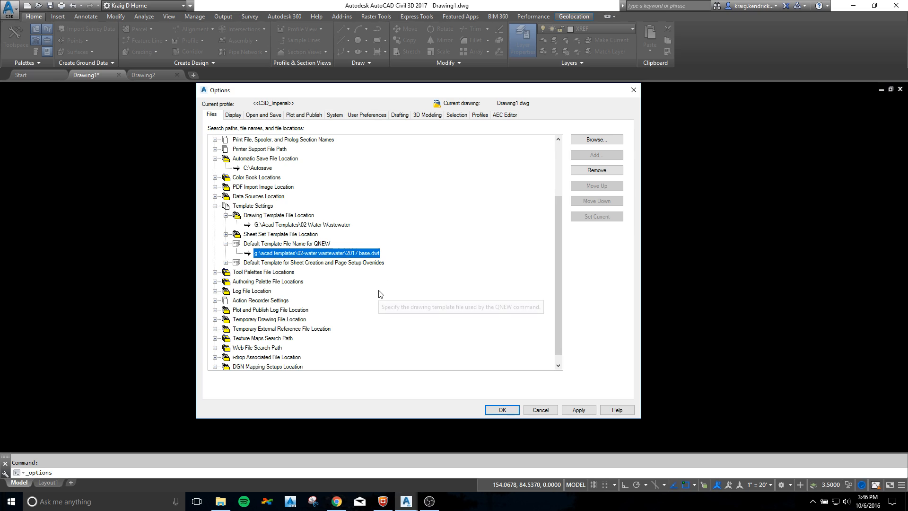
pyautogui.moveTo(230, 272)
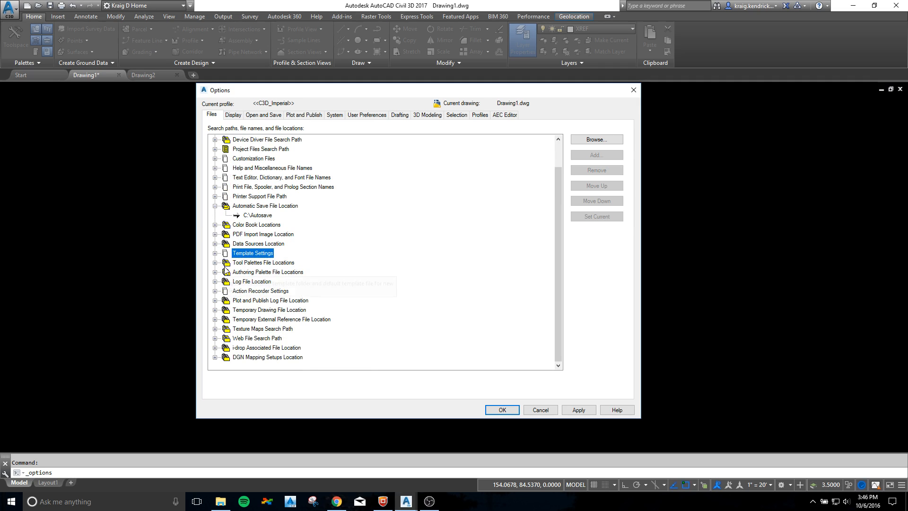
pyautogui.moveTo(214, 312)
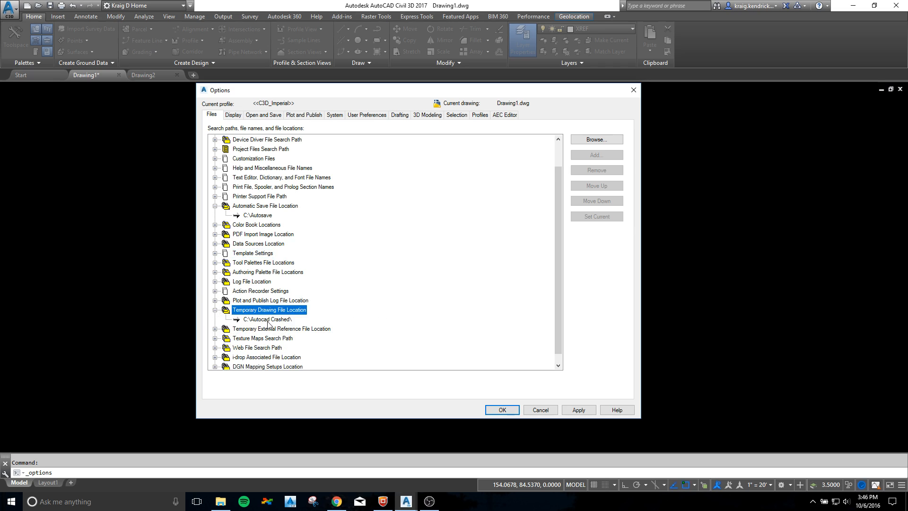
# Re-browse Temporary Drawing File Location, keeping C:\Autocad Crashed.
pyautogui.click(266, 319)
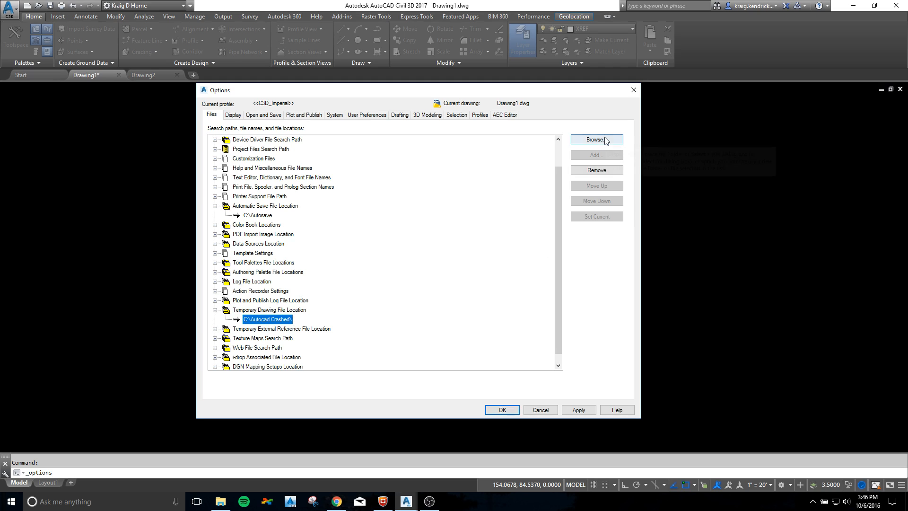
pyautogui.click(596, 139)
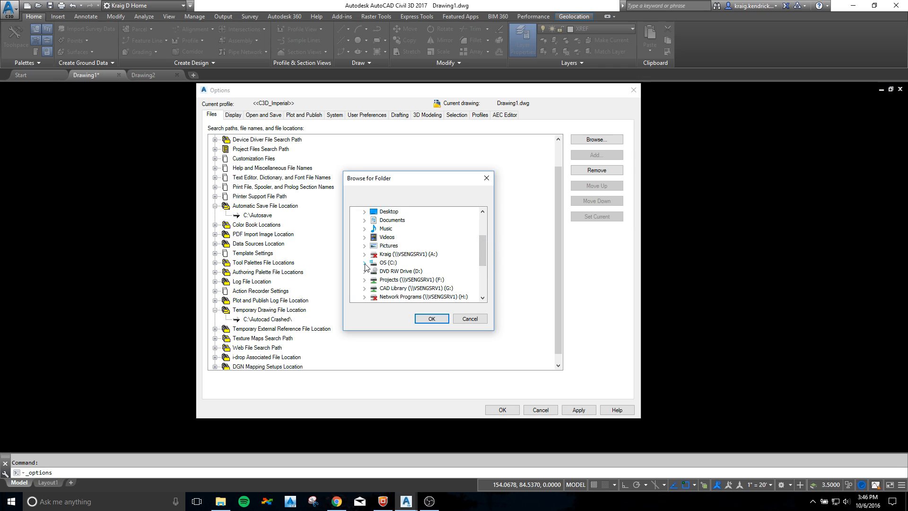
pyautogui.click(365, 263)
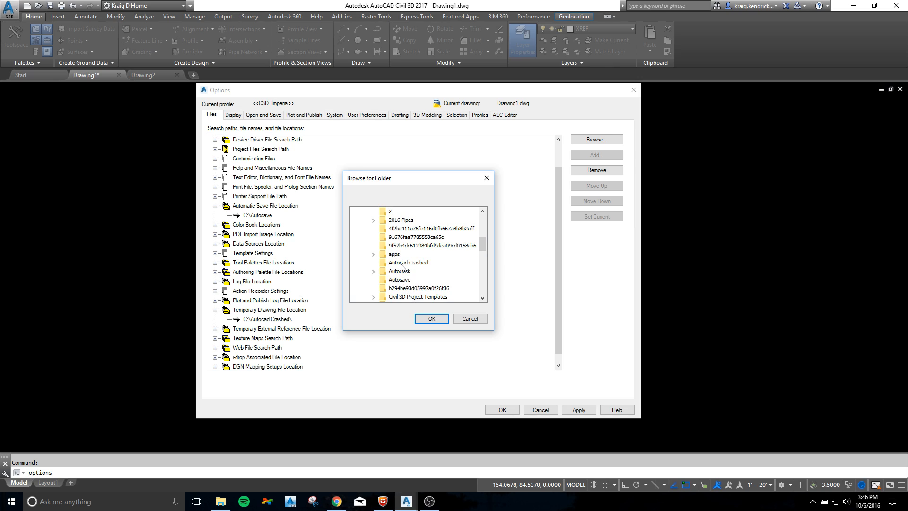
pyautogui.moveTo(421, 265)
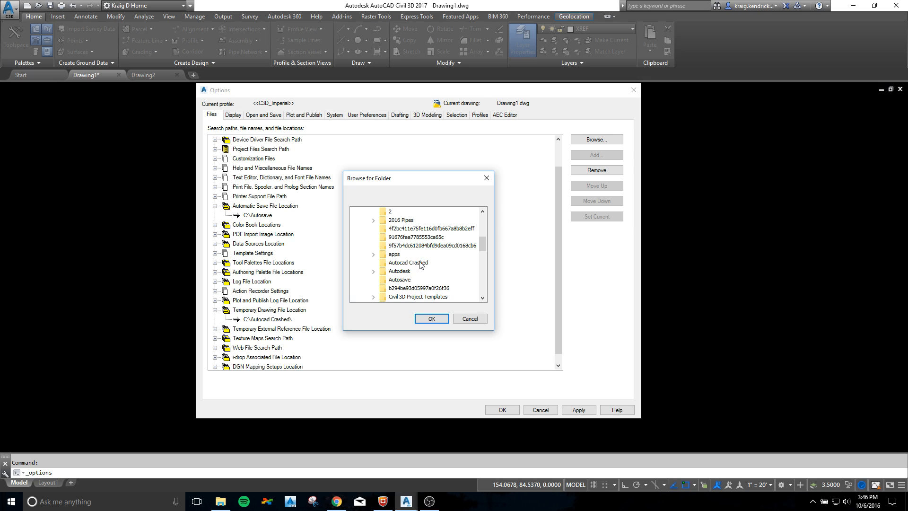
pyautogui.click(431, 319)
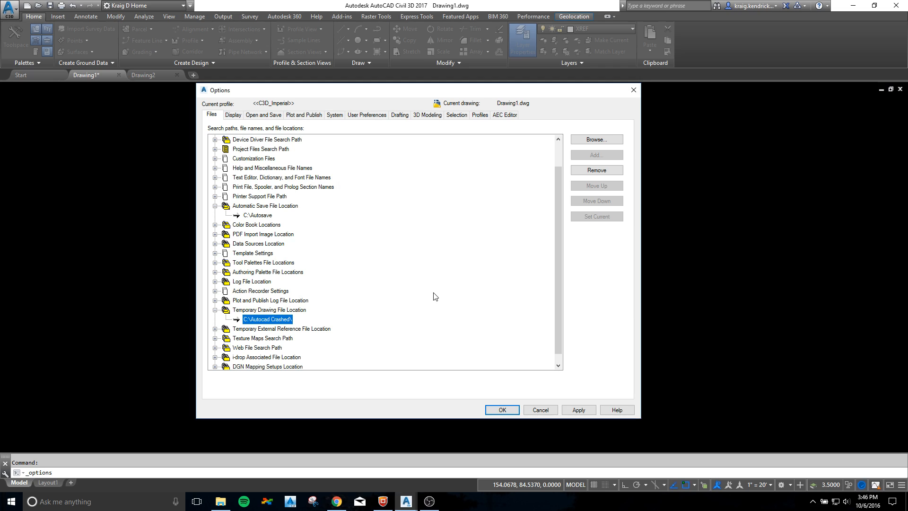
pyautogui.moveTo(307, 325)
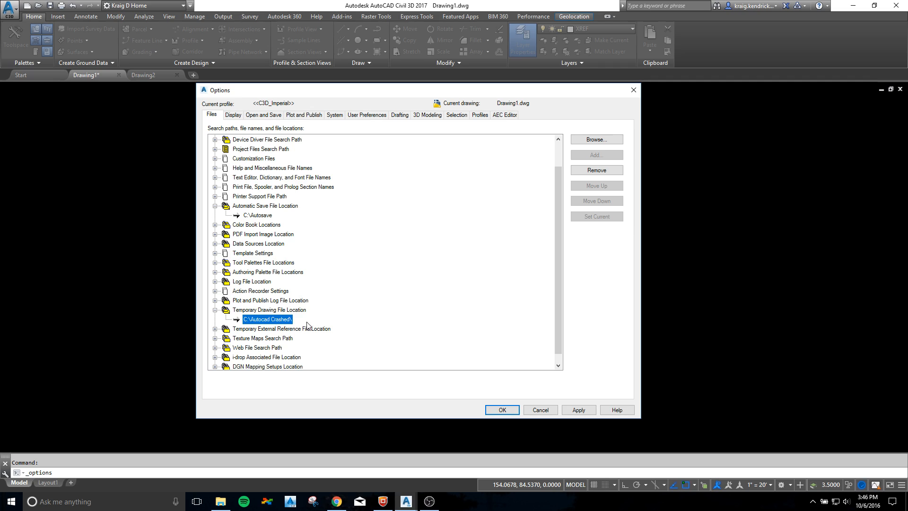
pyautogui.moveTo(316, 313)
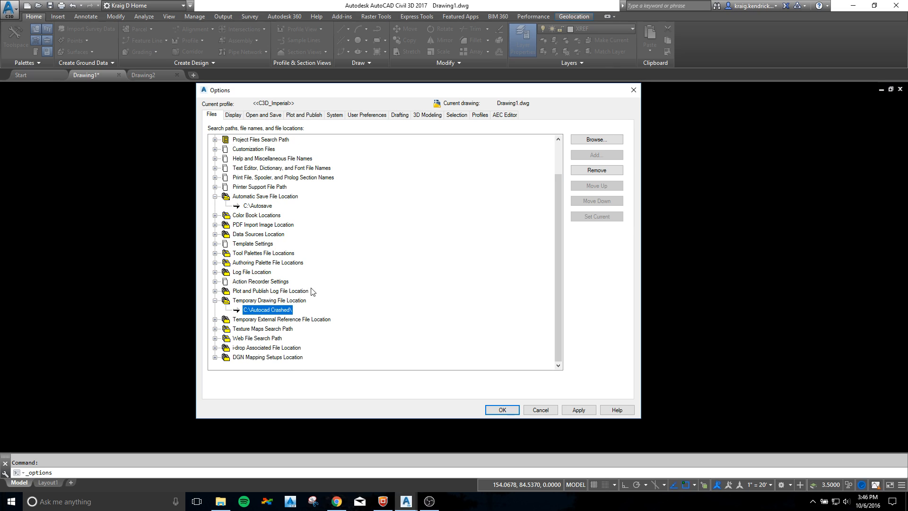
pyautogui.moveTo(310, 293)
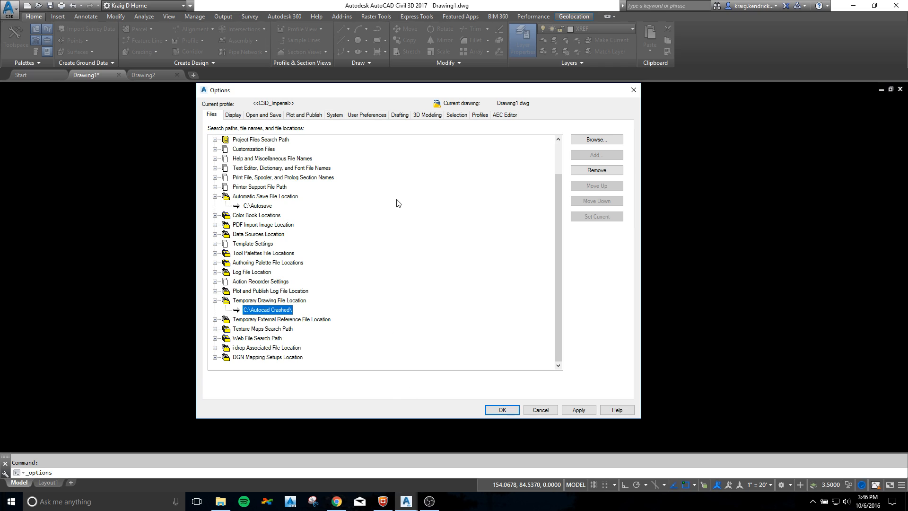
pyautogui.moveTo(293, 305)
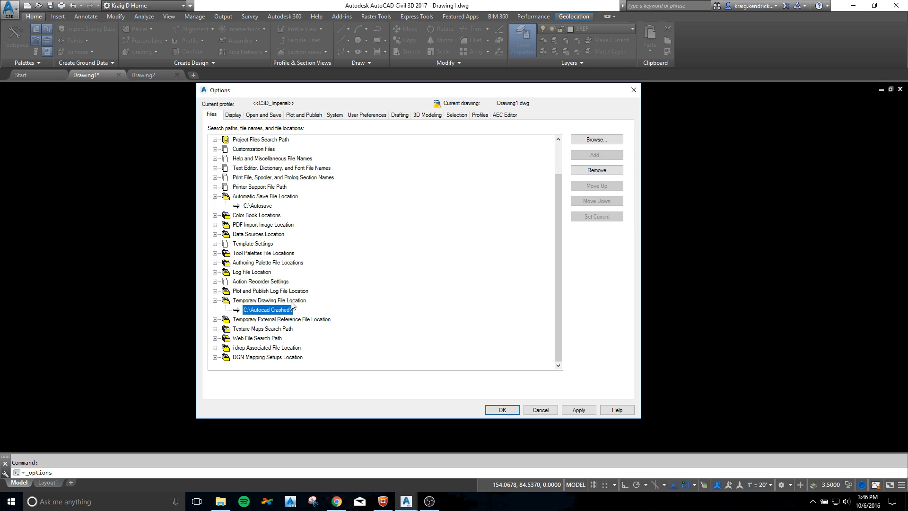
pyautogui.moveTo(229, 307)
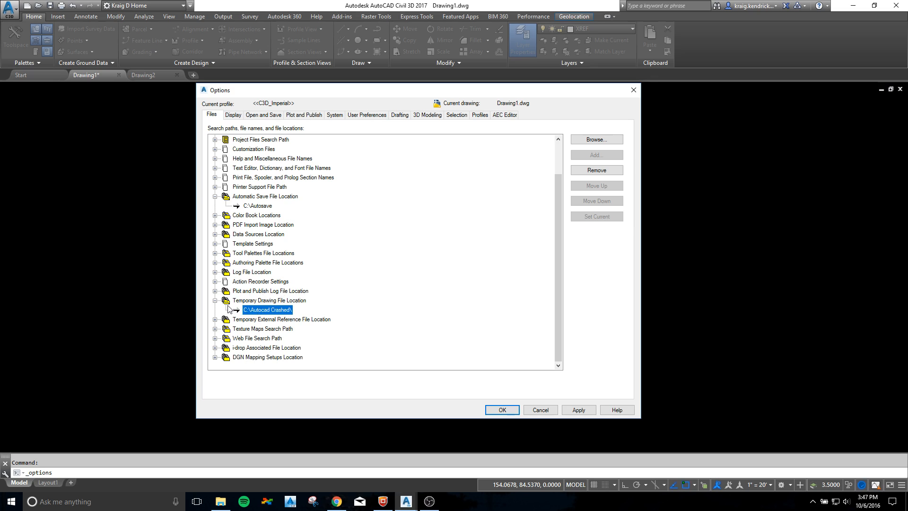
# Scroll to the top and expand Support File Search Path, showing G:\ACAD\FONTS.
pyautogui.scroll(3)
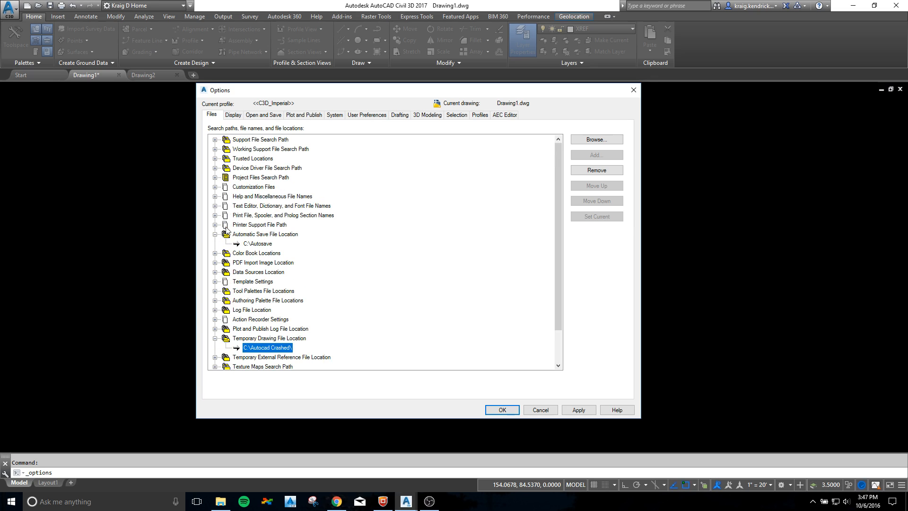
pyautogui.moveTo(267, 226)
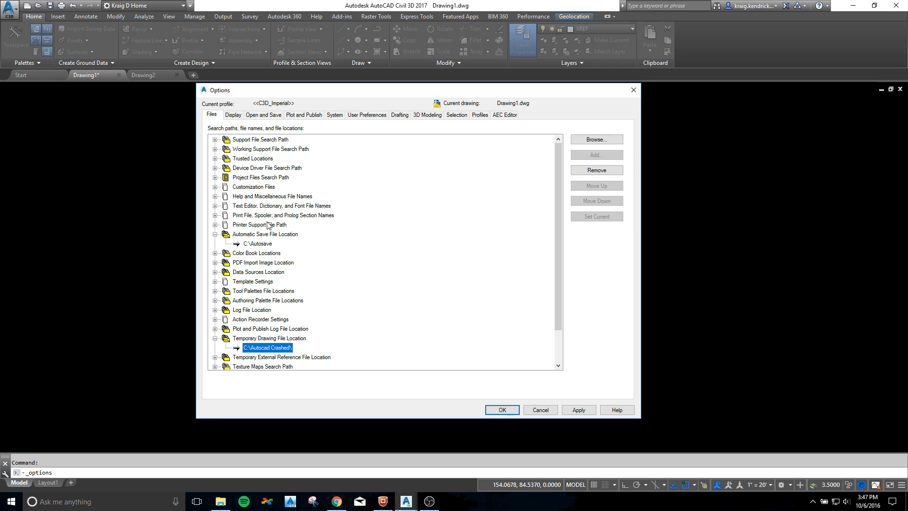
pyautogui.moveTo(275, 240)
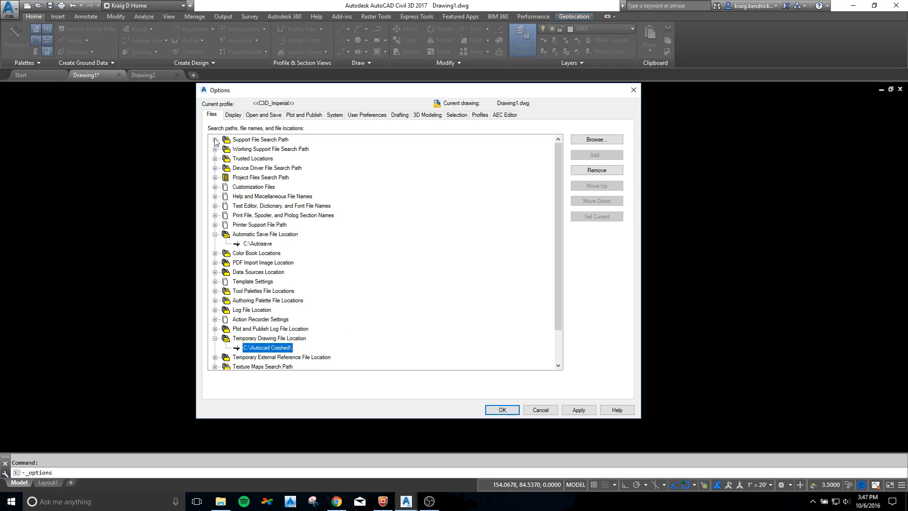
pyautogui.click(214, 140)
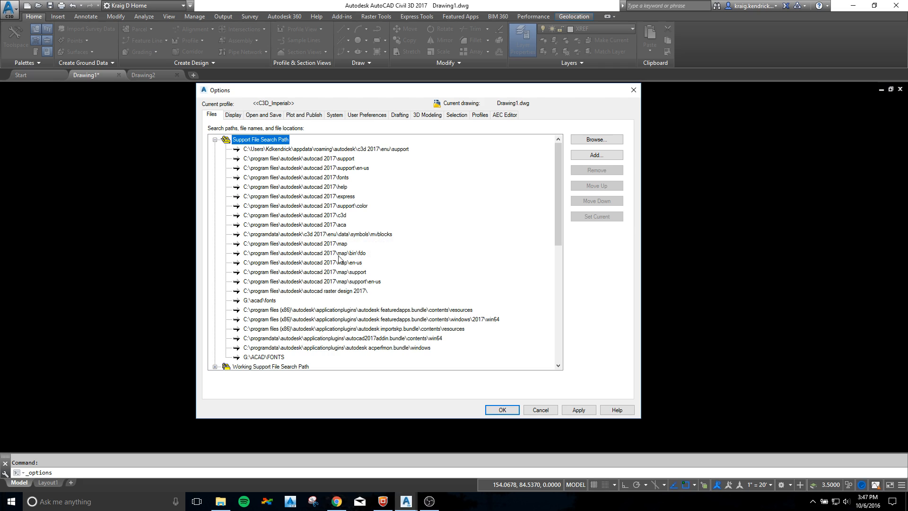
# Visit Display, then Open and Save, and select the minutes-between-saves value.
pyautogui.click(233, 115)
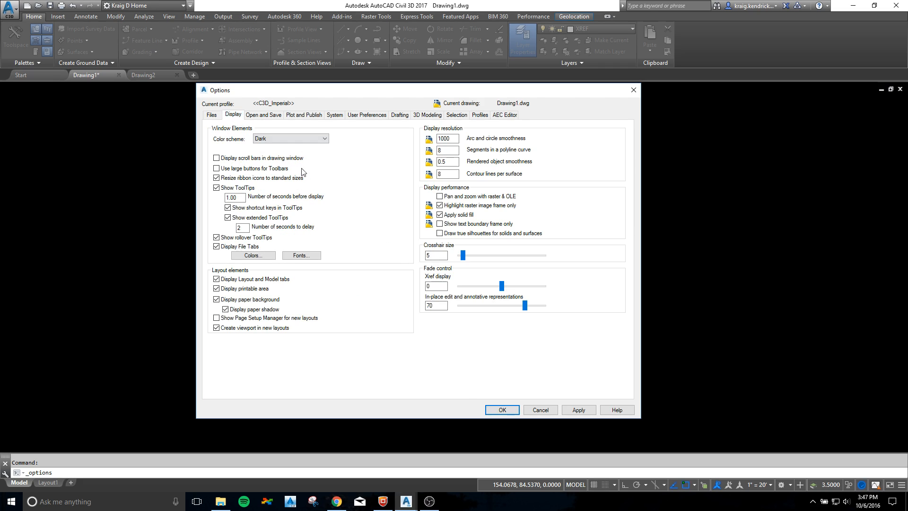
pyautogui.moveTo(370, 278)
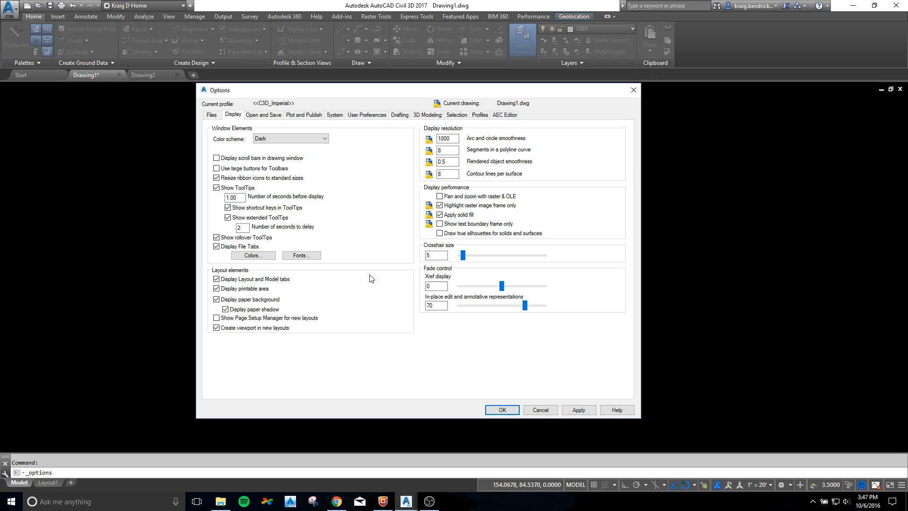
pyautogui.click(263, 114)
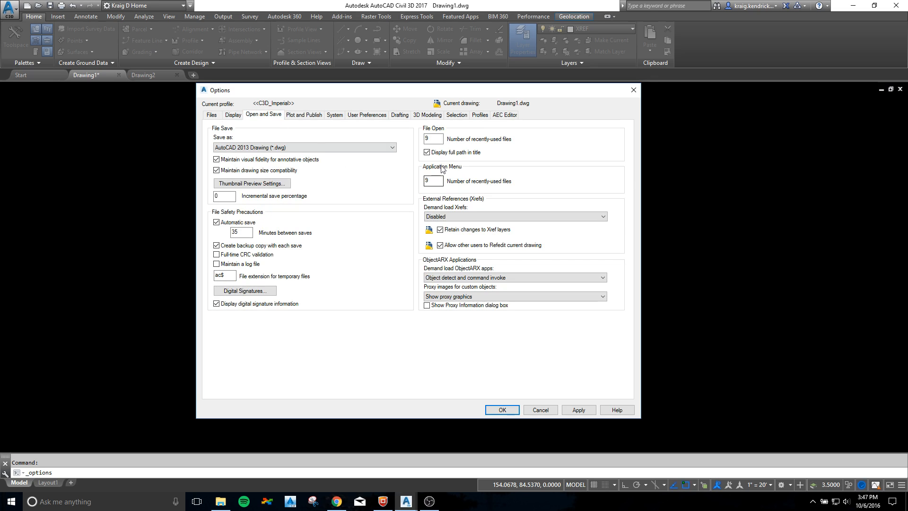
pyautogui.click(426, 152)
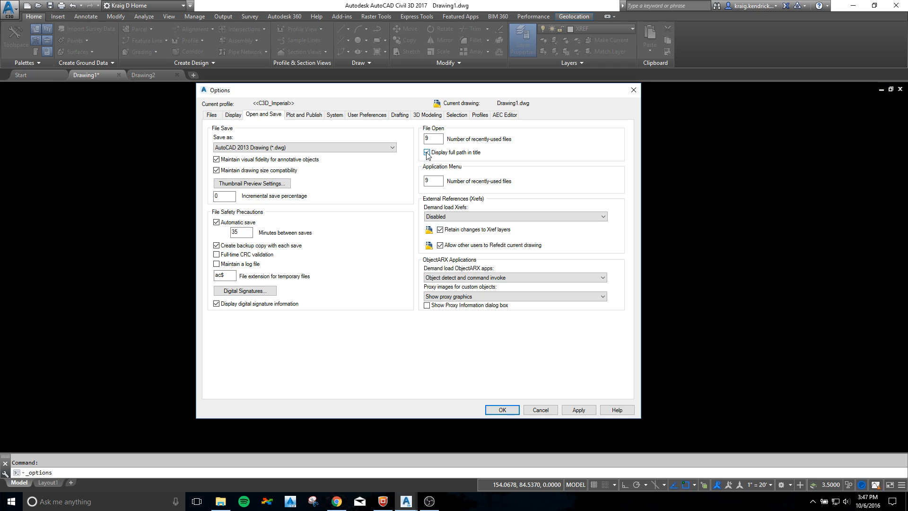
pyautogui.moveTo(426, 155)
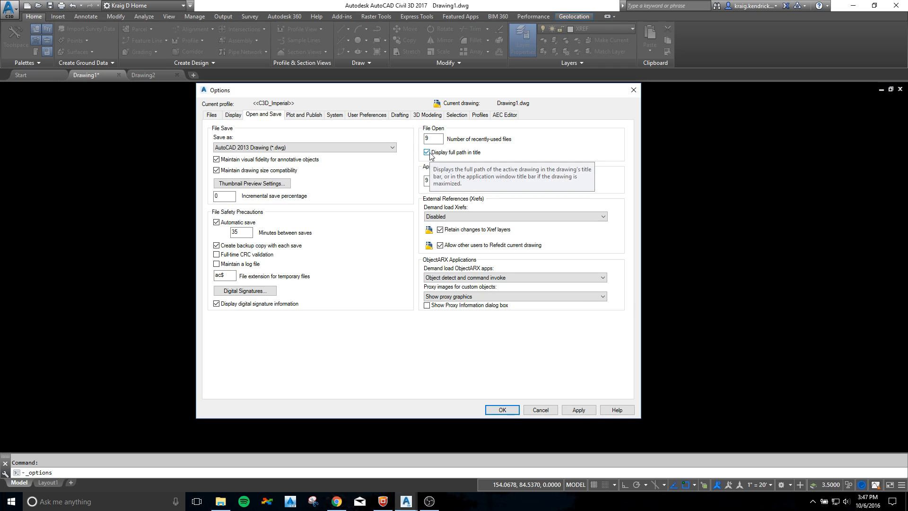
pyautogui.moveTo(520, 154)
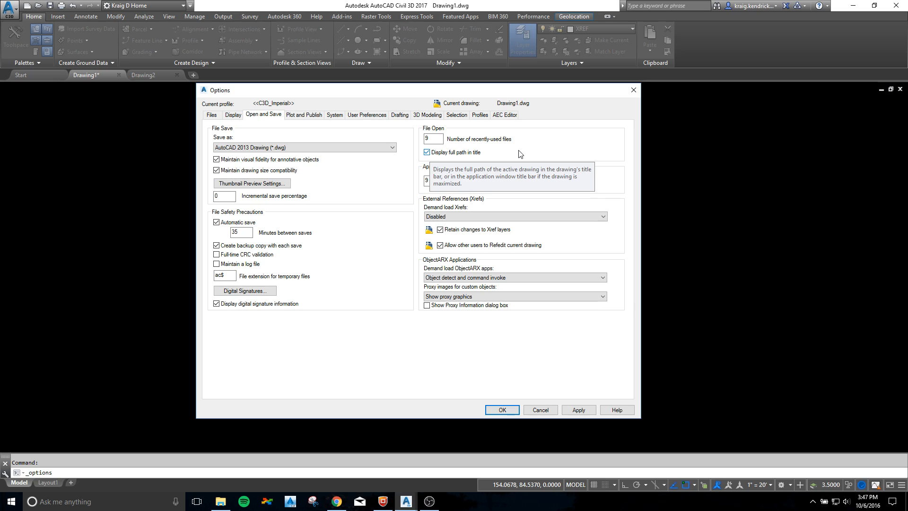
pyautogui.moveTo(277, 36)
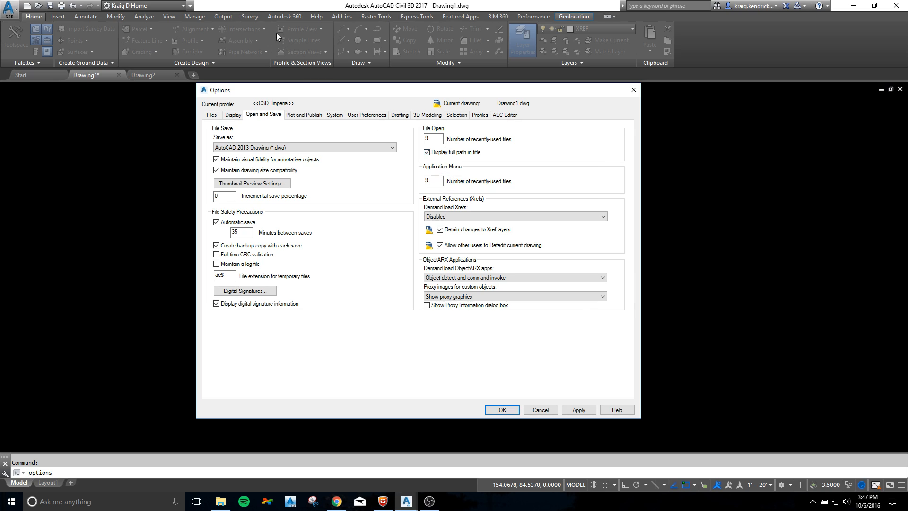
pyautogui.moveTo(376, 84)
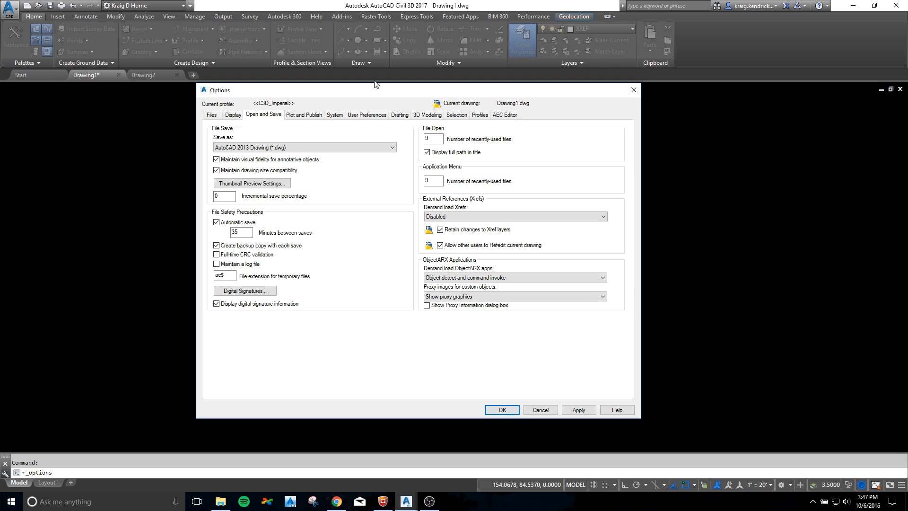
pyautogui.moveTo(500, 180)
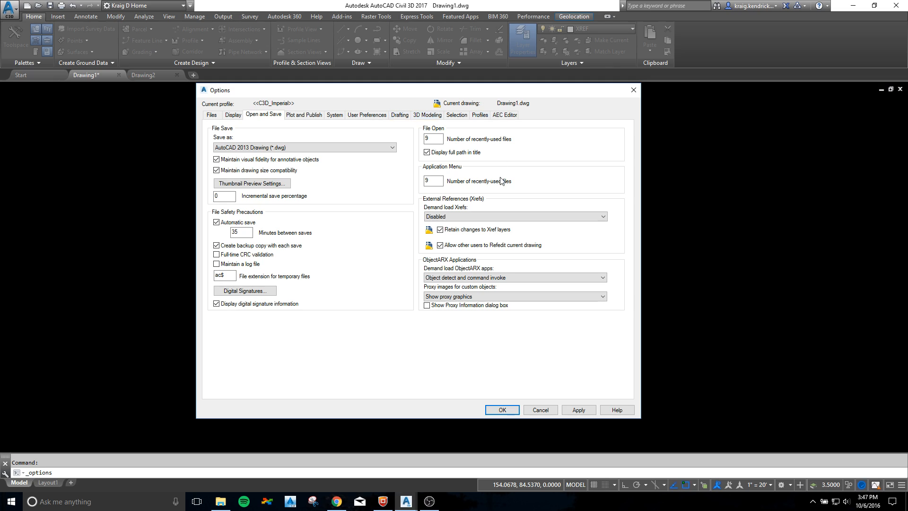
pyautogui.moveTo(262, 211)
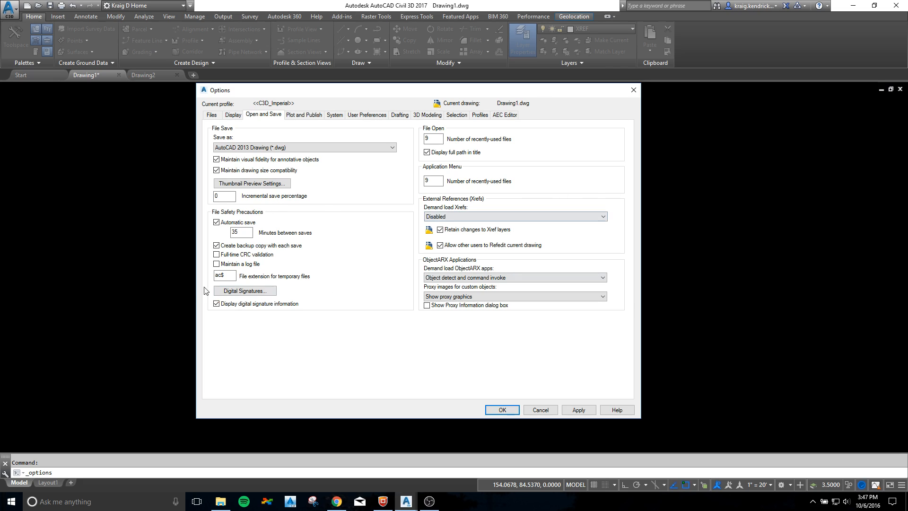
pyautogui.tripleClick(241, 233)
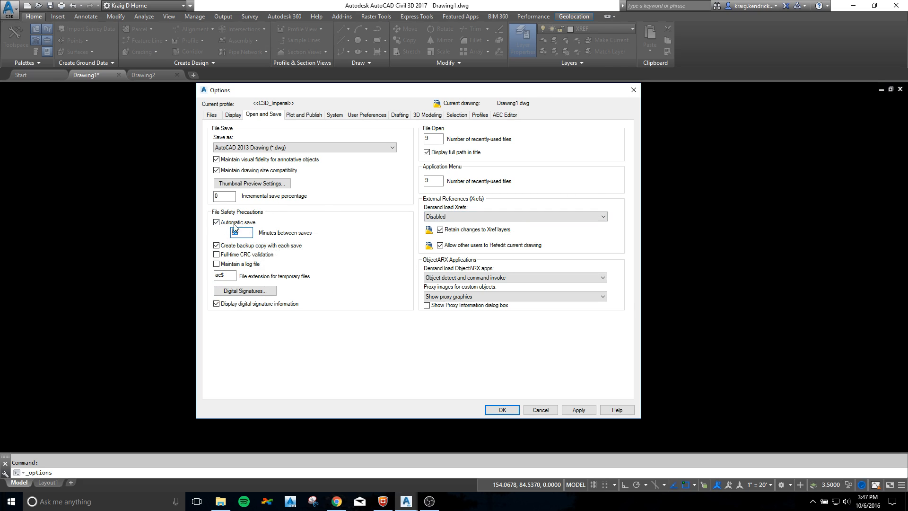
pyautogui.moveTo(240, 232)
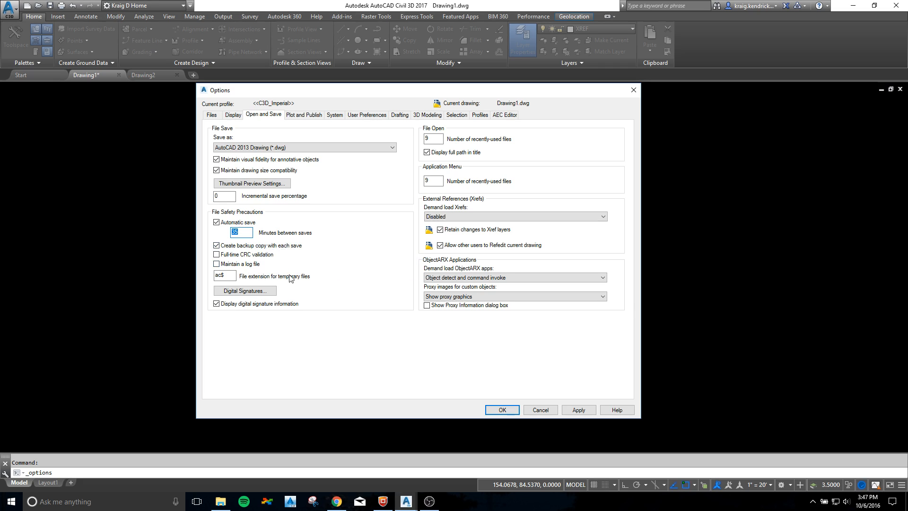
pyautogui.moveTo(327, 299)
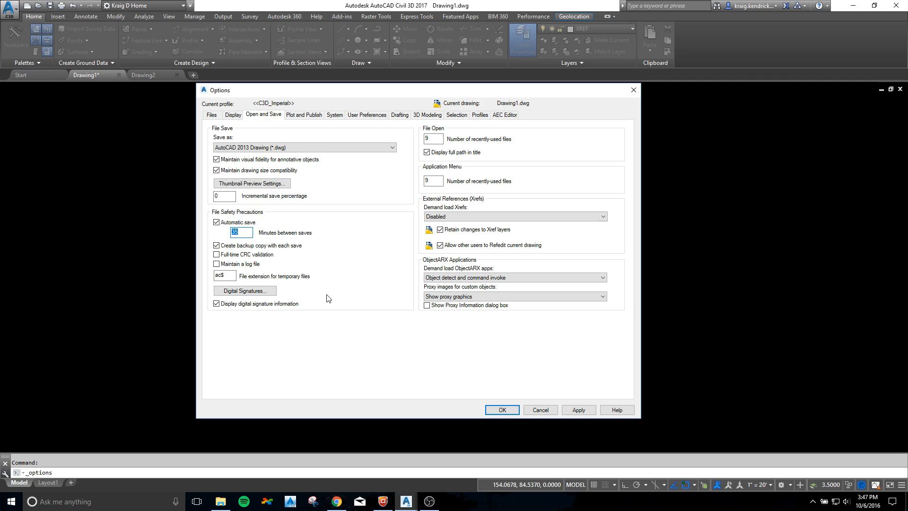
pyautogui.moveTo(387, 240)
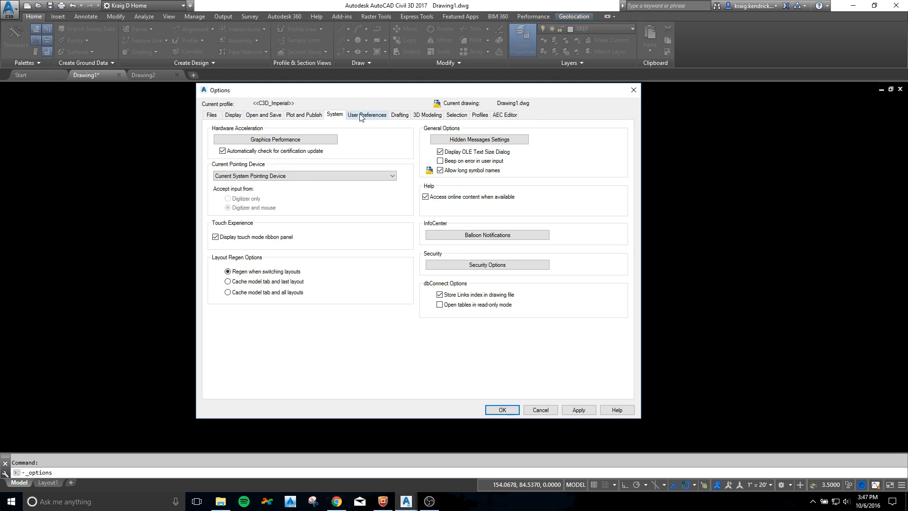
# Review Drafting and Selection tabs, accept Visual Effect Settings, and close Options with OK.
pyautogui.click(399, 114)
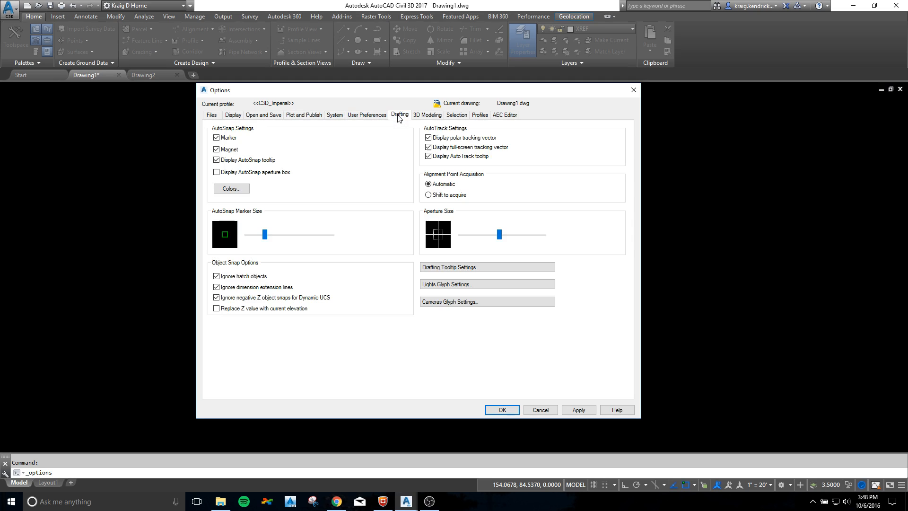
pyautogui.click(457, 114)
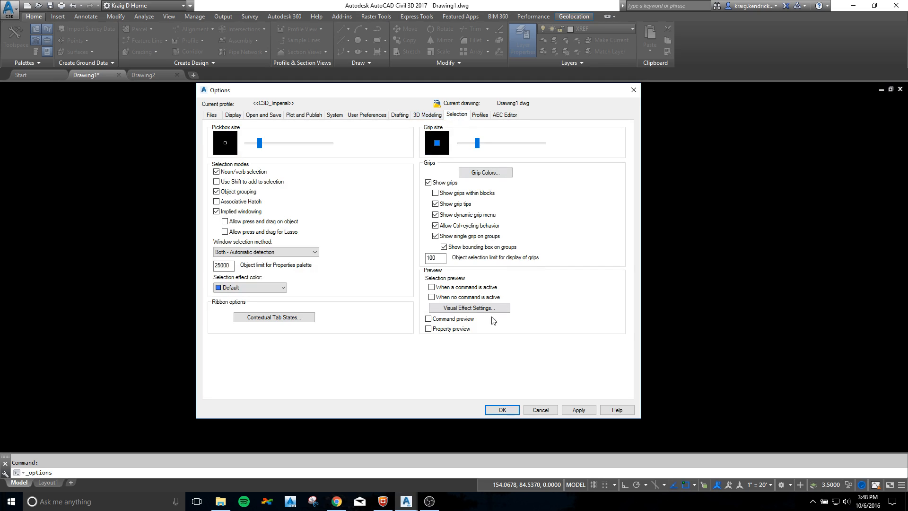
pyautogui.moveTo(431, 335)
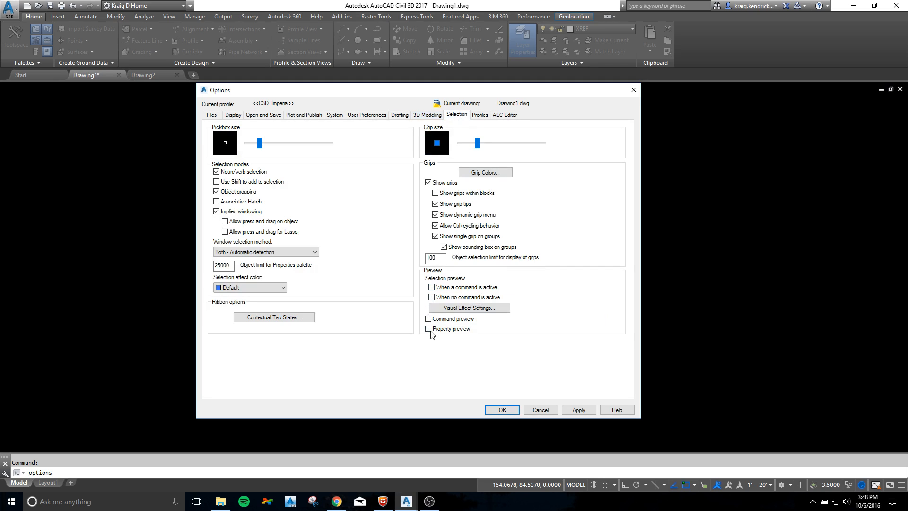
pyautogui.moveTo(91, 302)
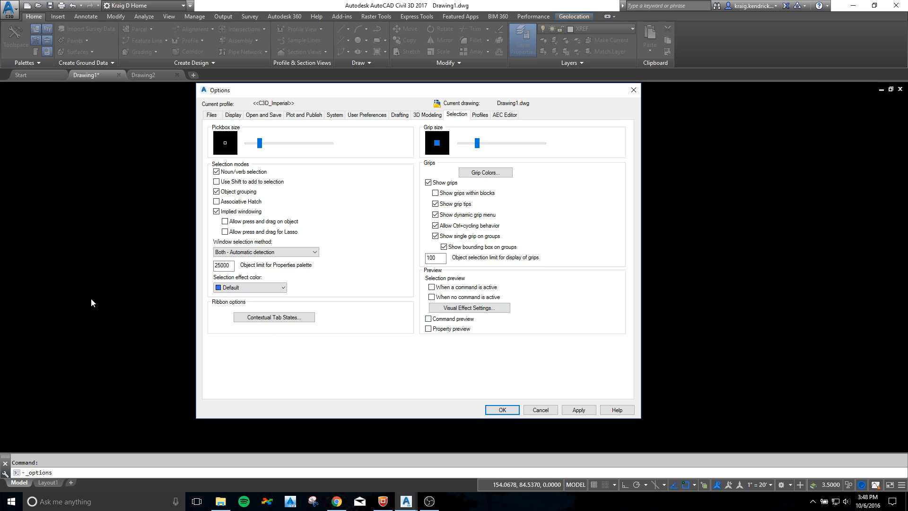
pyautogui.moveTo(154, 307)
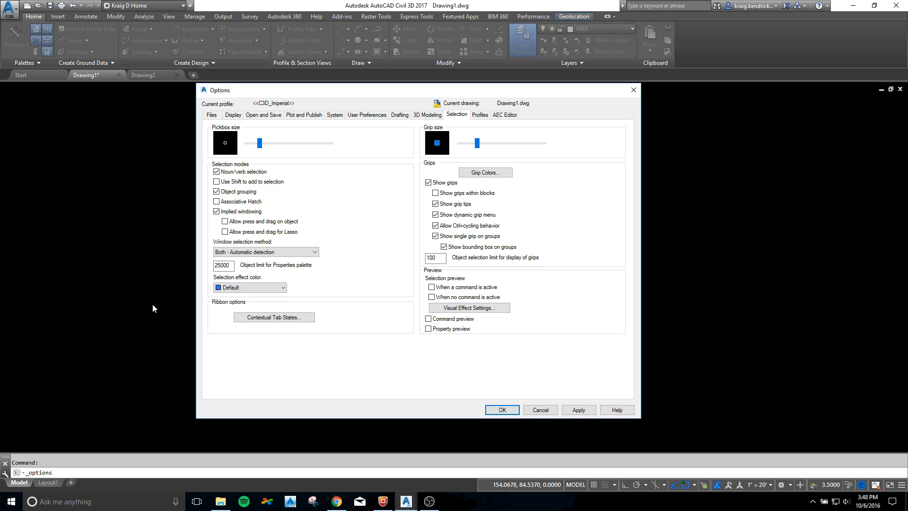
pyautogui.moveTo(120, 235)
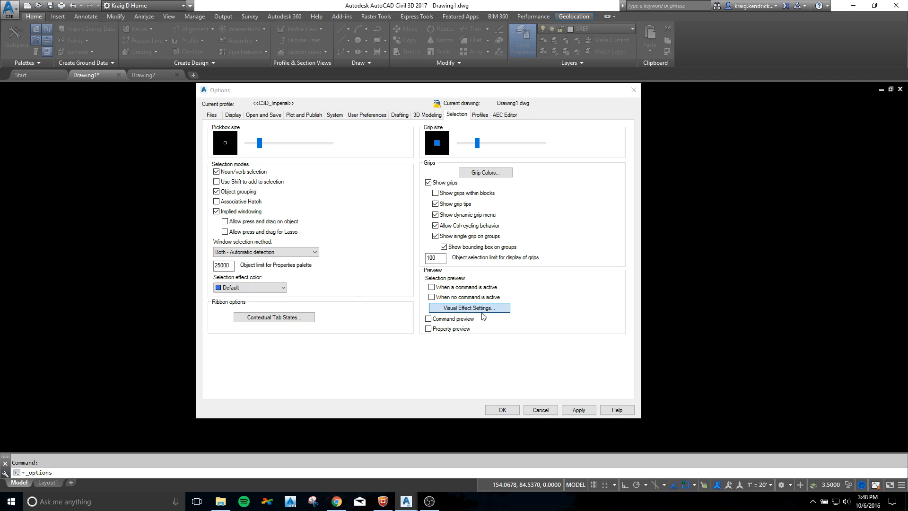
pyautogui.click(468, 307)
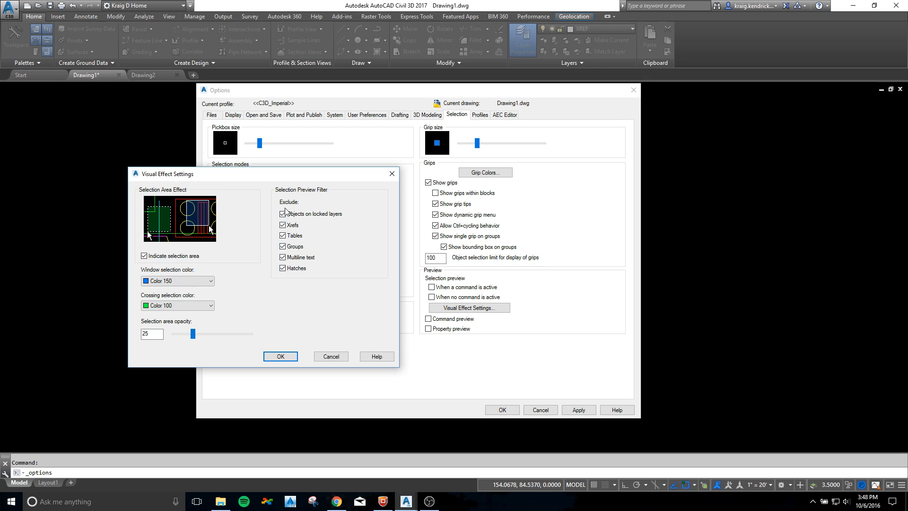
pyautogui.moveTo(284, 224)
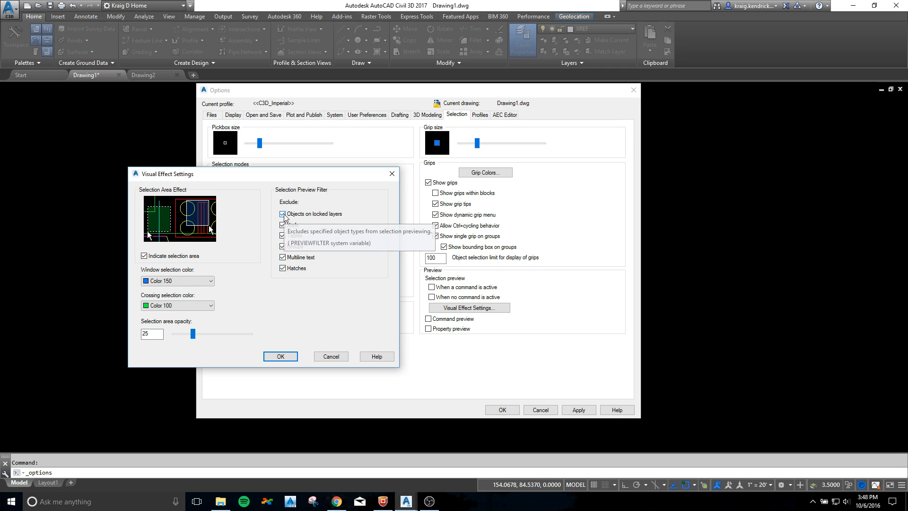
pyautogui.moveTo(194, 148)
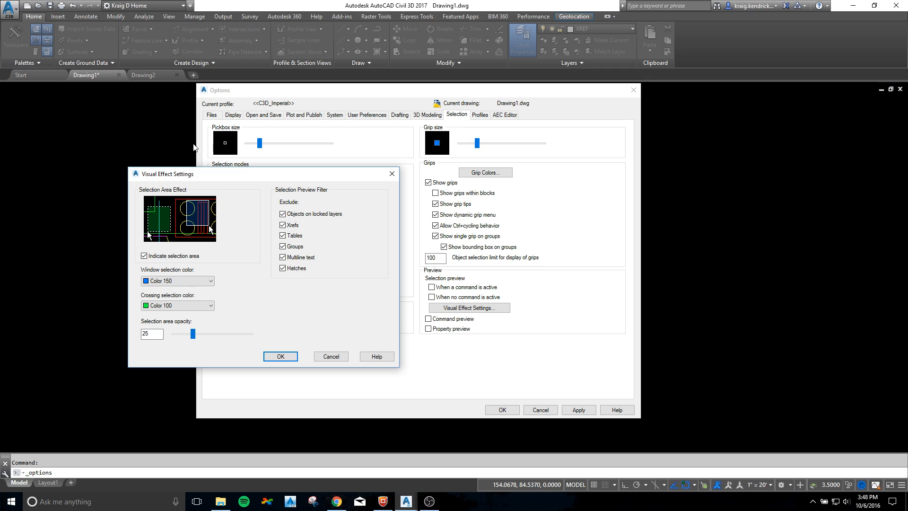
pyautogui.moveTo(325, 318)
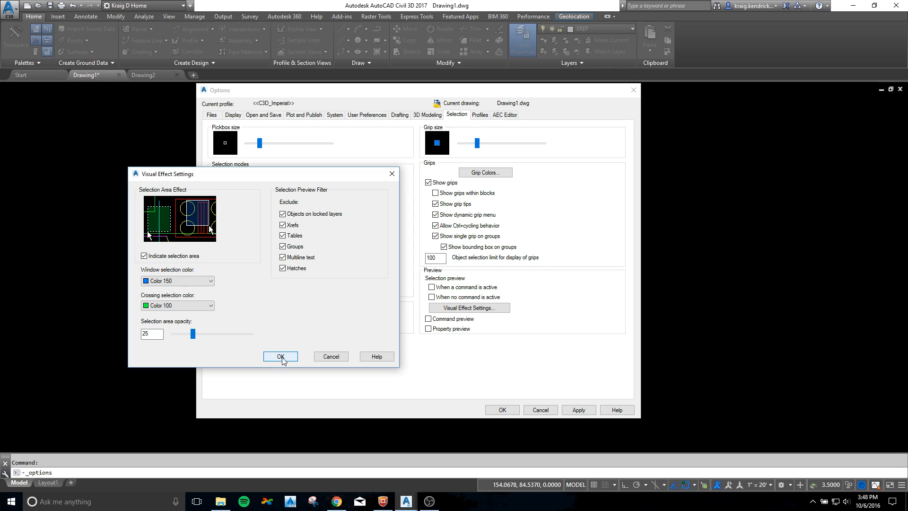
pyautogui.click(280, 356)
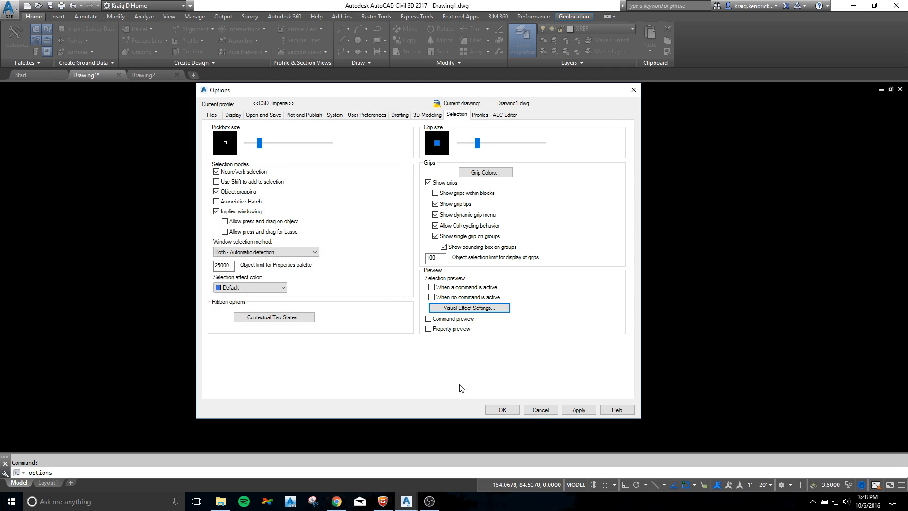
pyautogui.moveTo(501, 410)
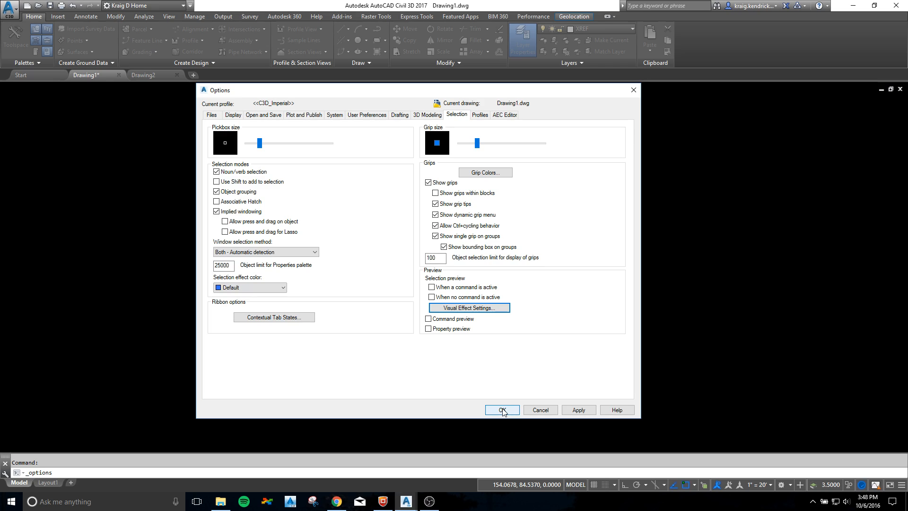
pyautogui.moveTo(501, 409)
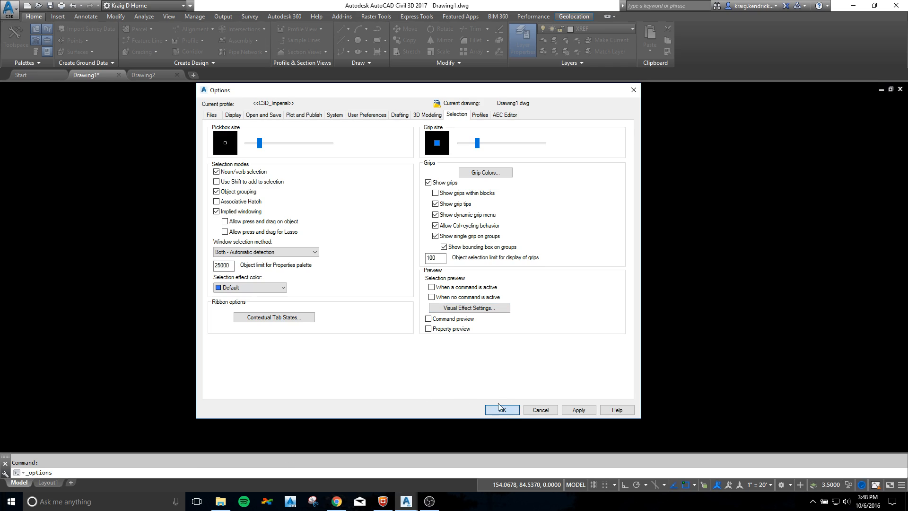
pyautogui.click(500, 410)
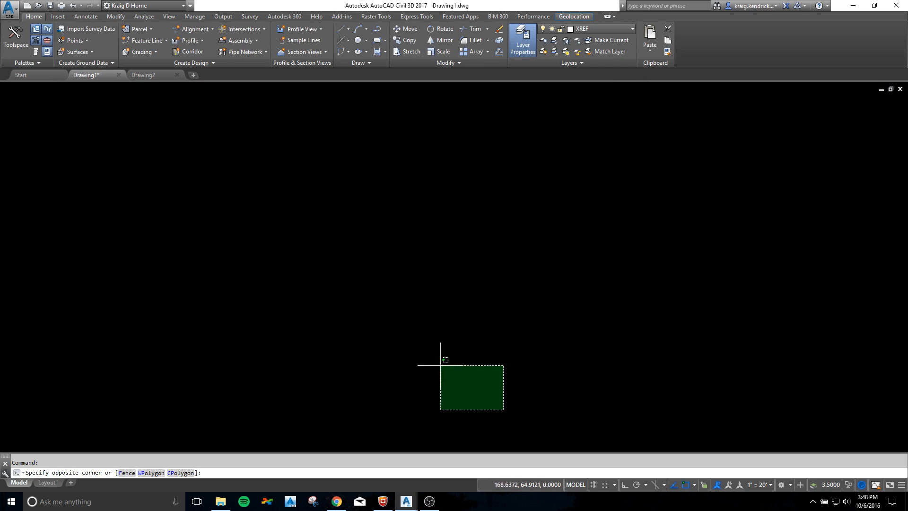
# Set FILETABTHUMBHOVER to 1 so drawing-tab thumbnails preview on hover.
pyautogui.click(142, 75)
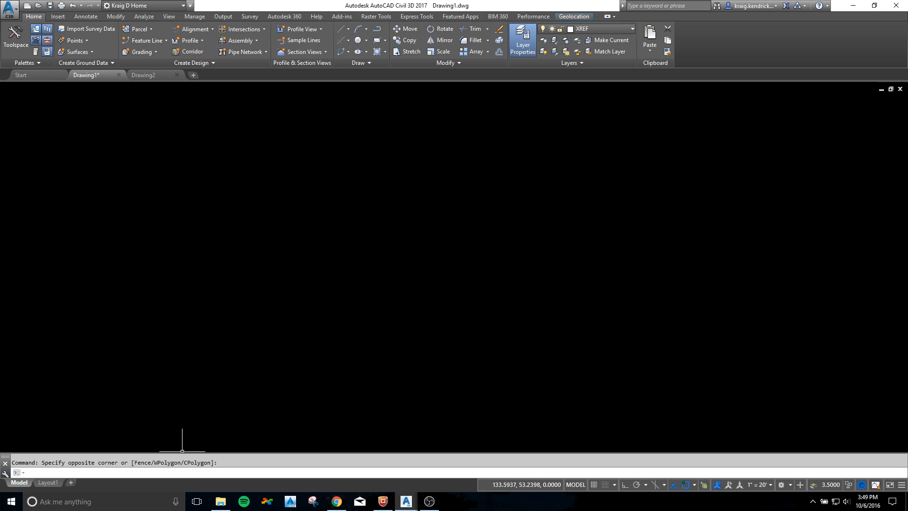
pyautogui.write('filefill')
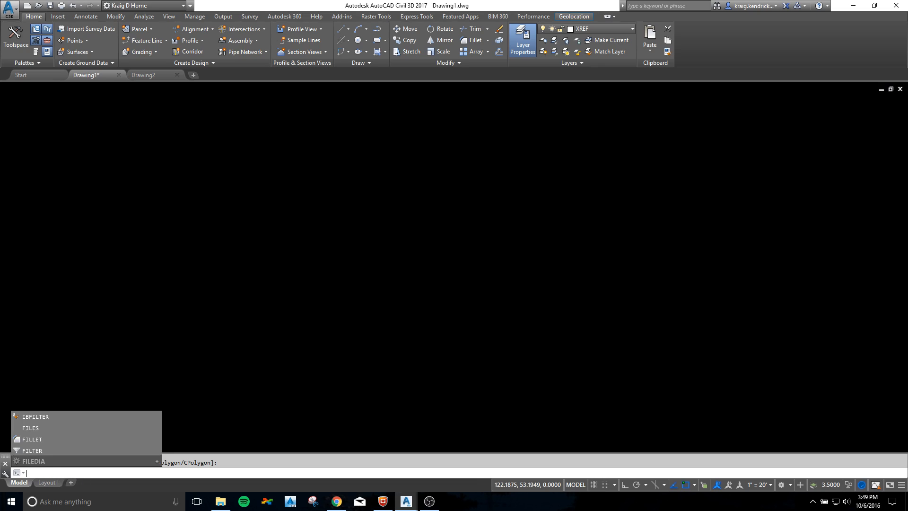
pyautogui.write('filetab')
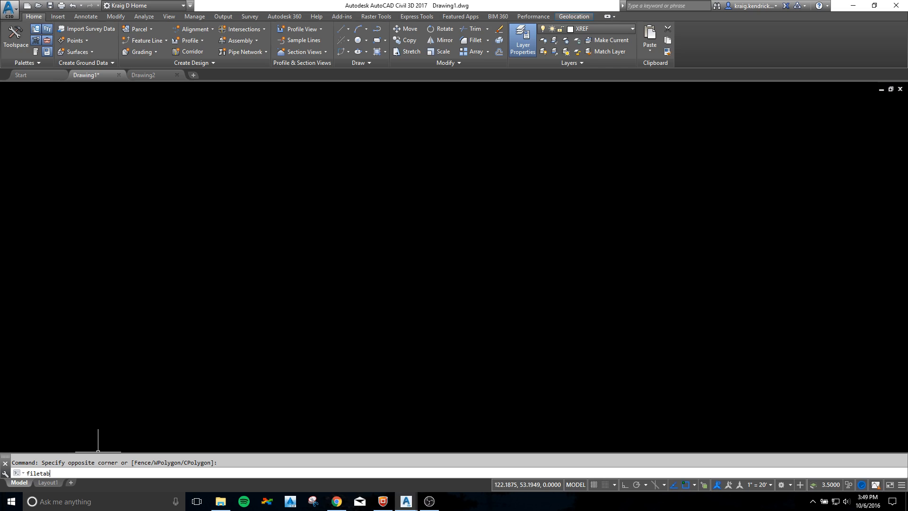
pyautogui.write('thumbhover')
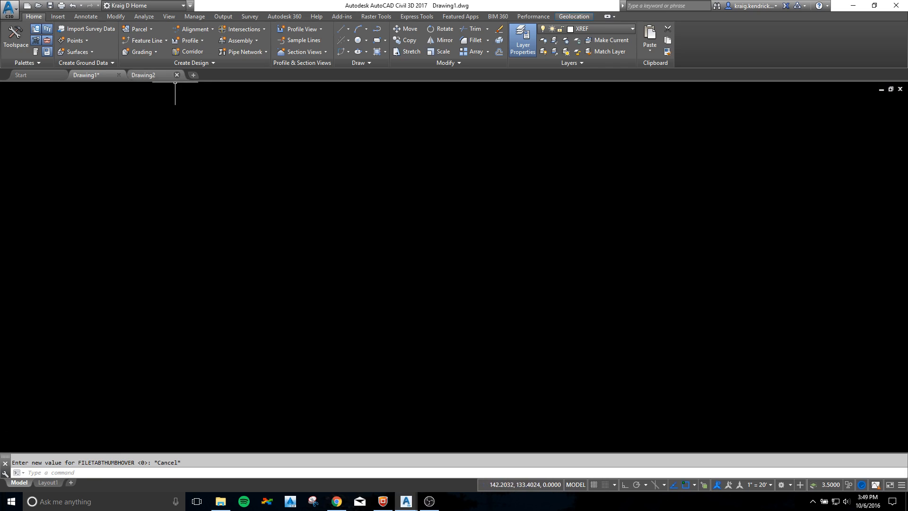
pyautogui.moveTo(85, 75)
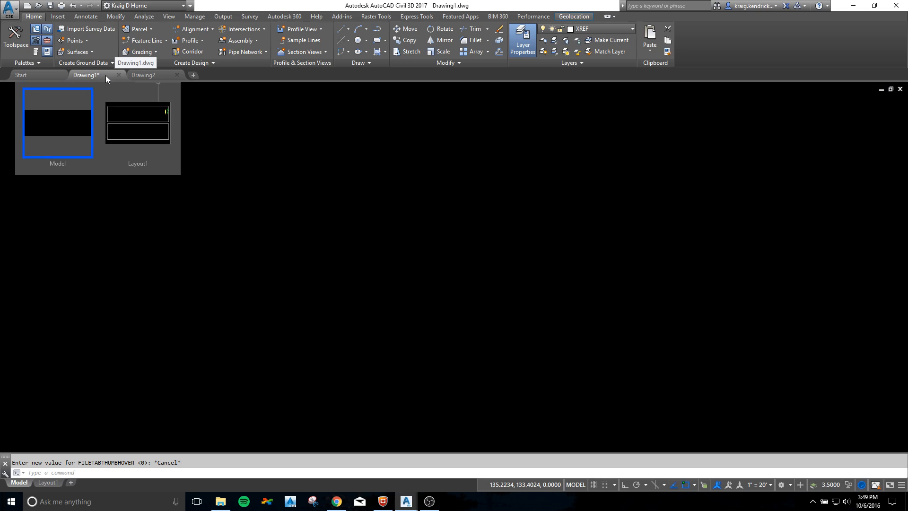
pyautogui.moveTo(137, 134)
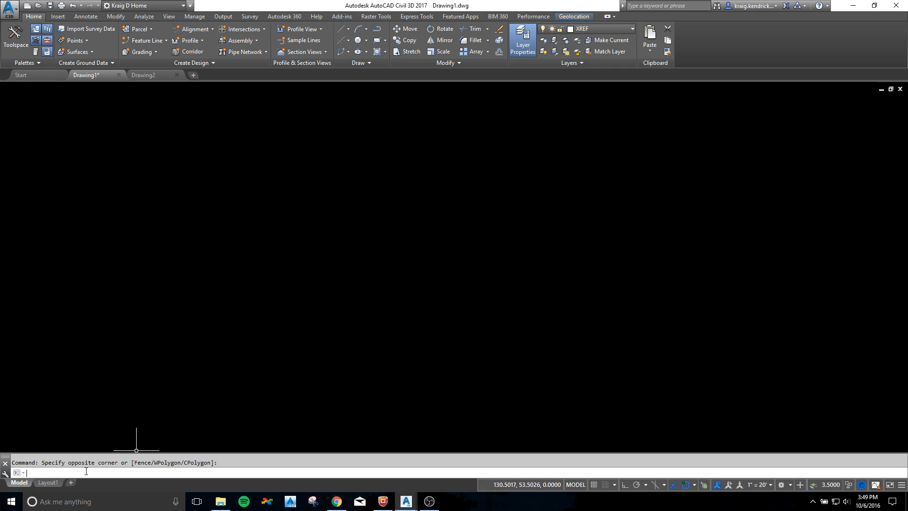
pyautogui.write('filetab')
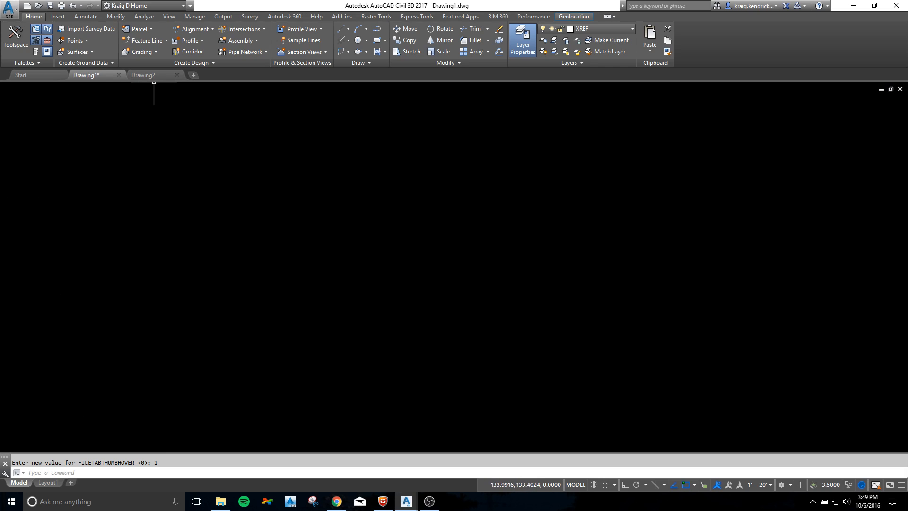
pyautogui.moveTo(144, 74)
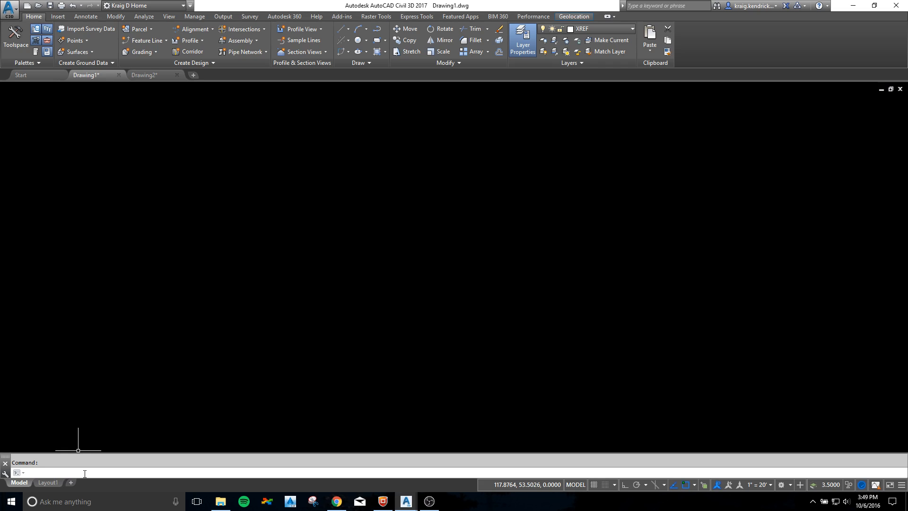
pyautogui.write('FILETABTHUM')
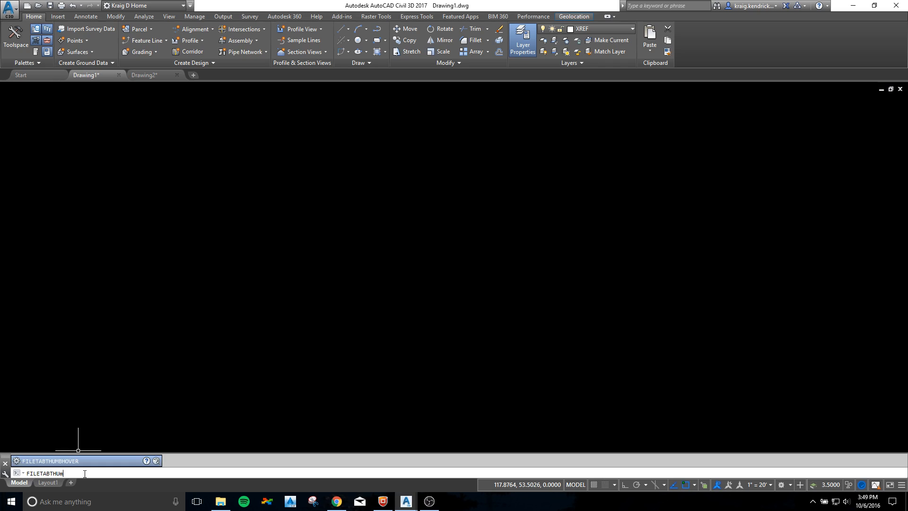
# Draw a closed four-sided polyline and set SELECTIONEFFECT to 1.
pyautogui.press('Return')
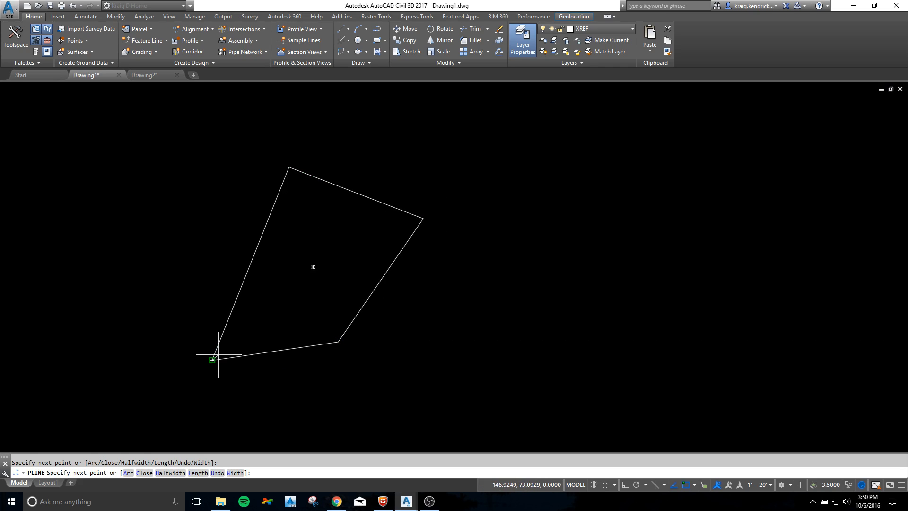
pyautogui.press('Escape')
pyautogui.write('SELECTIONEFFECT')
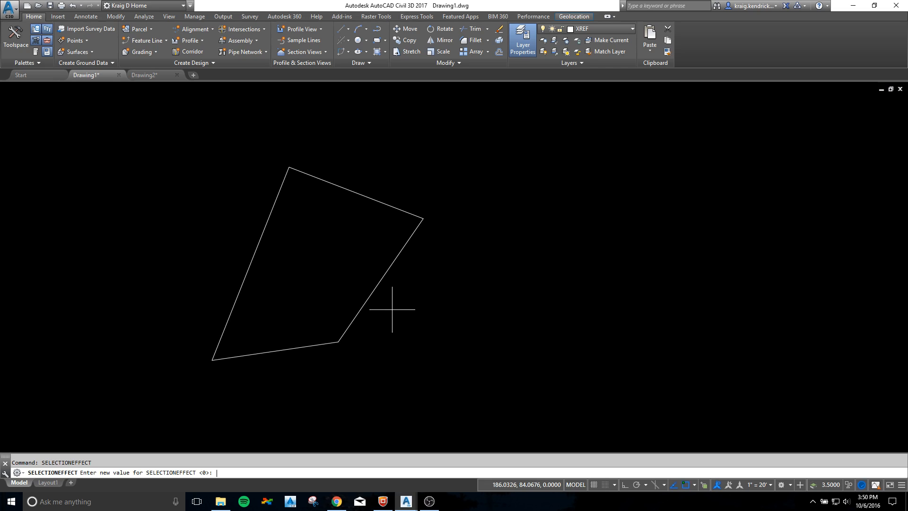
pyautogui.write('1')
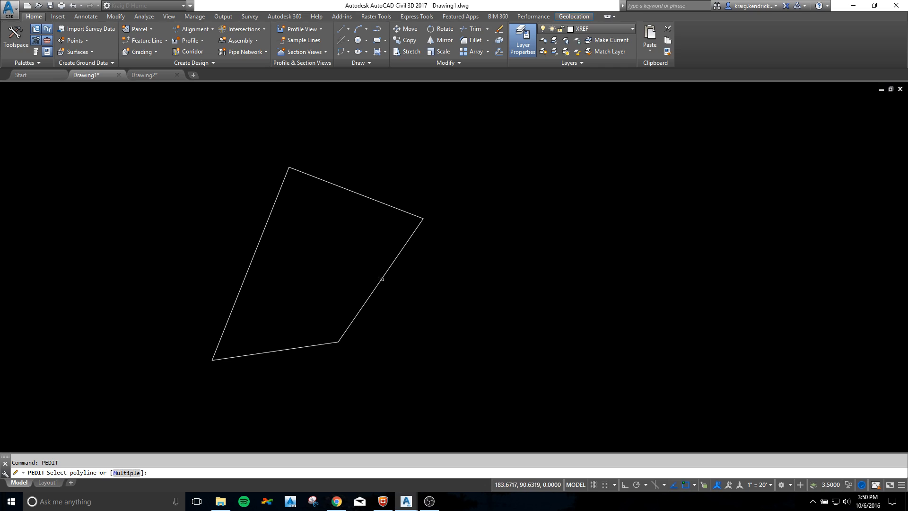
# Widen the polyline to 2 with PEDIT, select it to preview the effect, and erase it.
pyautogui.click(380, 279)
pyautogui.write('10')
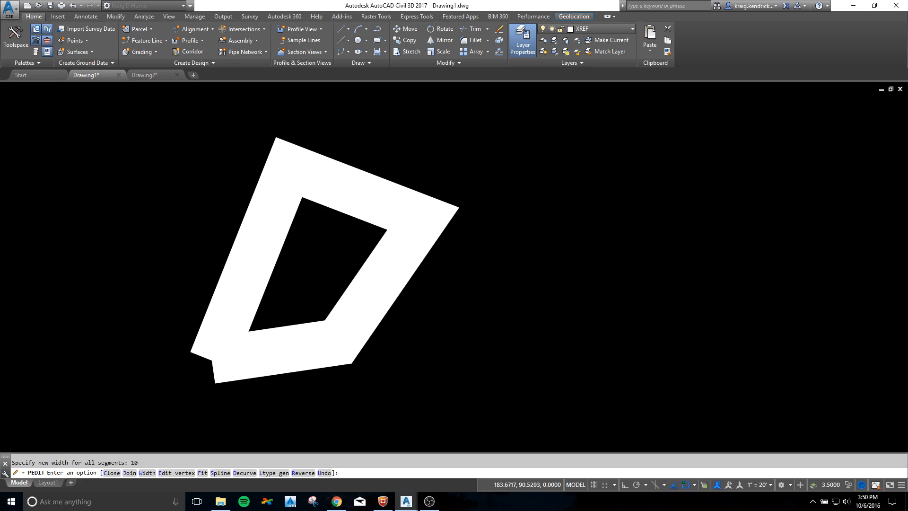
pyautogui.press('Return')
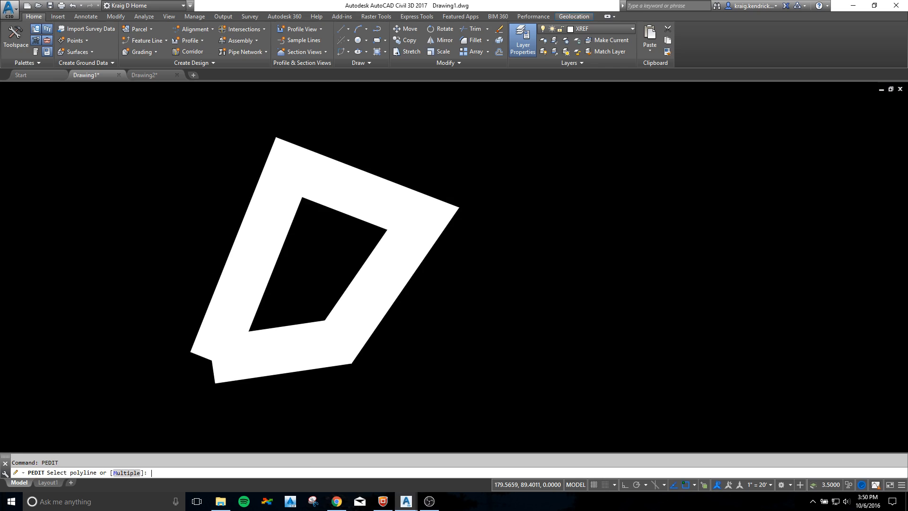
pyautogui.moveTo(278, 321)
pyautogui.write('2')
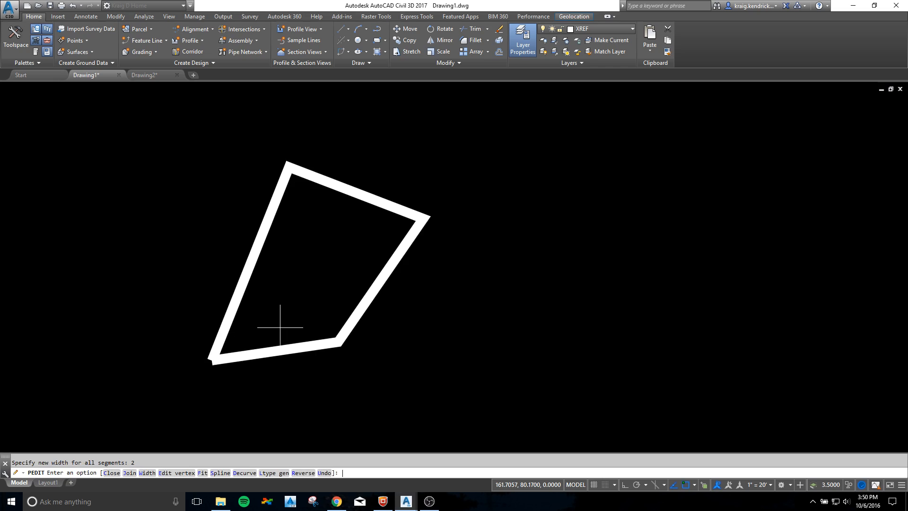
pyautogui.press('Escape')
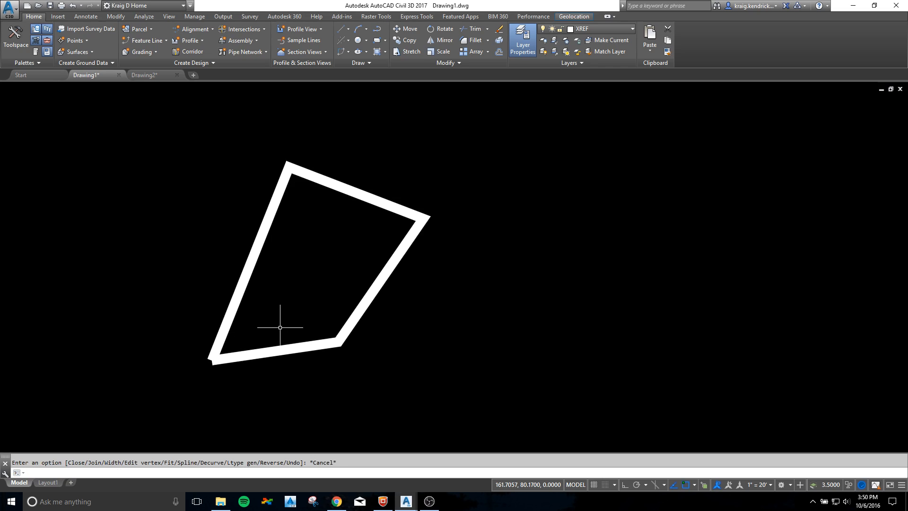
pyautogui.click(279, 327)
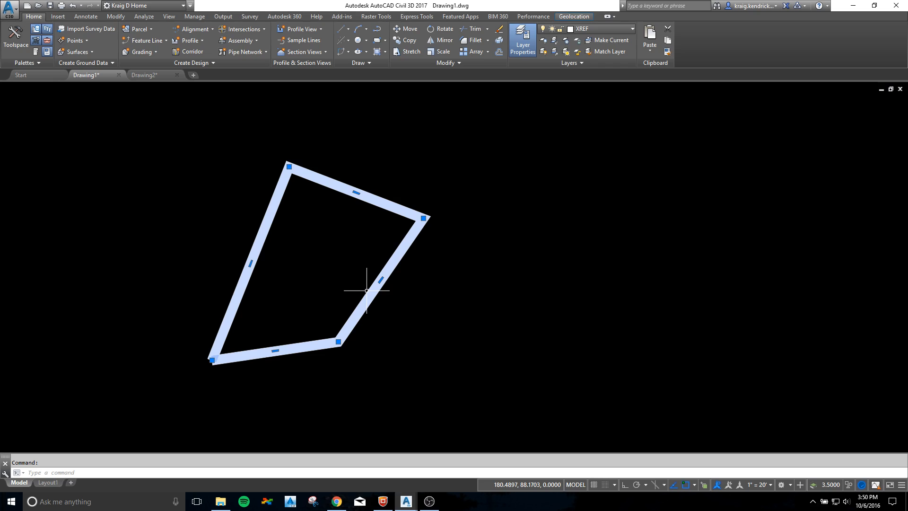
pyautogui.moveTo(168, 362)
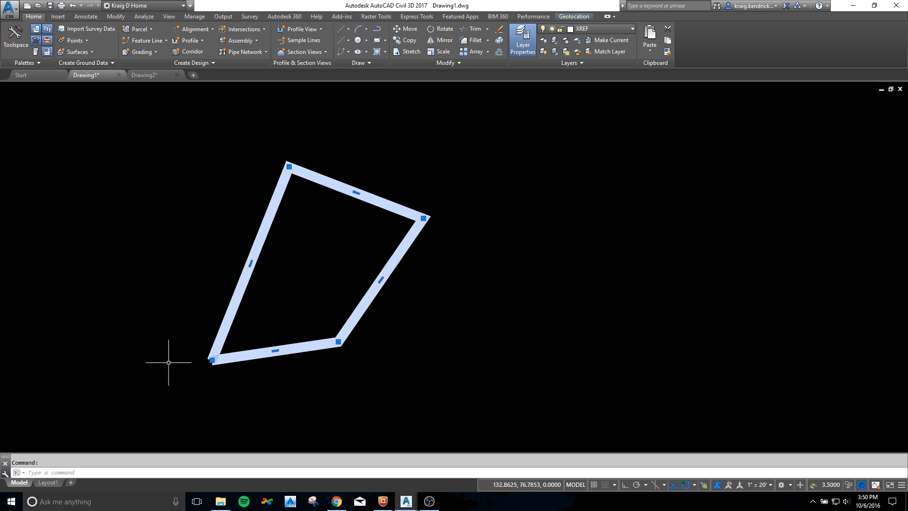
pyautogui.moveTo(441, 241)
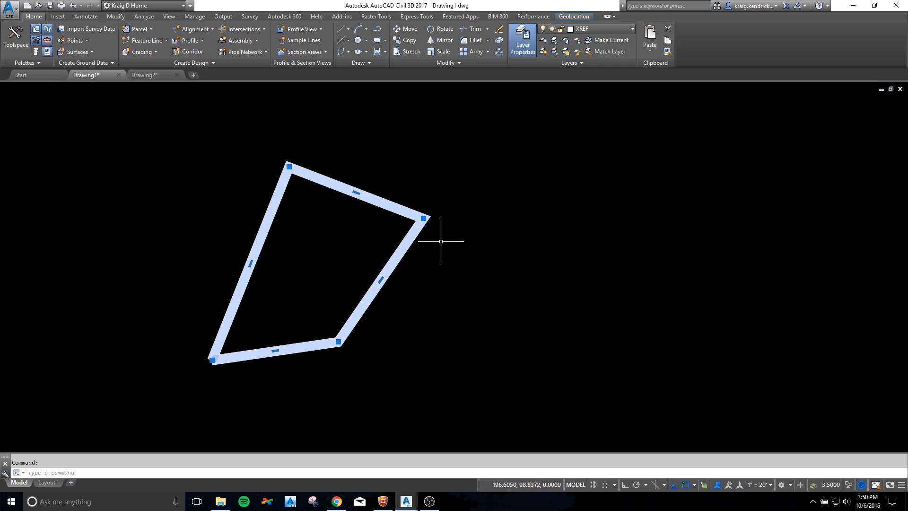
pyautogui.moveTo(309, 411)
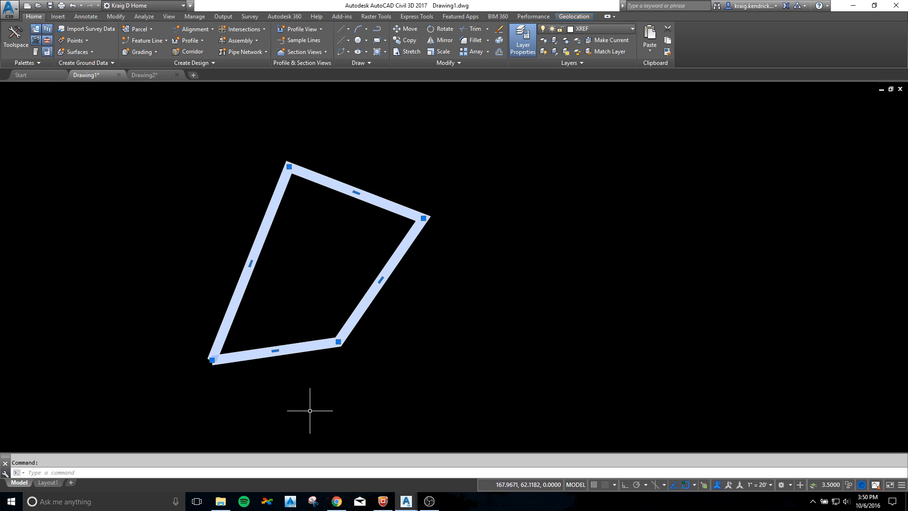
pyautogui.moveTo(421, 239)
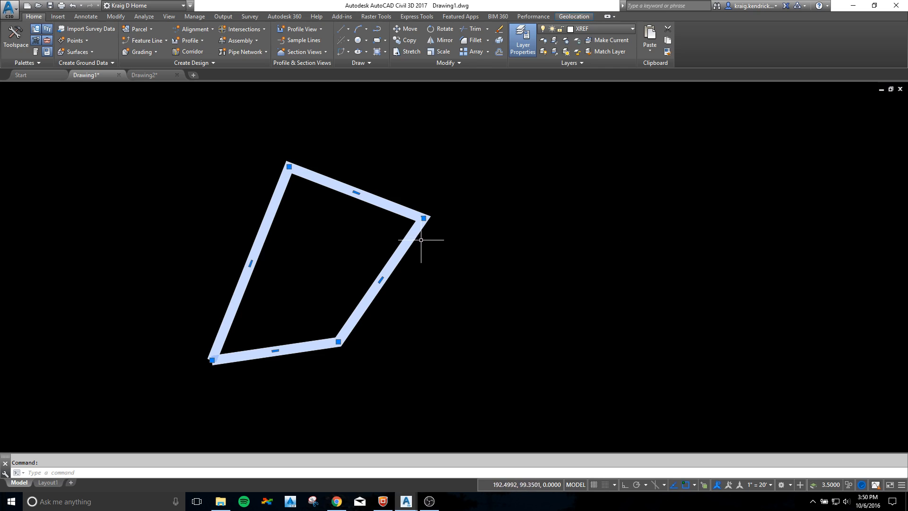
pyautogui.press('Escape')
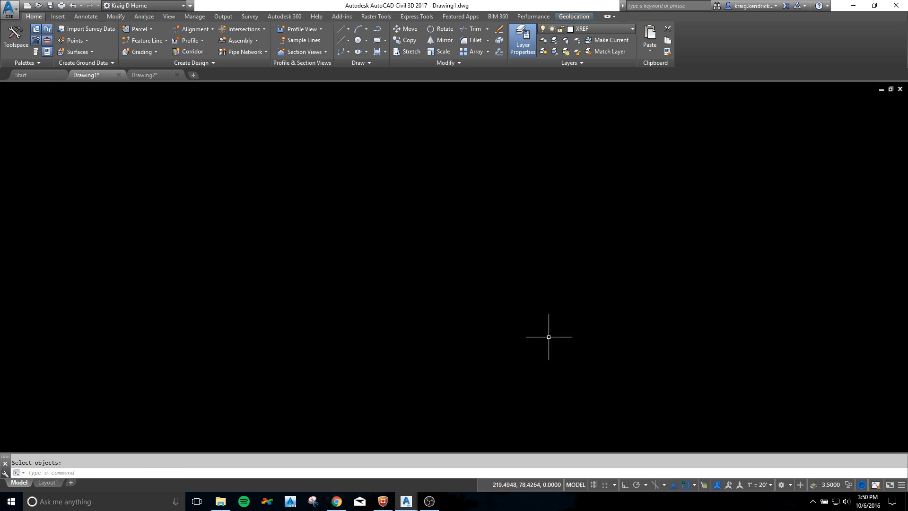
pyautogui.moveTo(165, 442)
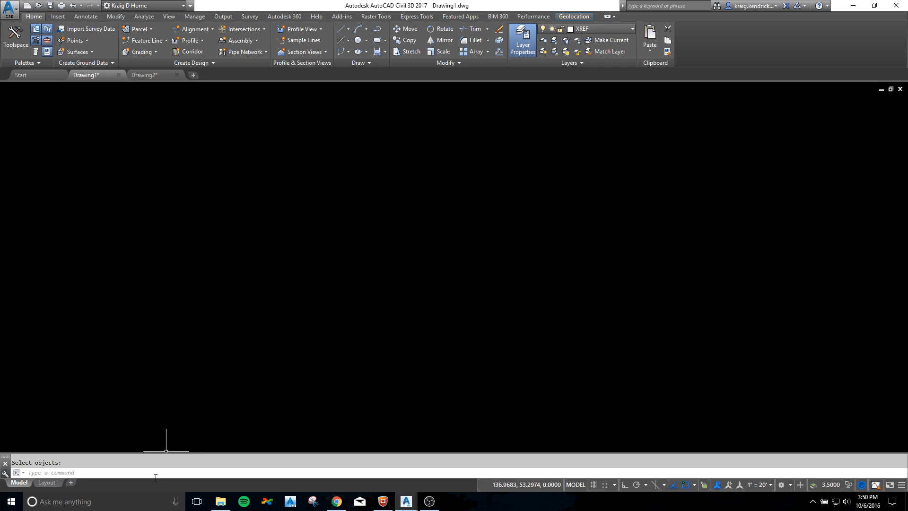
# Set the SELECTIONEFFECT variable back to 0.
pyautogui.write('sel')
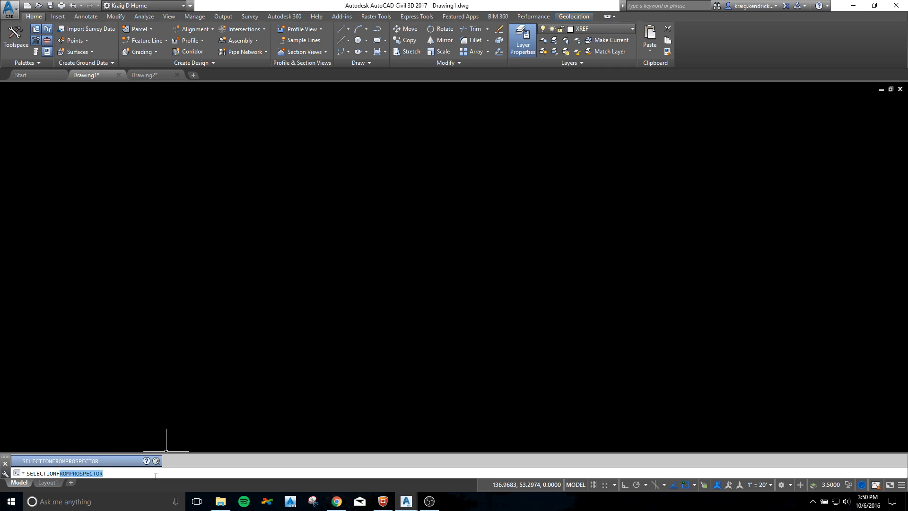
pyautogui.write('SELECTIONeffe')
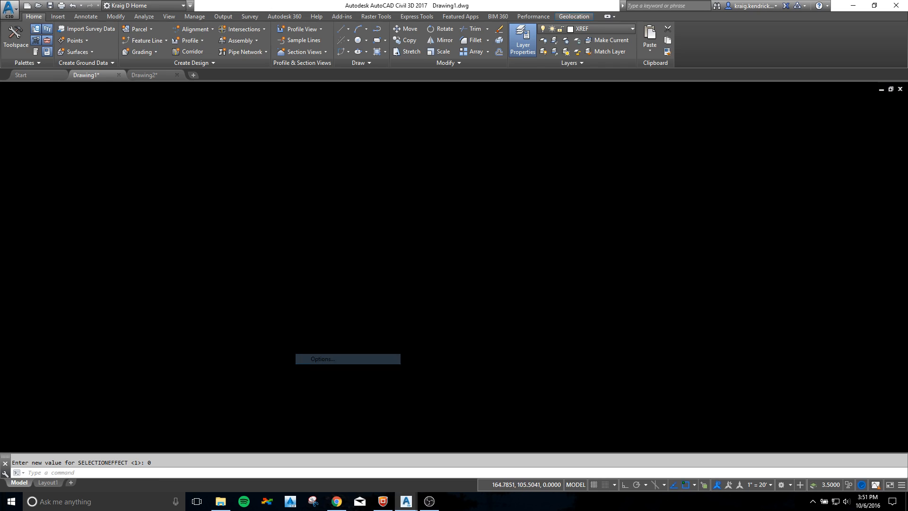
# Enable press-and-drag lasso in Options, then draw a circle, lasso-select it and deselect it.
pyautogui.click(347, 358)
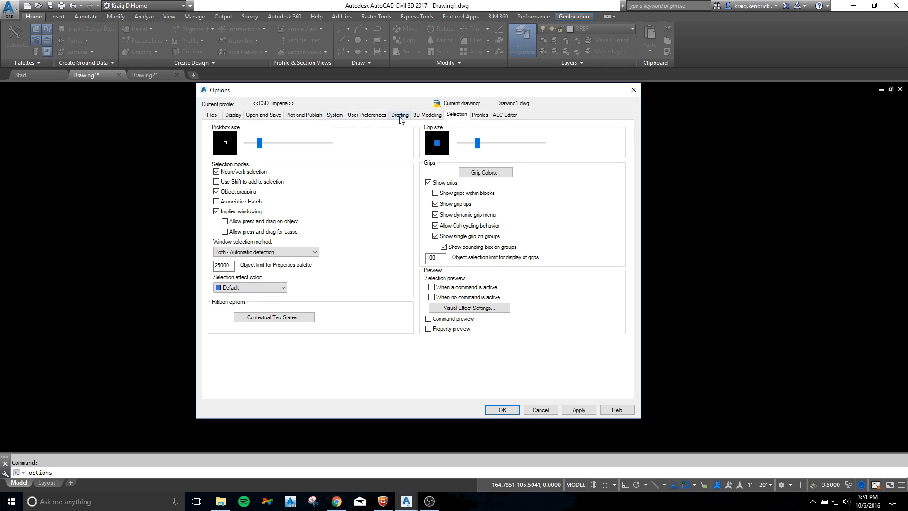
pyautogui.moveTo(256, 239)
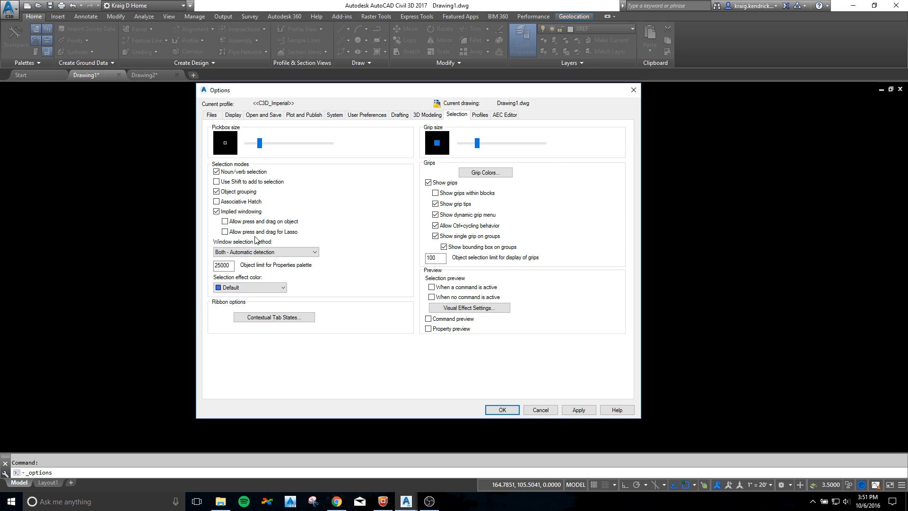
pyautogui.moveTo(226, 232)
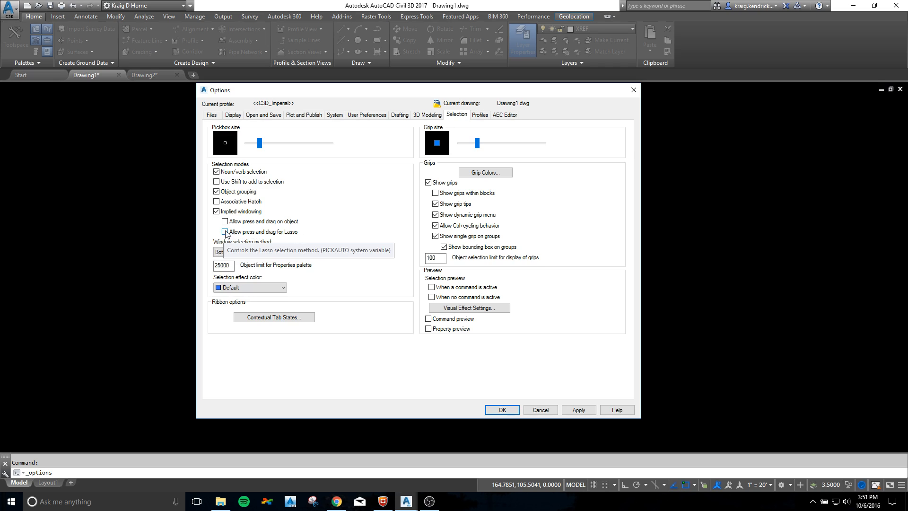
pyautogui.click(501, 409)
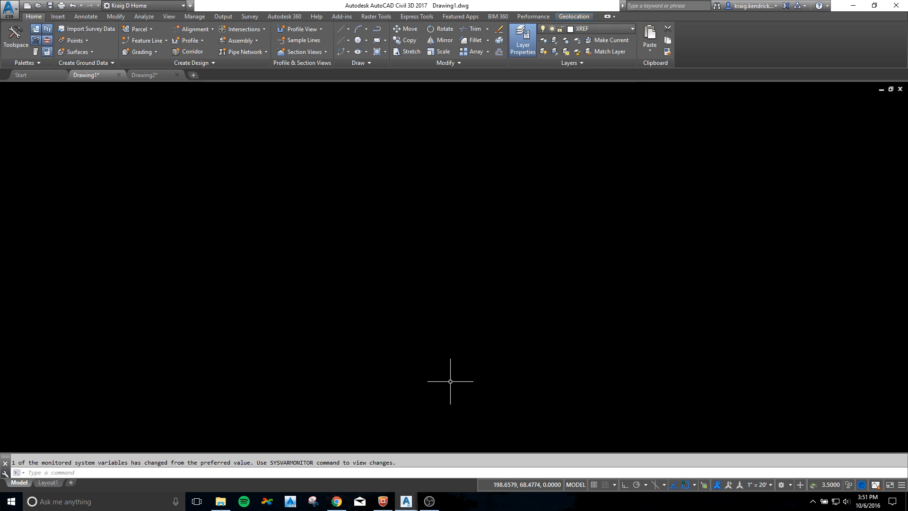
pyautogui.write('ci')
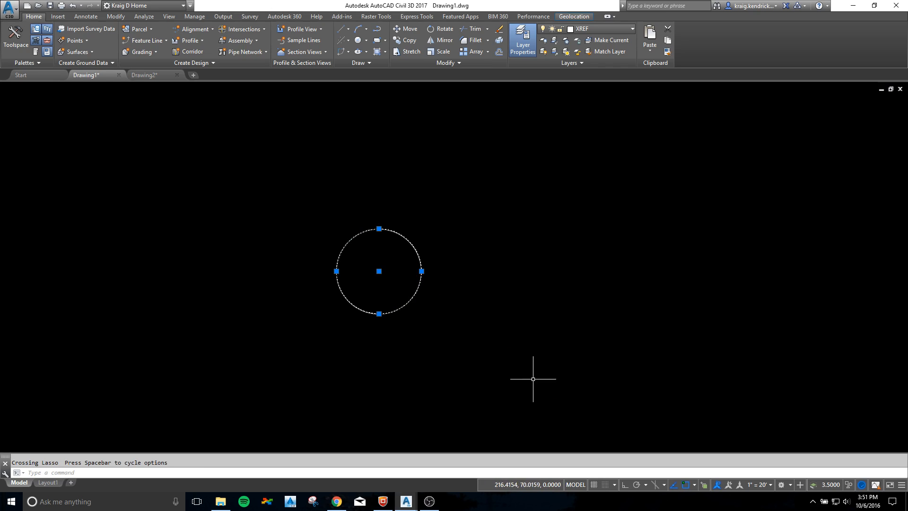
pyautogui.press('Escape')
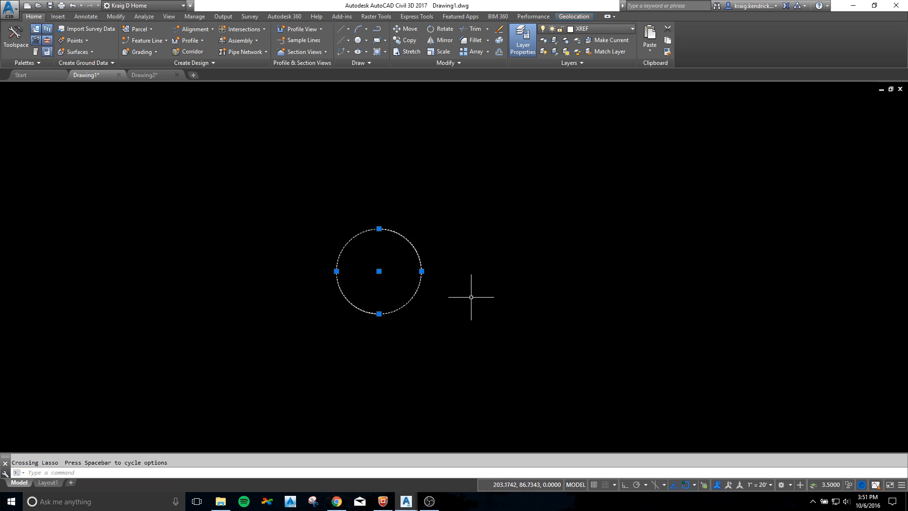
pyautogui.press('Escape')
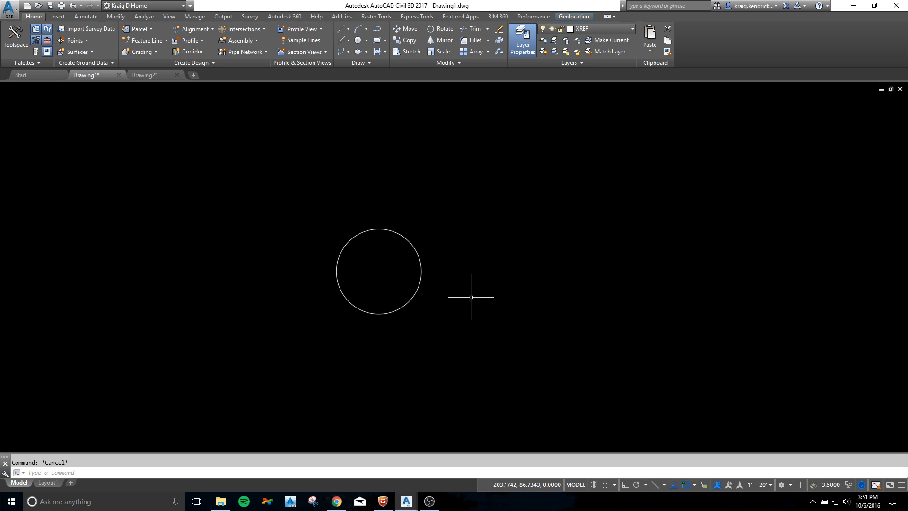
pyautogui.moveTo(416, 315)
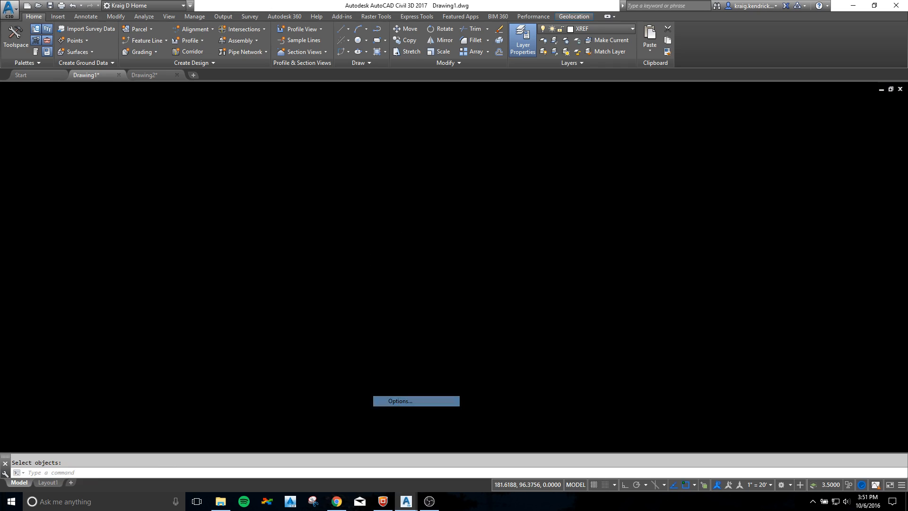
# Uncheck 'Allow press and drag for Lasso' on the Options Selection tab and accept.
pyautogui.click(416, 401)
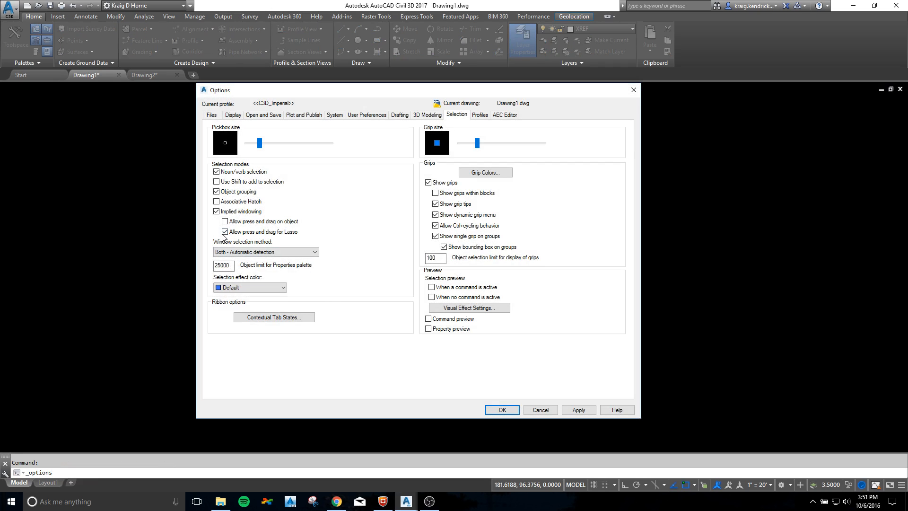
pyautogui.click(225, 232)
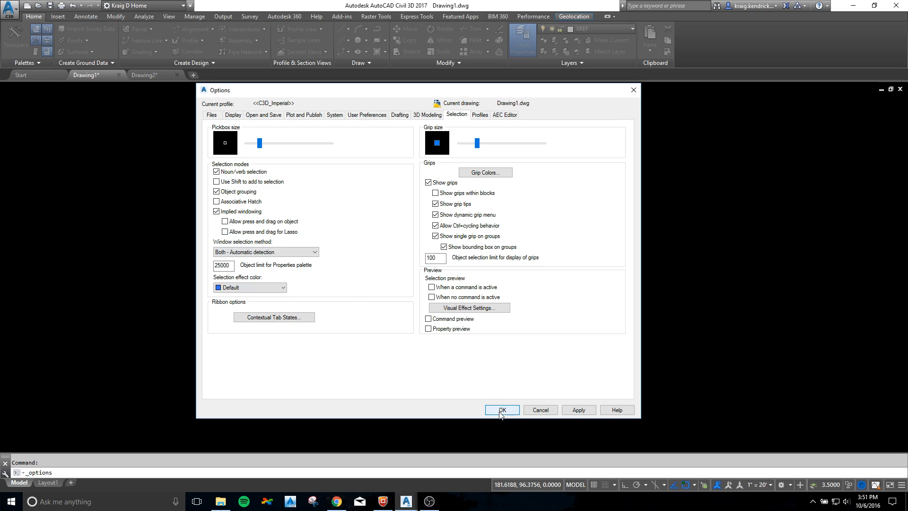
pyautogui.click(500, 409)
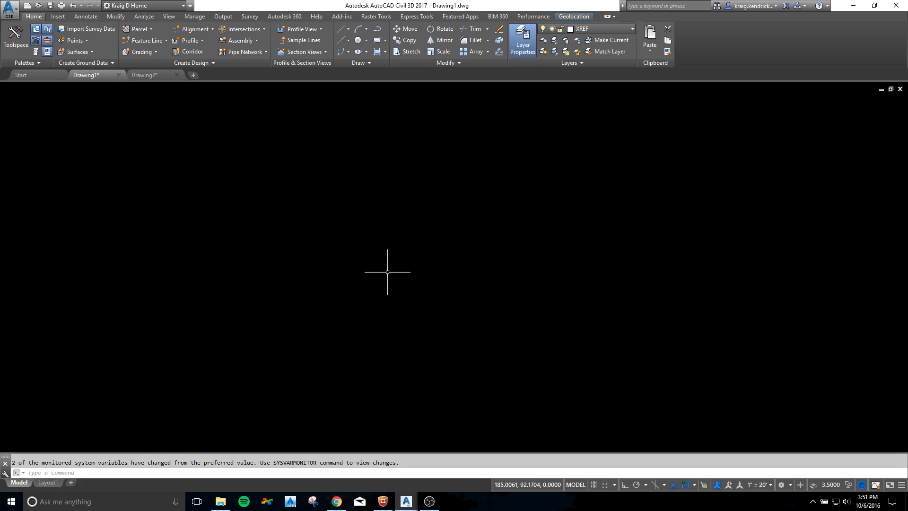
pyautogui.moveTo(333, 270)
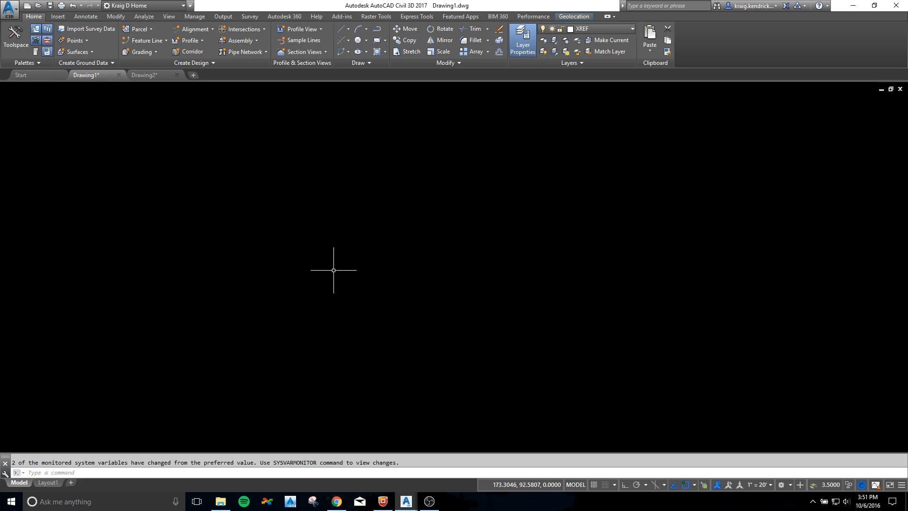
pyautogui.moveTo(268, 323)
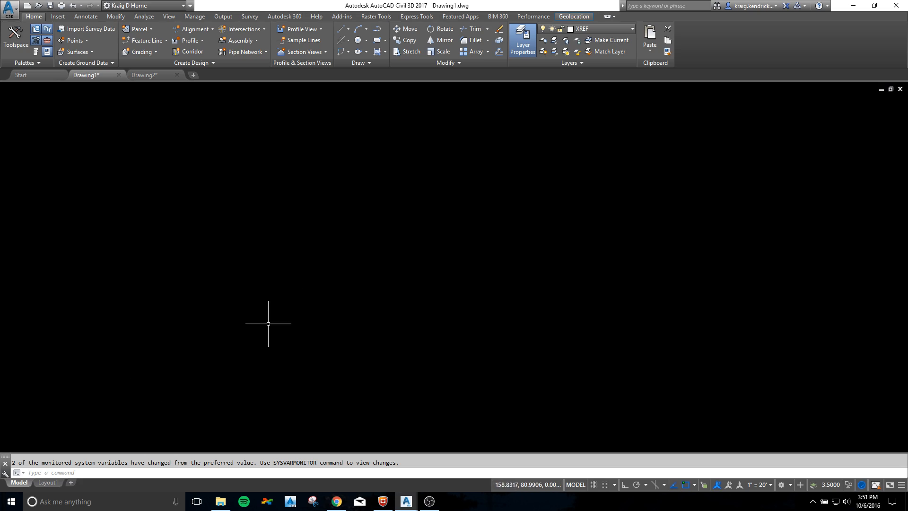
# Bring up the ANNOALLVISIBLE prompt and cancel it, keeping the value at 1.
pyautogui.write('ann')
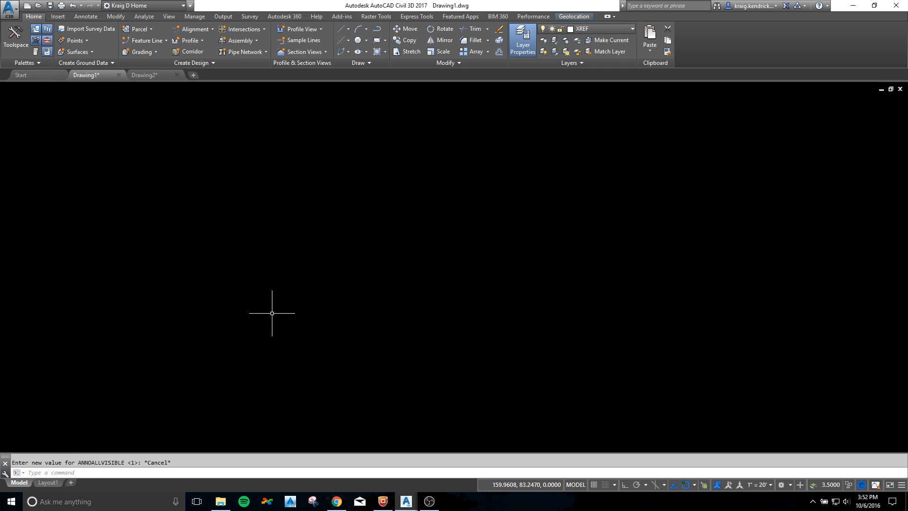
pyautogui.moveTo(261, 293)
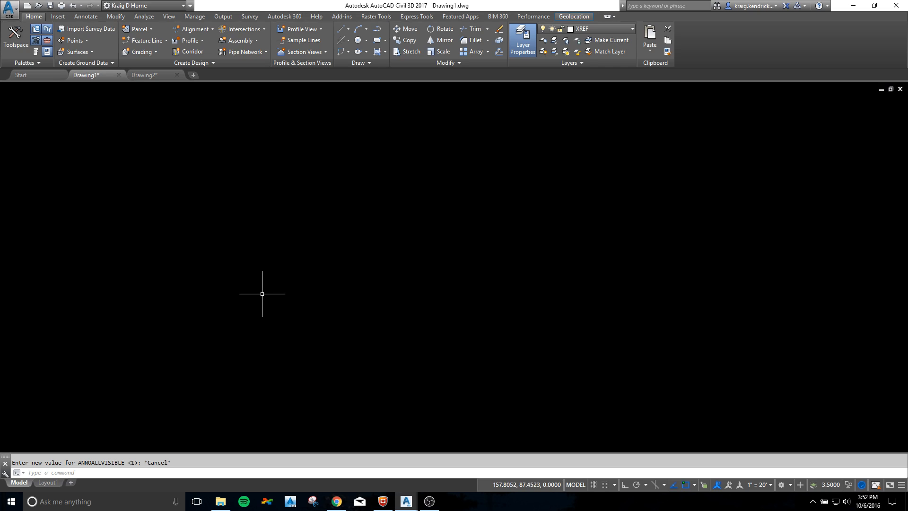
pyautogui.moveTo(216, 83)
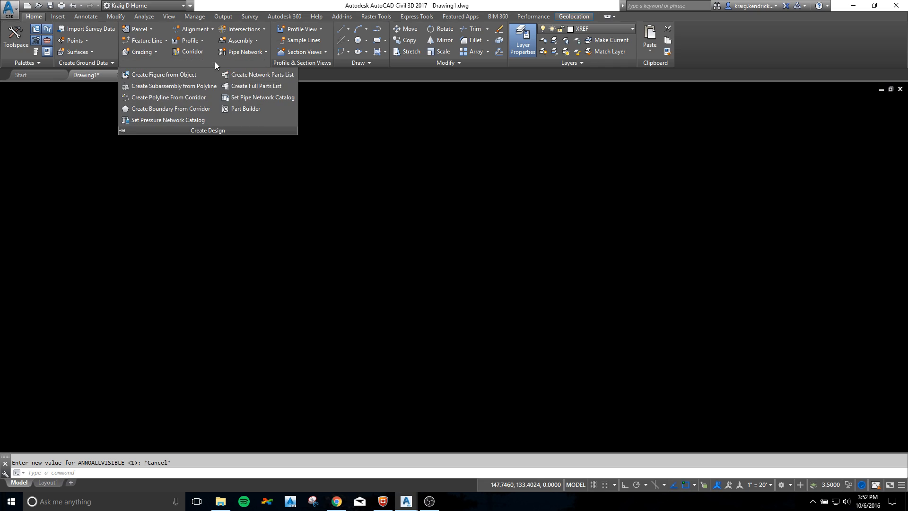
pyautogui.moveTo(257, 97)
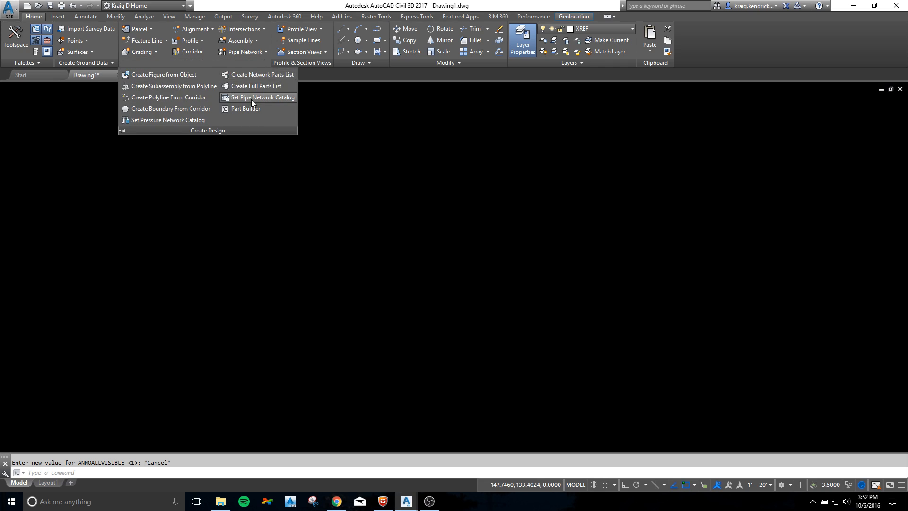
# Open Pipe Network Catalog Settings showing the Pipes Catalog folder, and move the dialog aside.
pyautogui.click(261, 96)
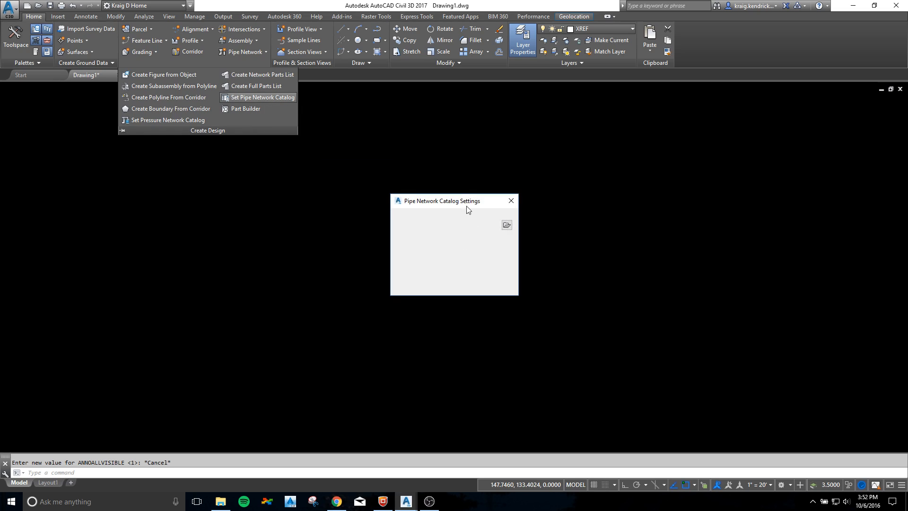
pyautogui.moveTo(465, 230)
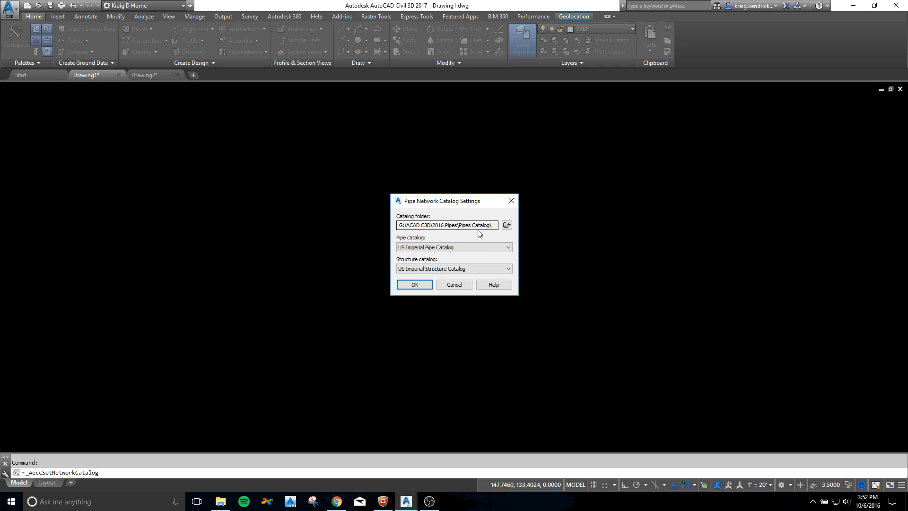
pyautogui.moveTo(440, 201); pyautogui.dragTo(398, 187)
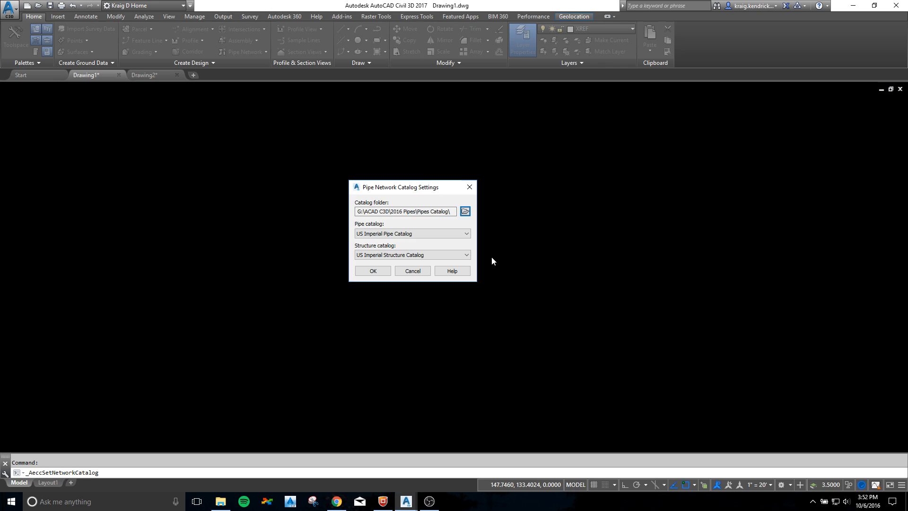
pyautogui.click(464, 211)
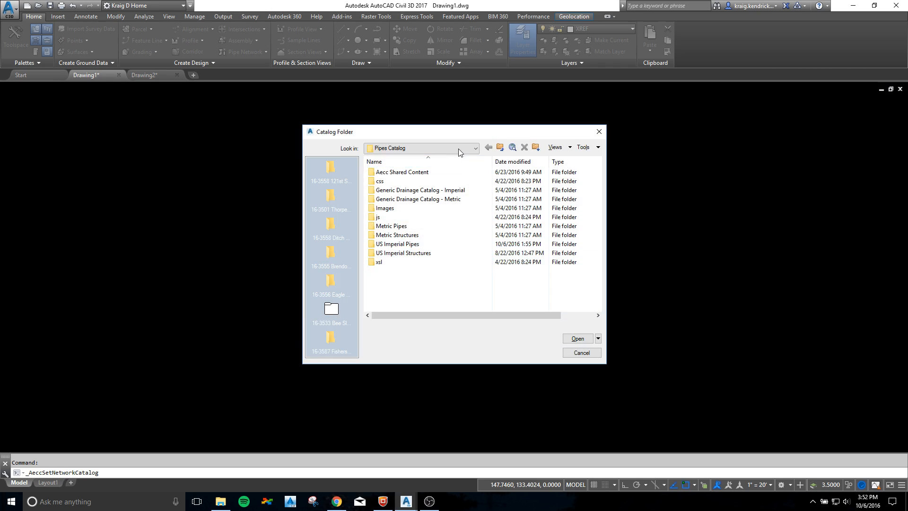
pyautogui.click(474, 148)
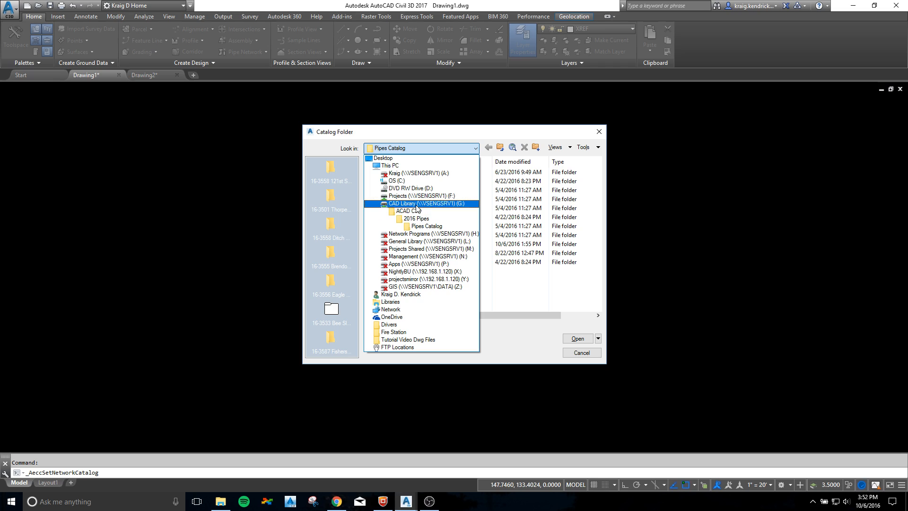
pyautogui.click(414, 219)
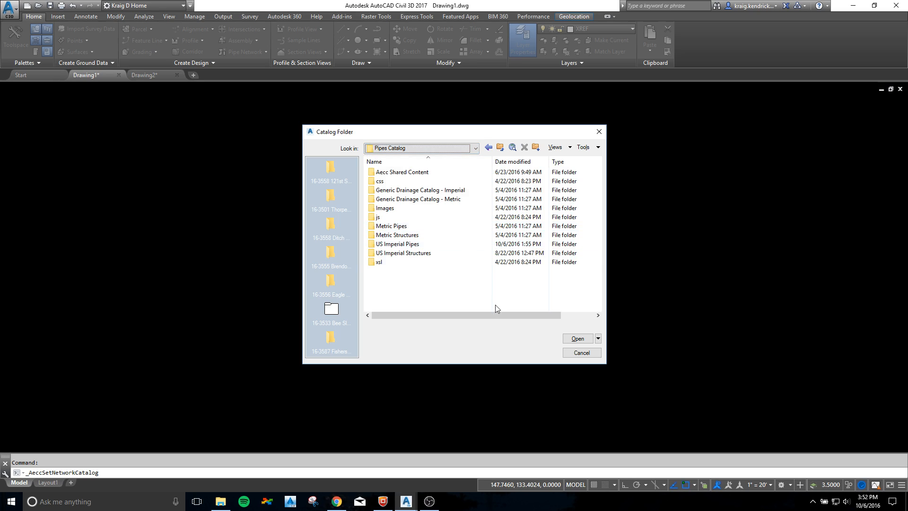
pyautogui.click(575, 338)
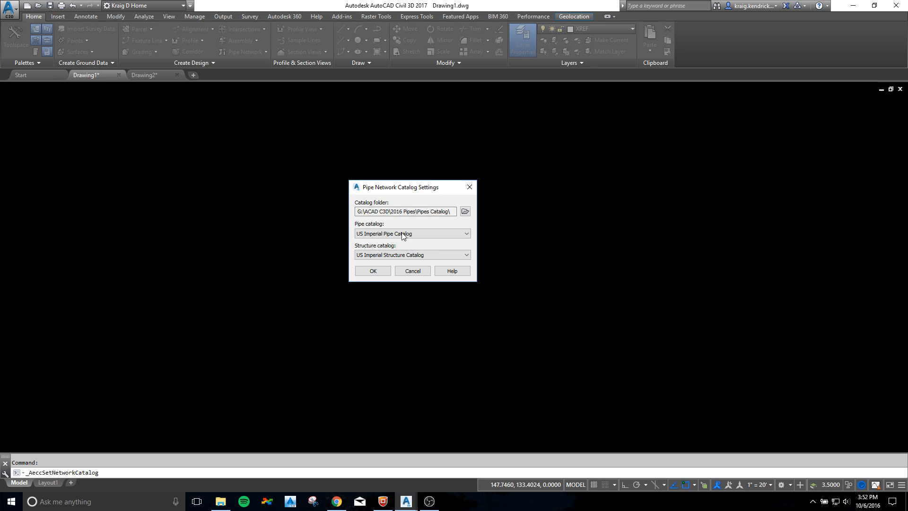
pyautogui.moveTo(383, 245)
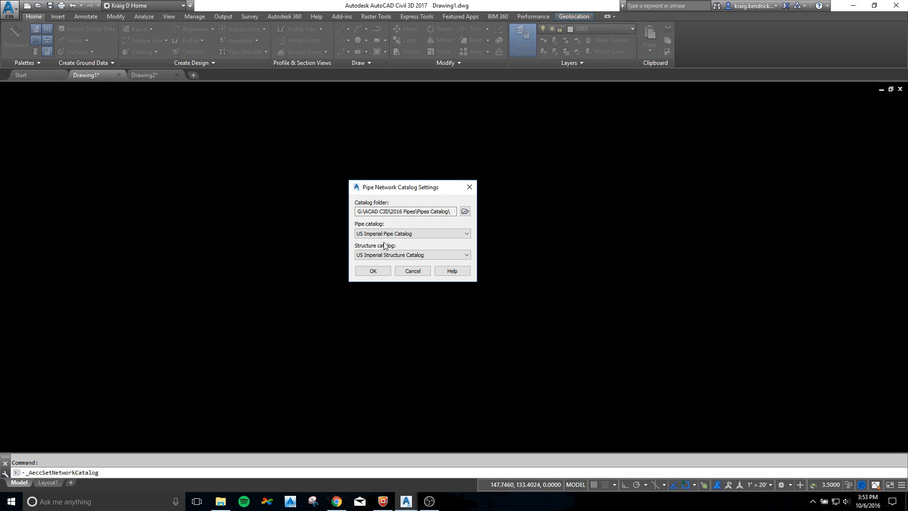
# Choose Generic Drainage Catalog - Imperial as the structure catalog and accept the settings.
pyautogui.click(466, 233)
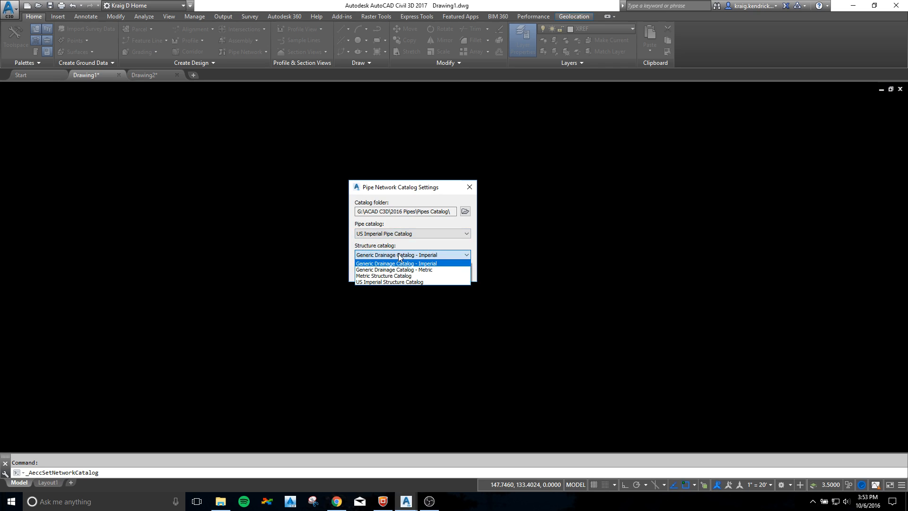
pyautogui.moveTo(383, 275)
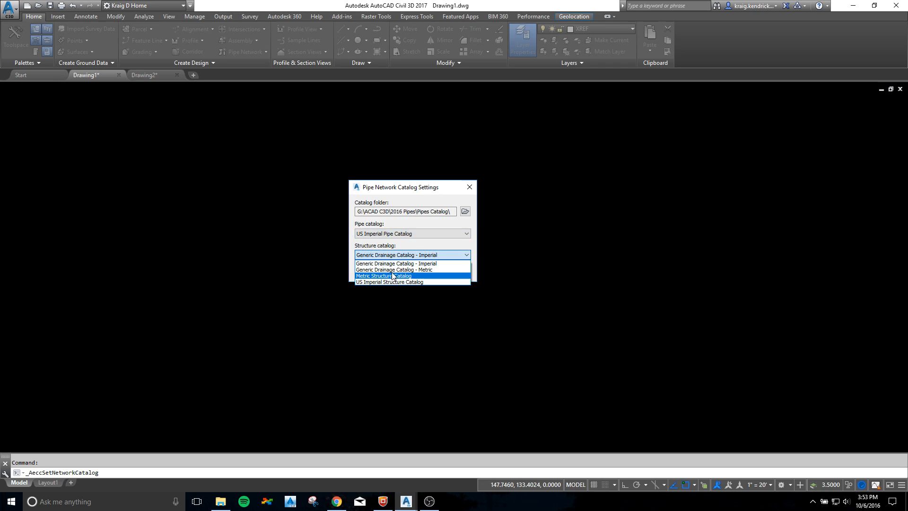
pyautogui.click(395, 263)
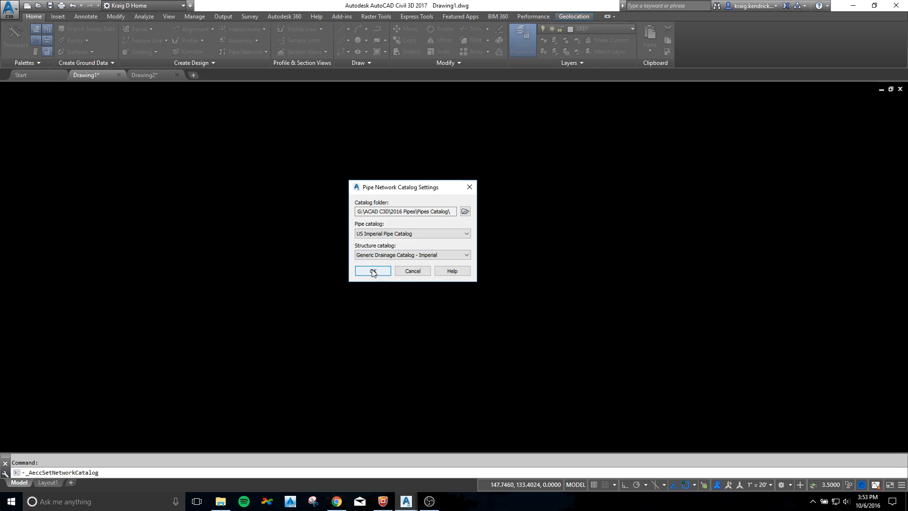
pyautogui.click(372, 271)
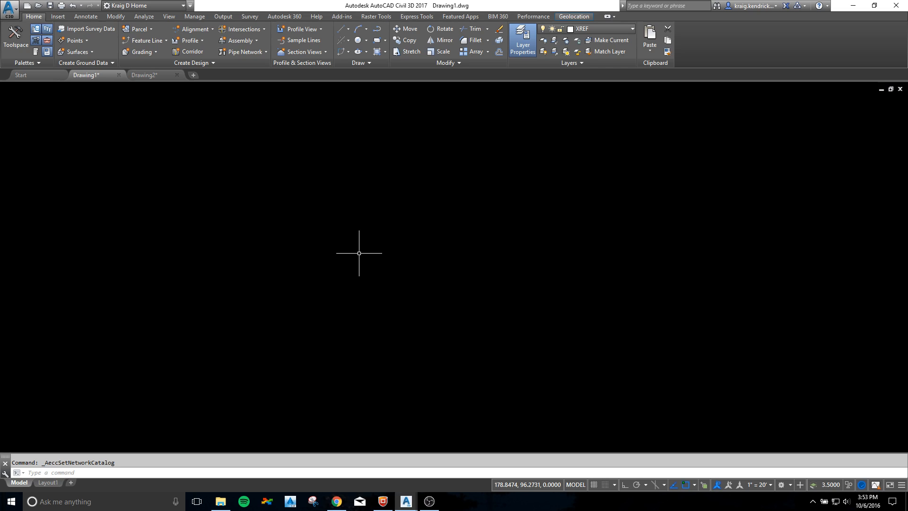
pyautogui.moveTo(26, 313)
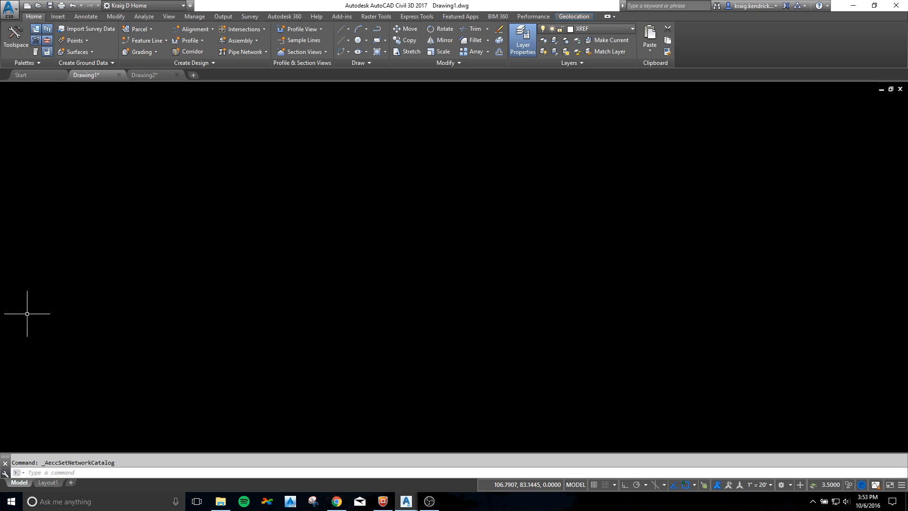